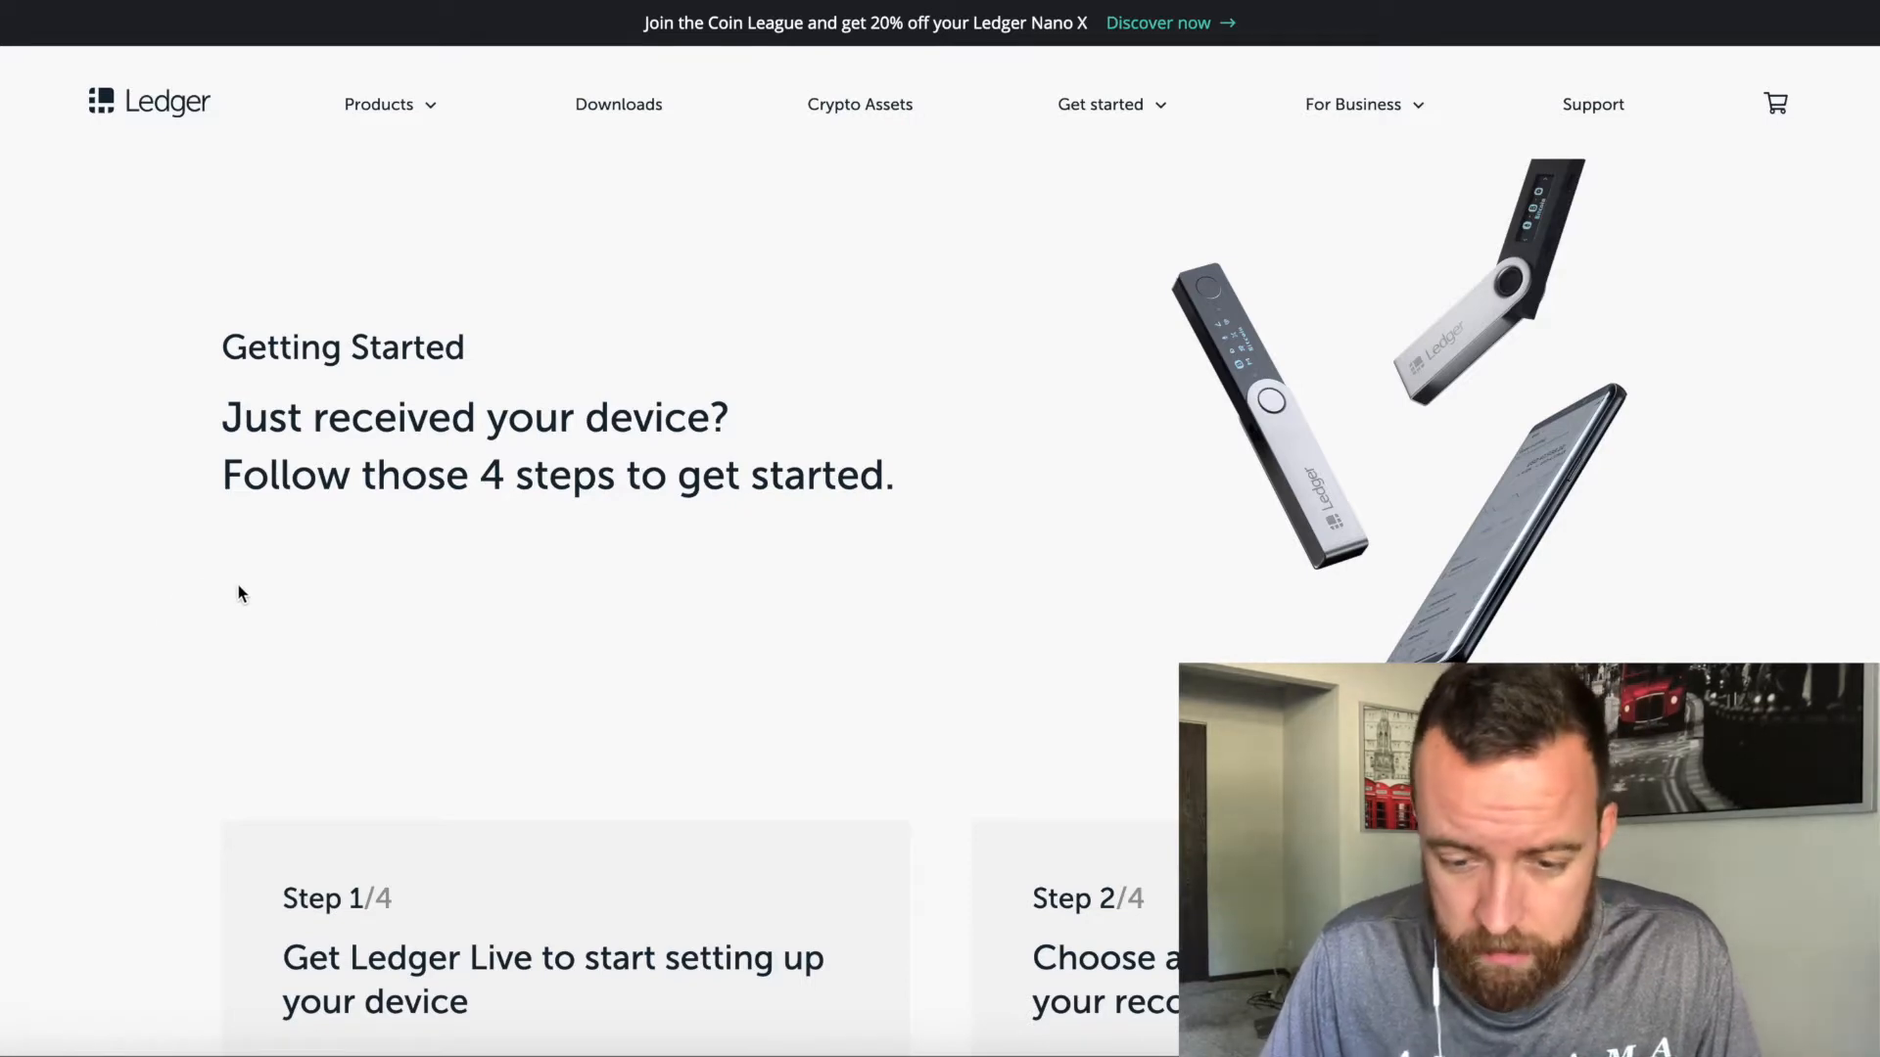
- Scroll the Getting Started page down to the Step 1 Ledger Live download options
{"action": "scroll", "scroll_direction": "down", "scroll_amount": 3}
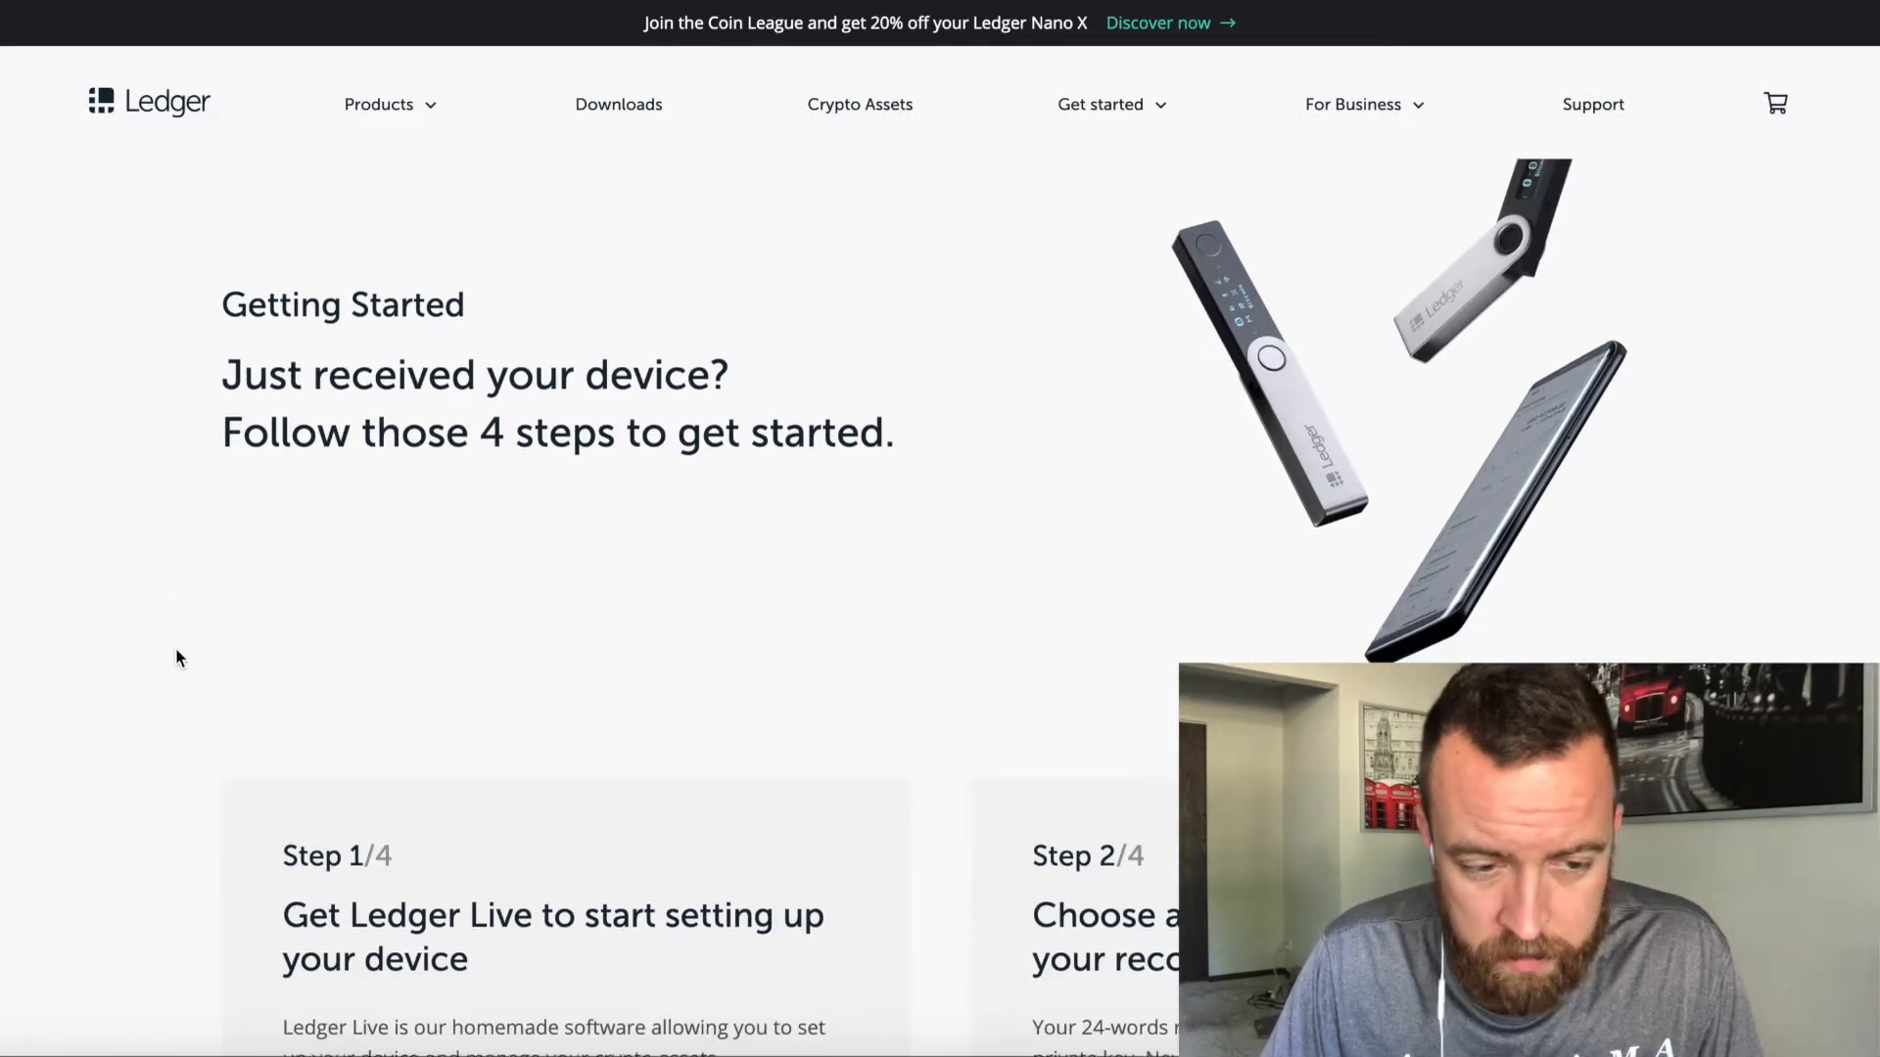
{"action": "scroll", "scroll_direction": "down", "scroll_amount": 3}
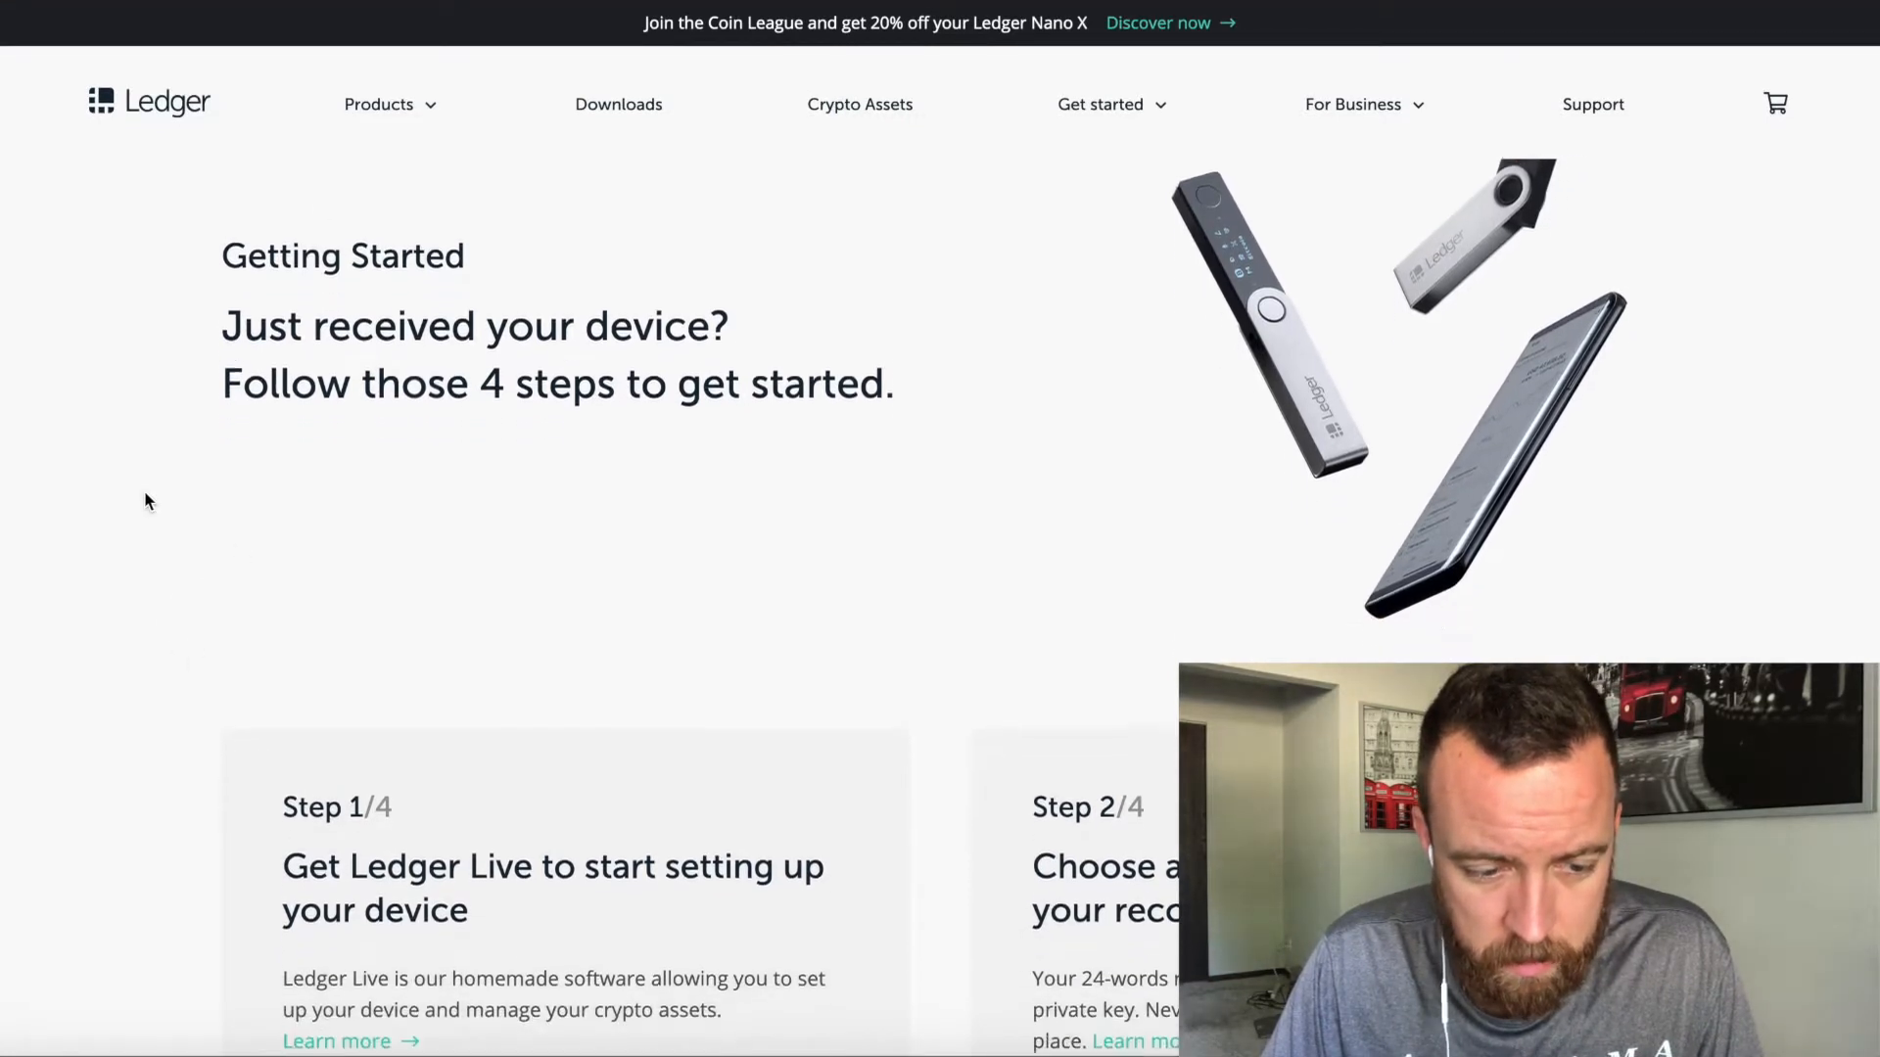
{"action": "scroll", "scroll_direction": "down", "scroll_amount": 3}
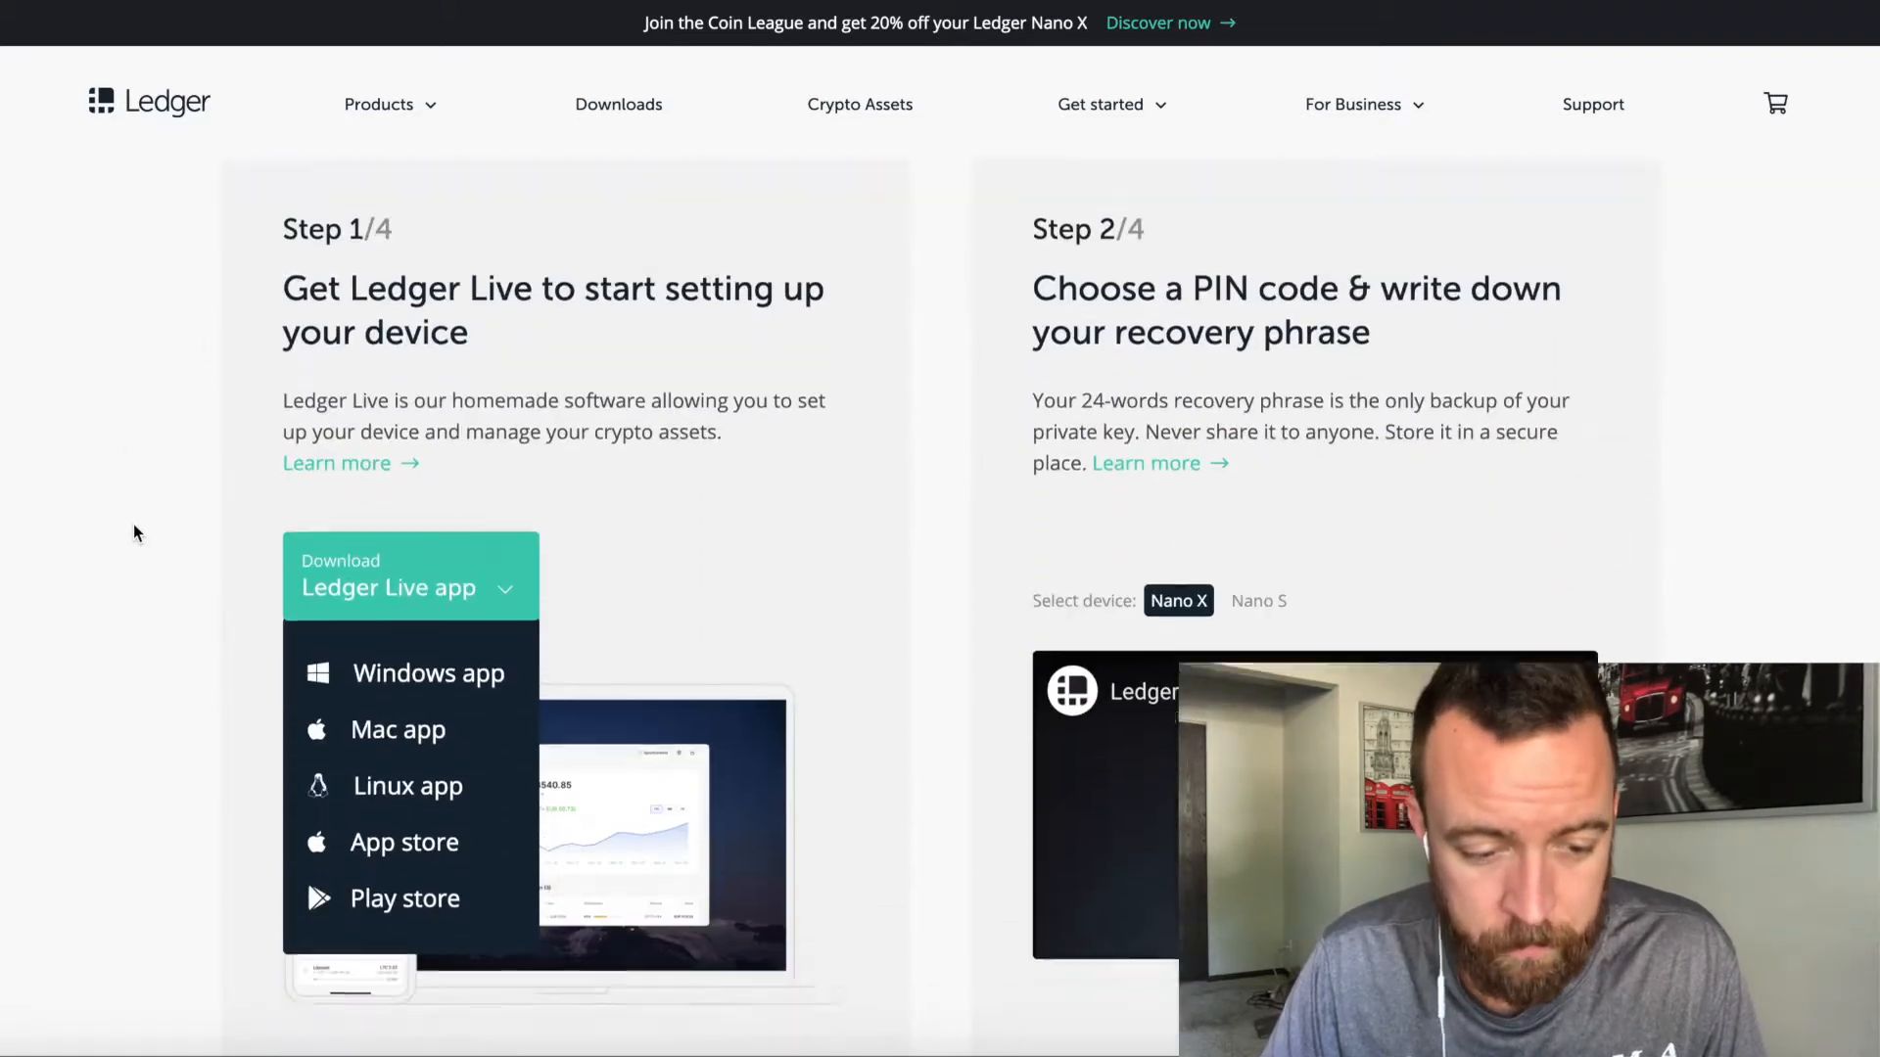
{"action": "scroll", "scroll_direction": "down", "scroll_amount": 3}
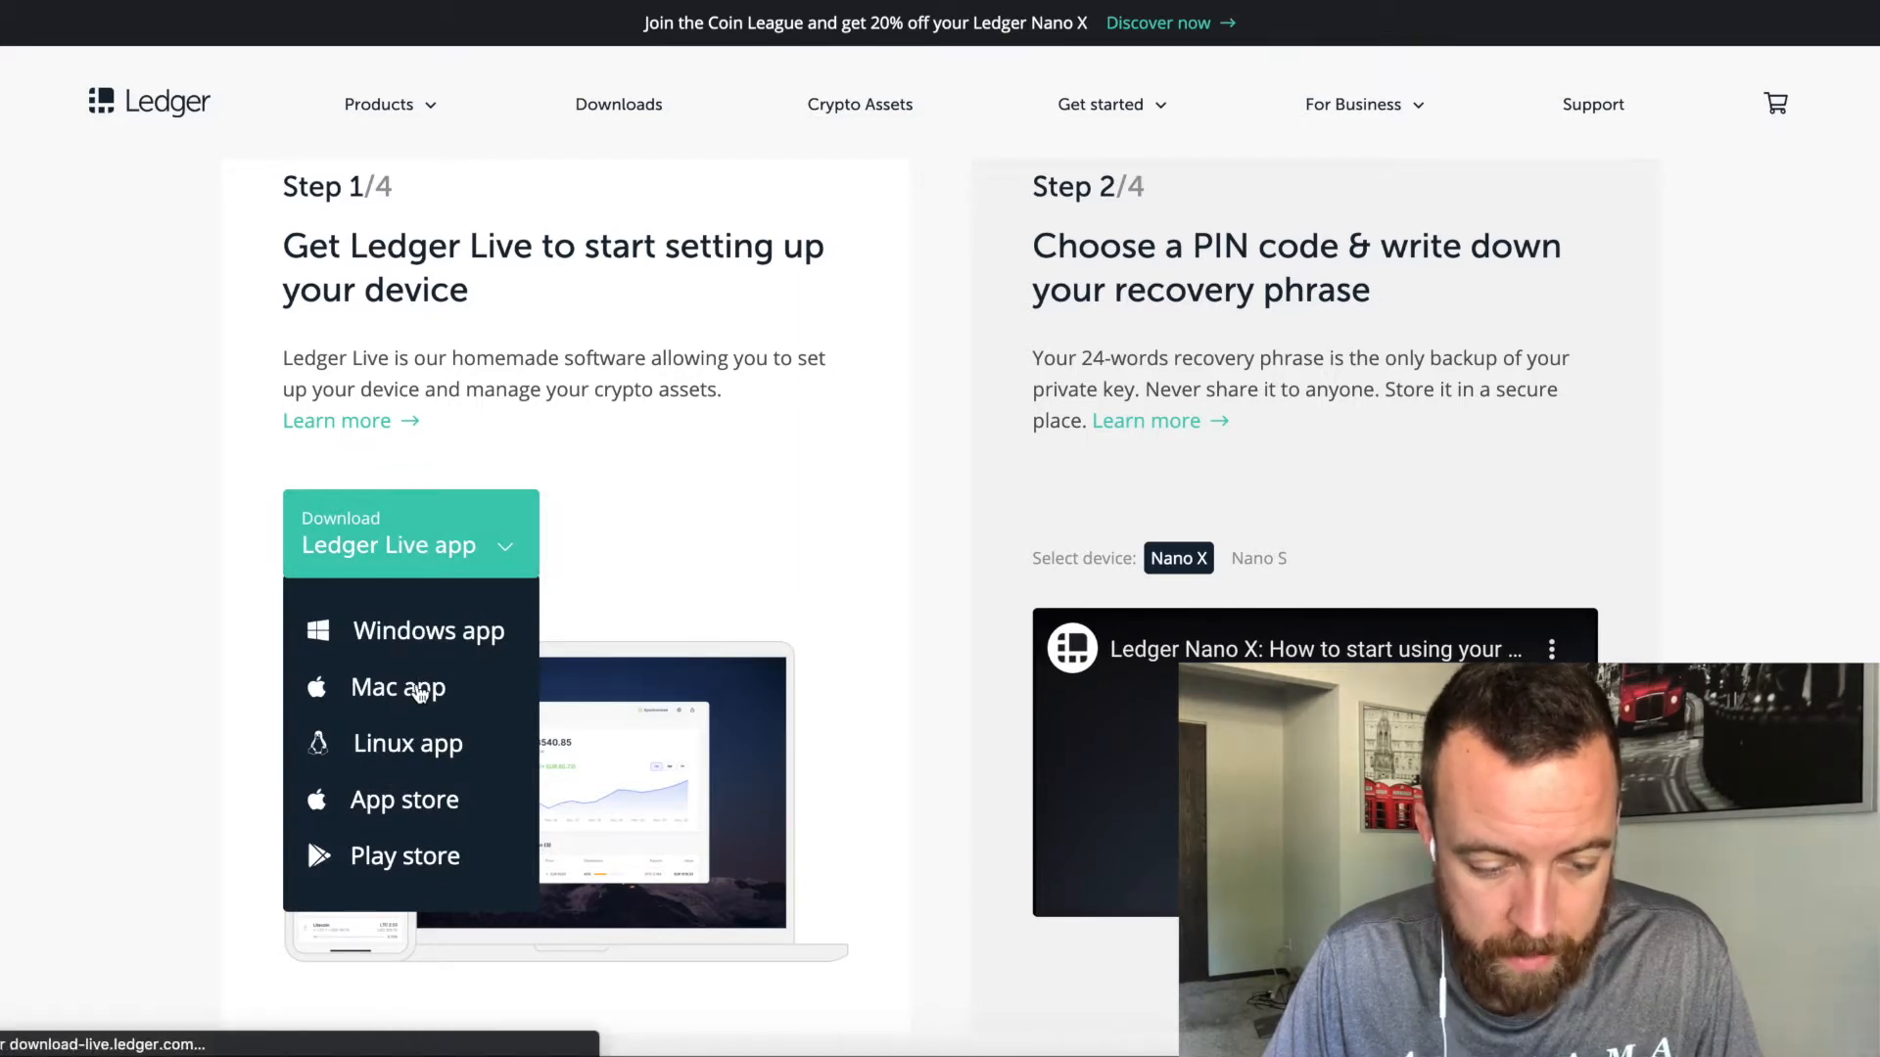
- Download Ledger Live for Mac, copy it into Applications, and launch it
{"action": "left_click", "coordinate": [396, 687]}
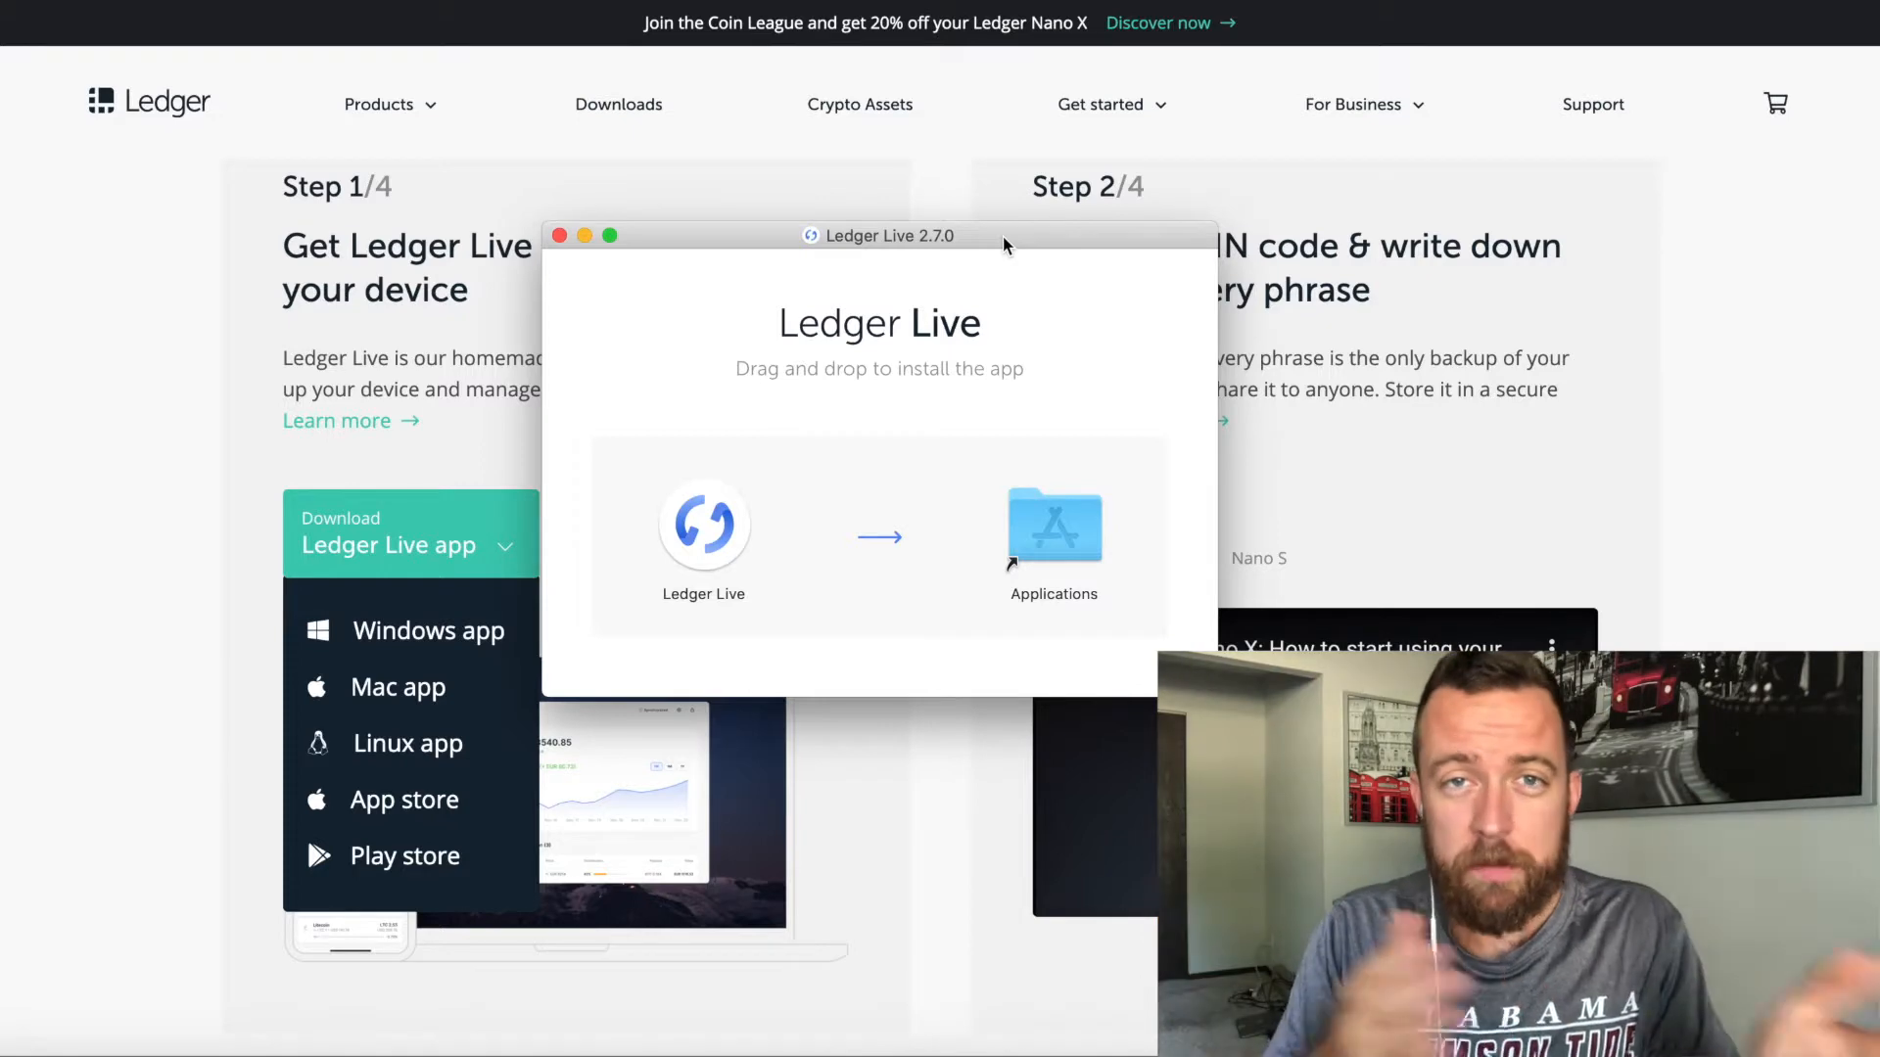
{"action": "mouse_move", "coordinate": [741, 455]}
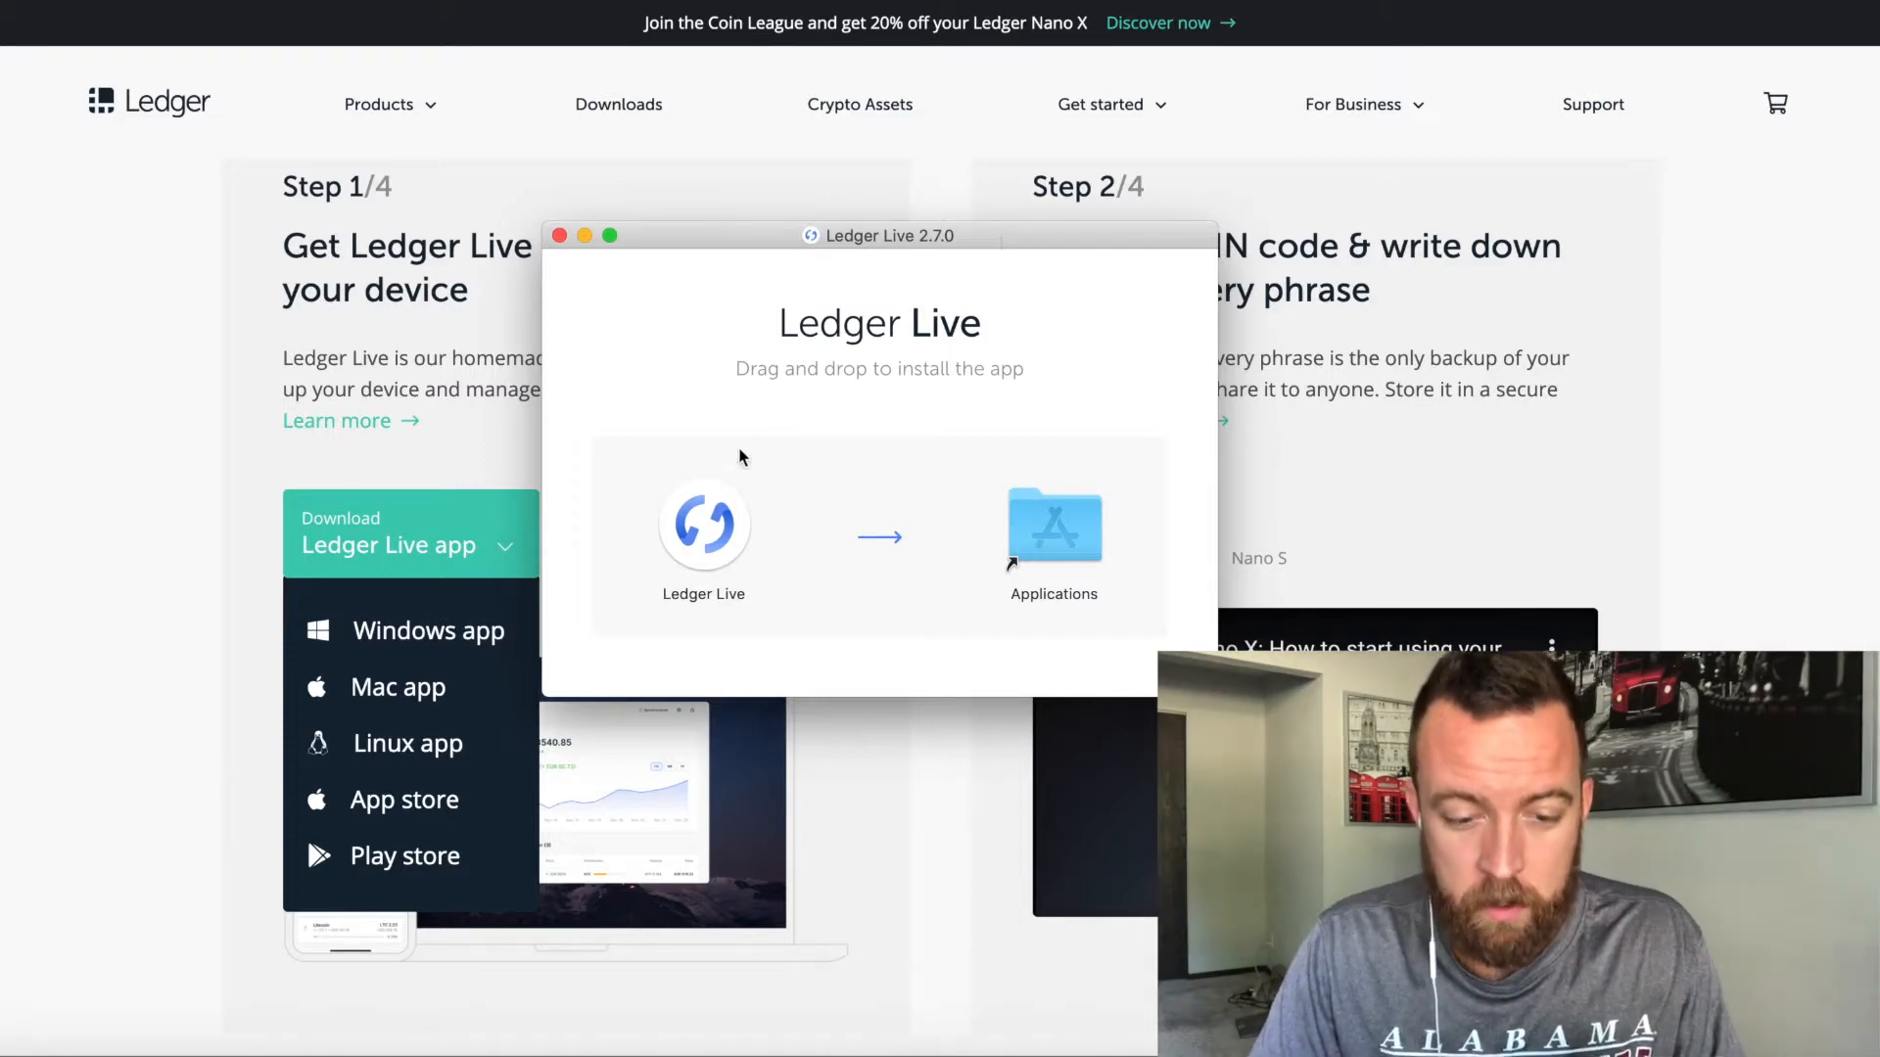
{"action": "left_click_drag", "start_coordinate": [703, 524], "coordinate": [1029, 534]}
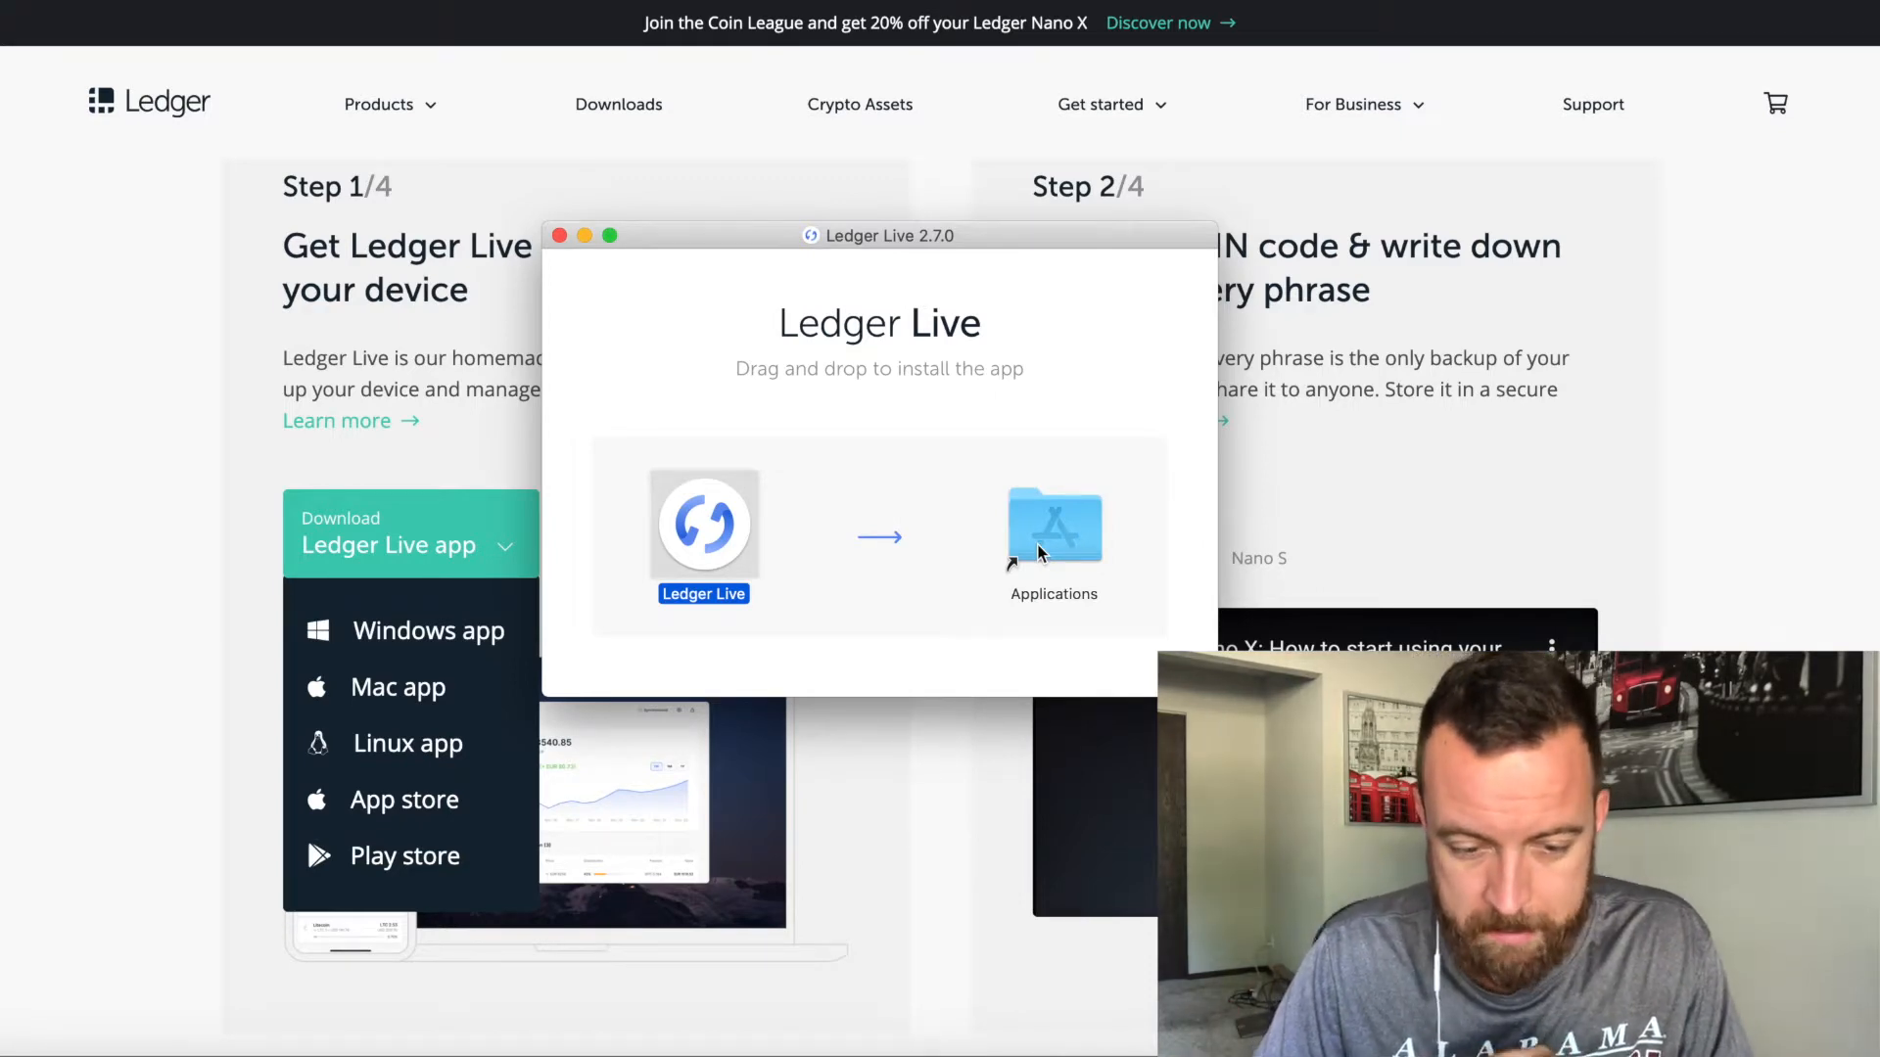
{"action": "mouse_move", "coordinate": [705, 524]}
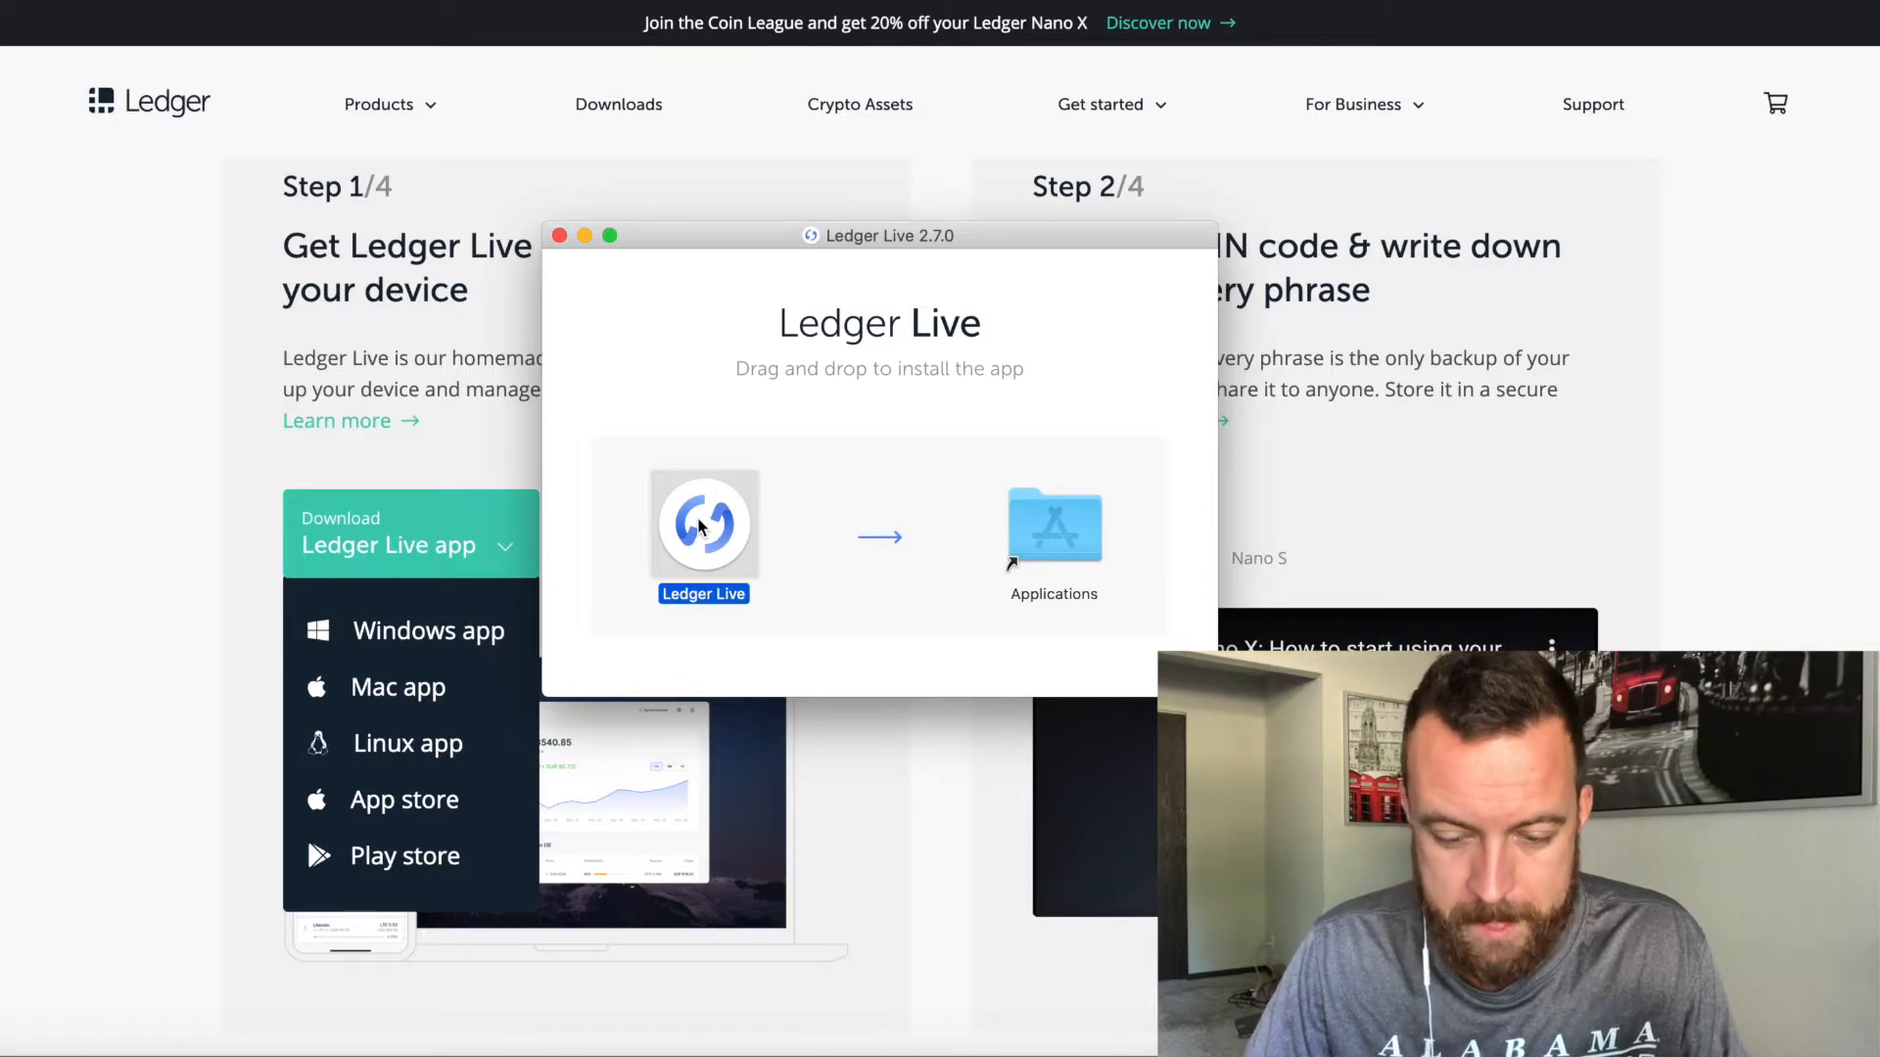
{"action": "left_click_drag", "start_coordinate": [704, 523], "coordinate": [1053, 524]}
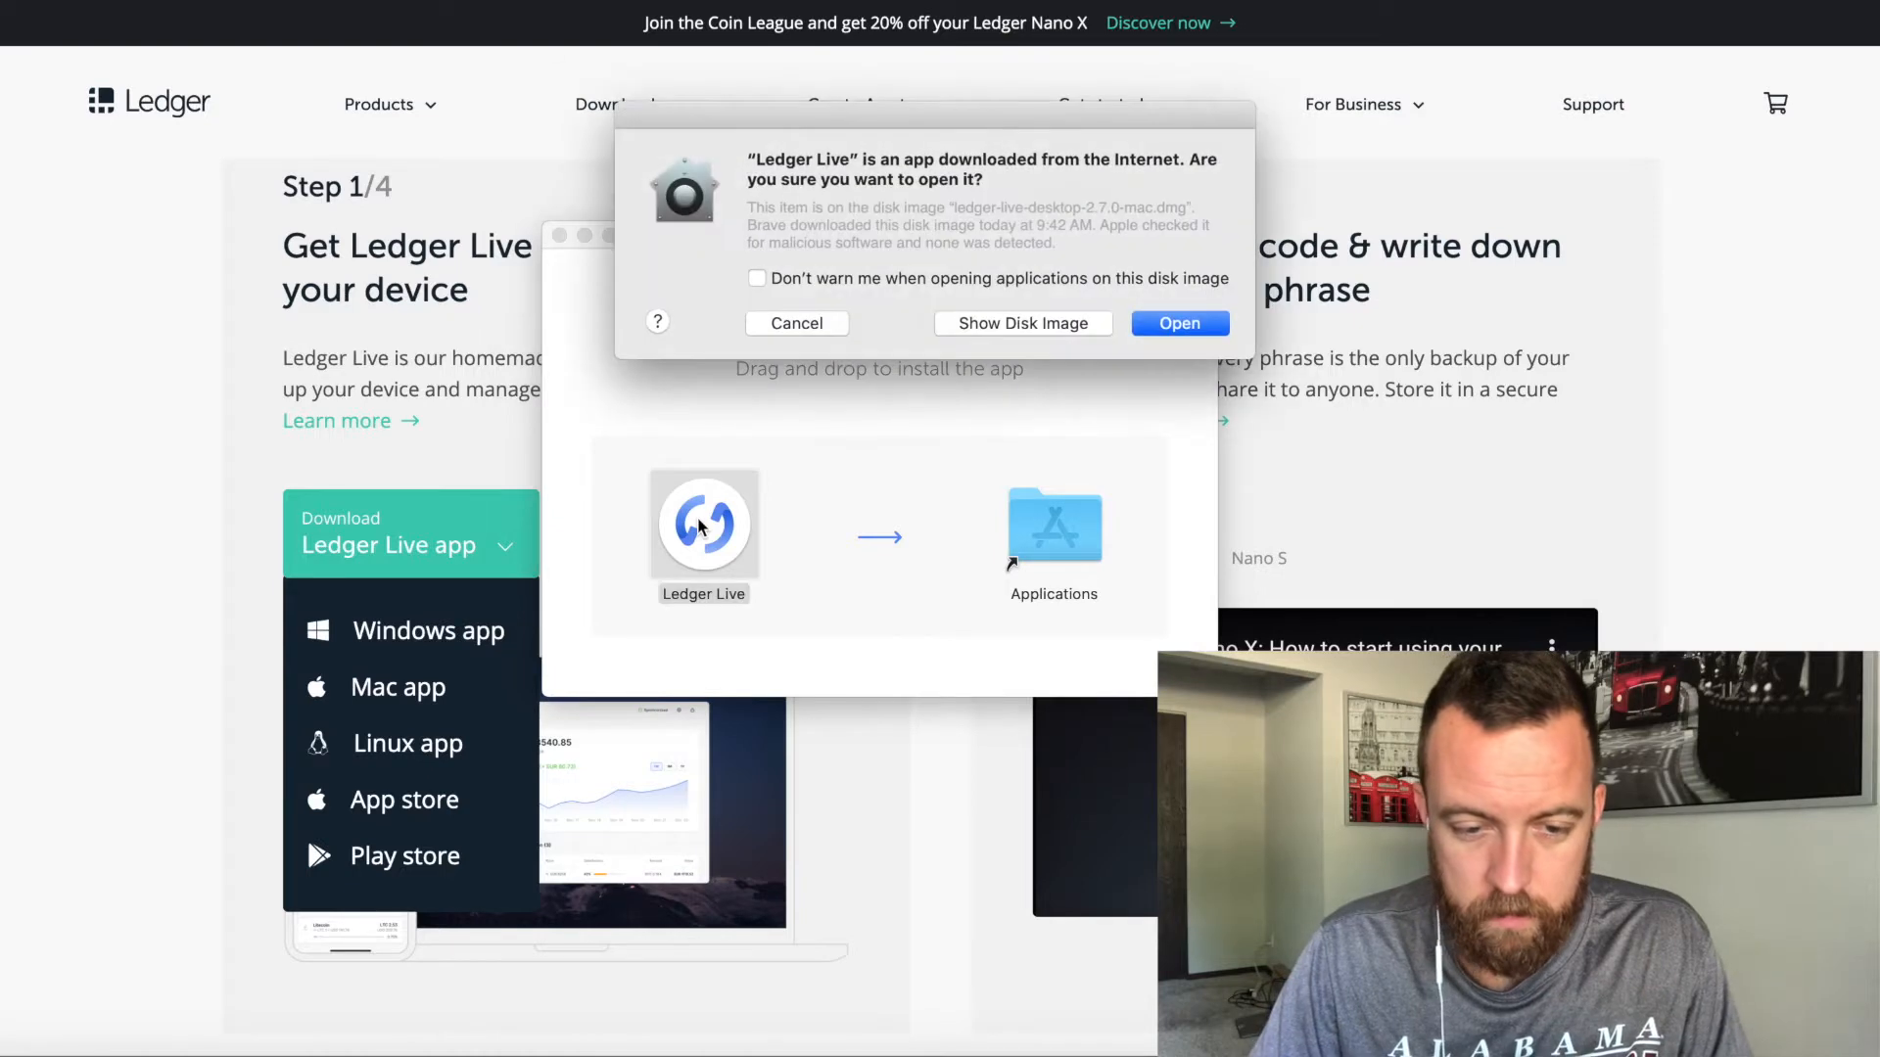
- Allow Ledger Live to open, pick the Dark theme, and start onboarding
{"action": "left_click", "coordinate": [1177, 322]}
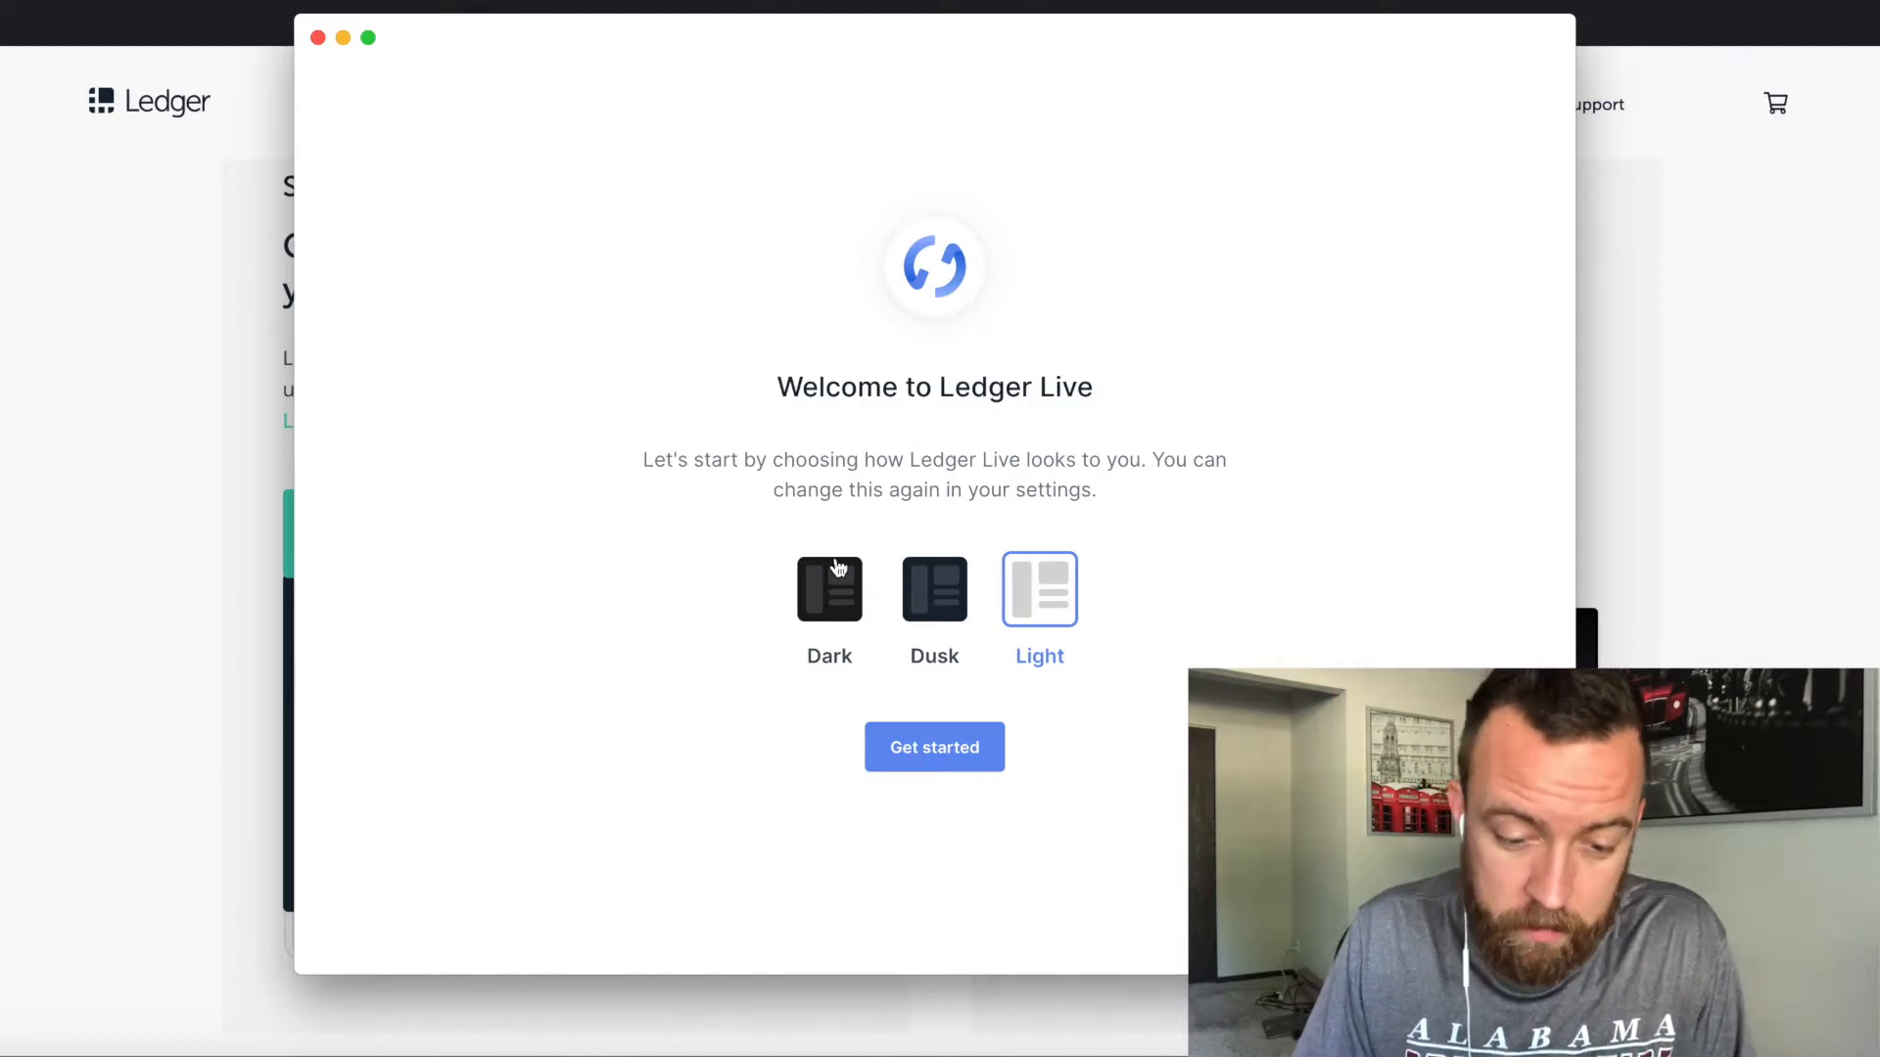
{"action": "left_click", "coordinate": [828, 588]}
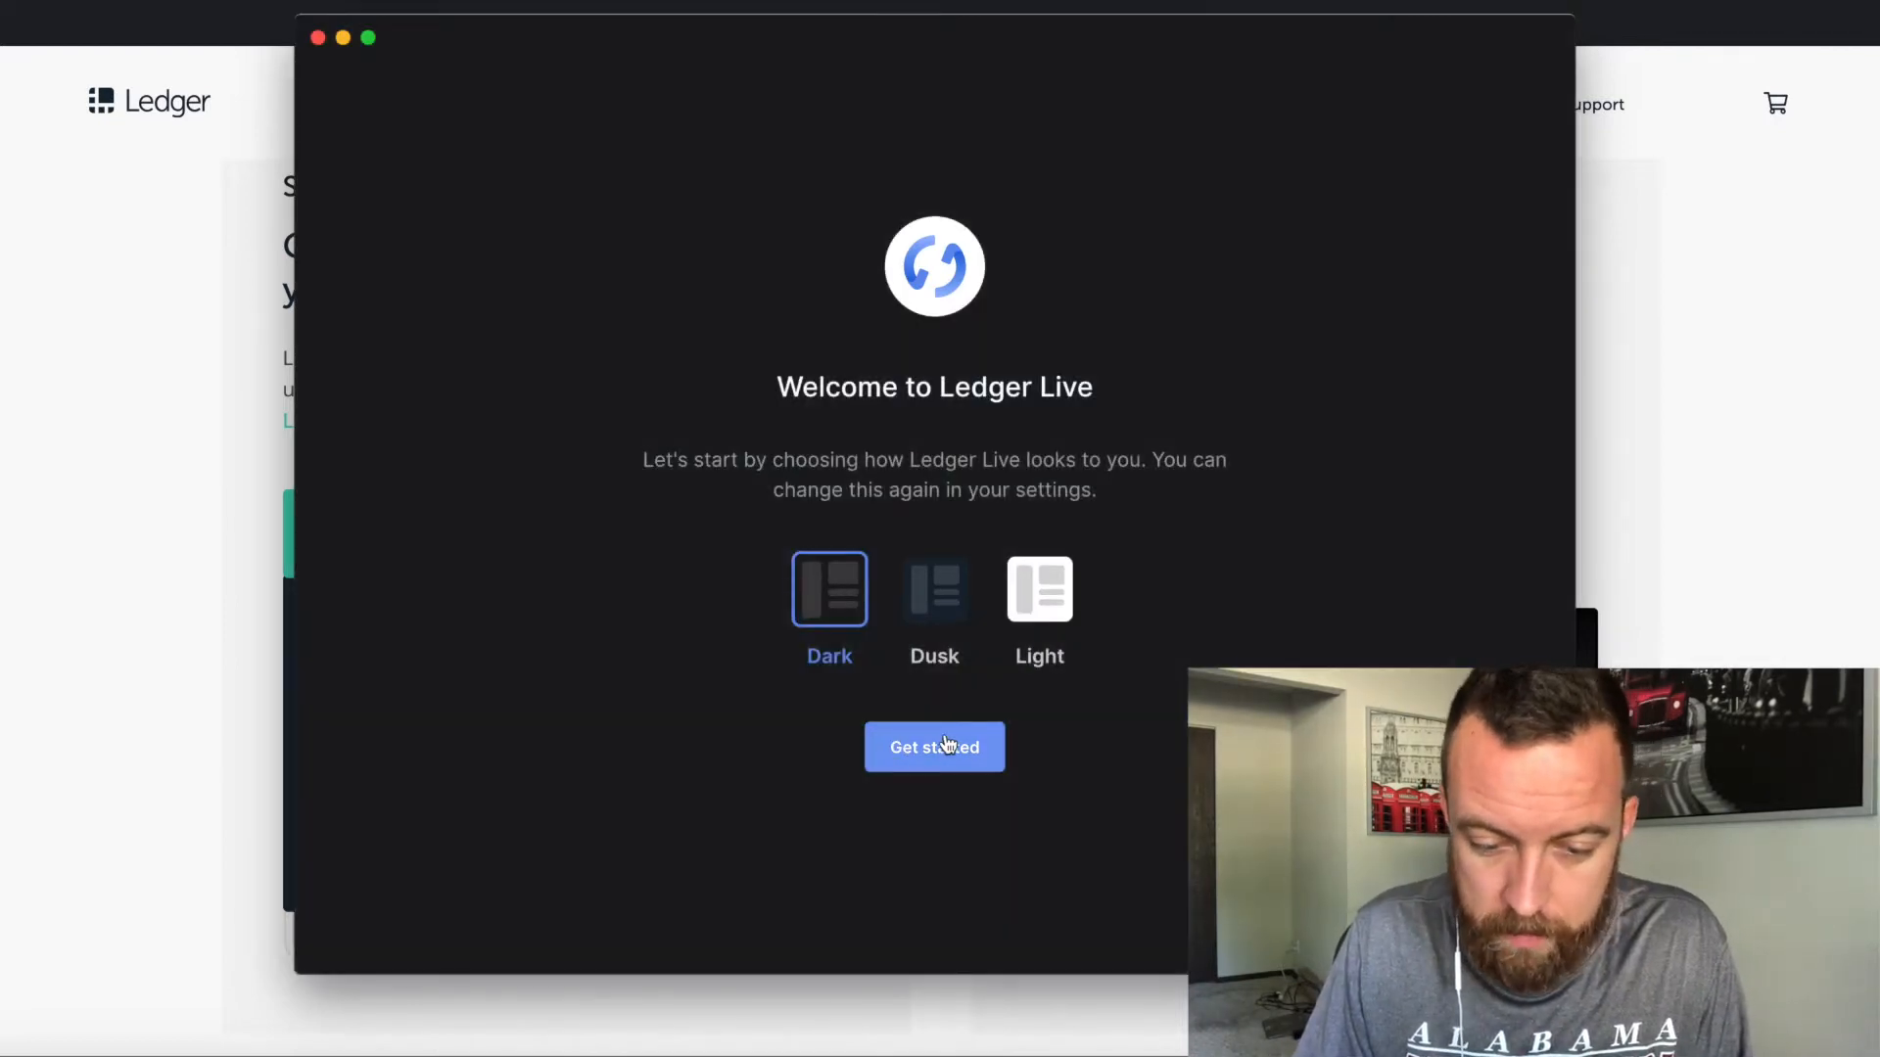
{"action": "left_click", "coordinate": [934, 747]}
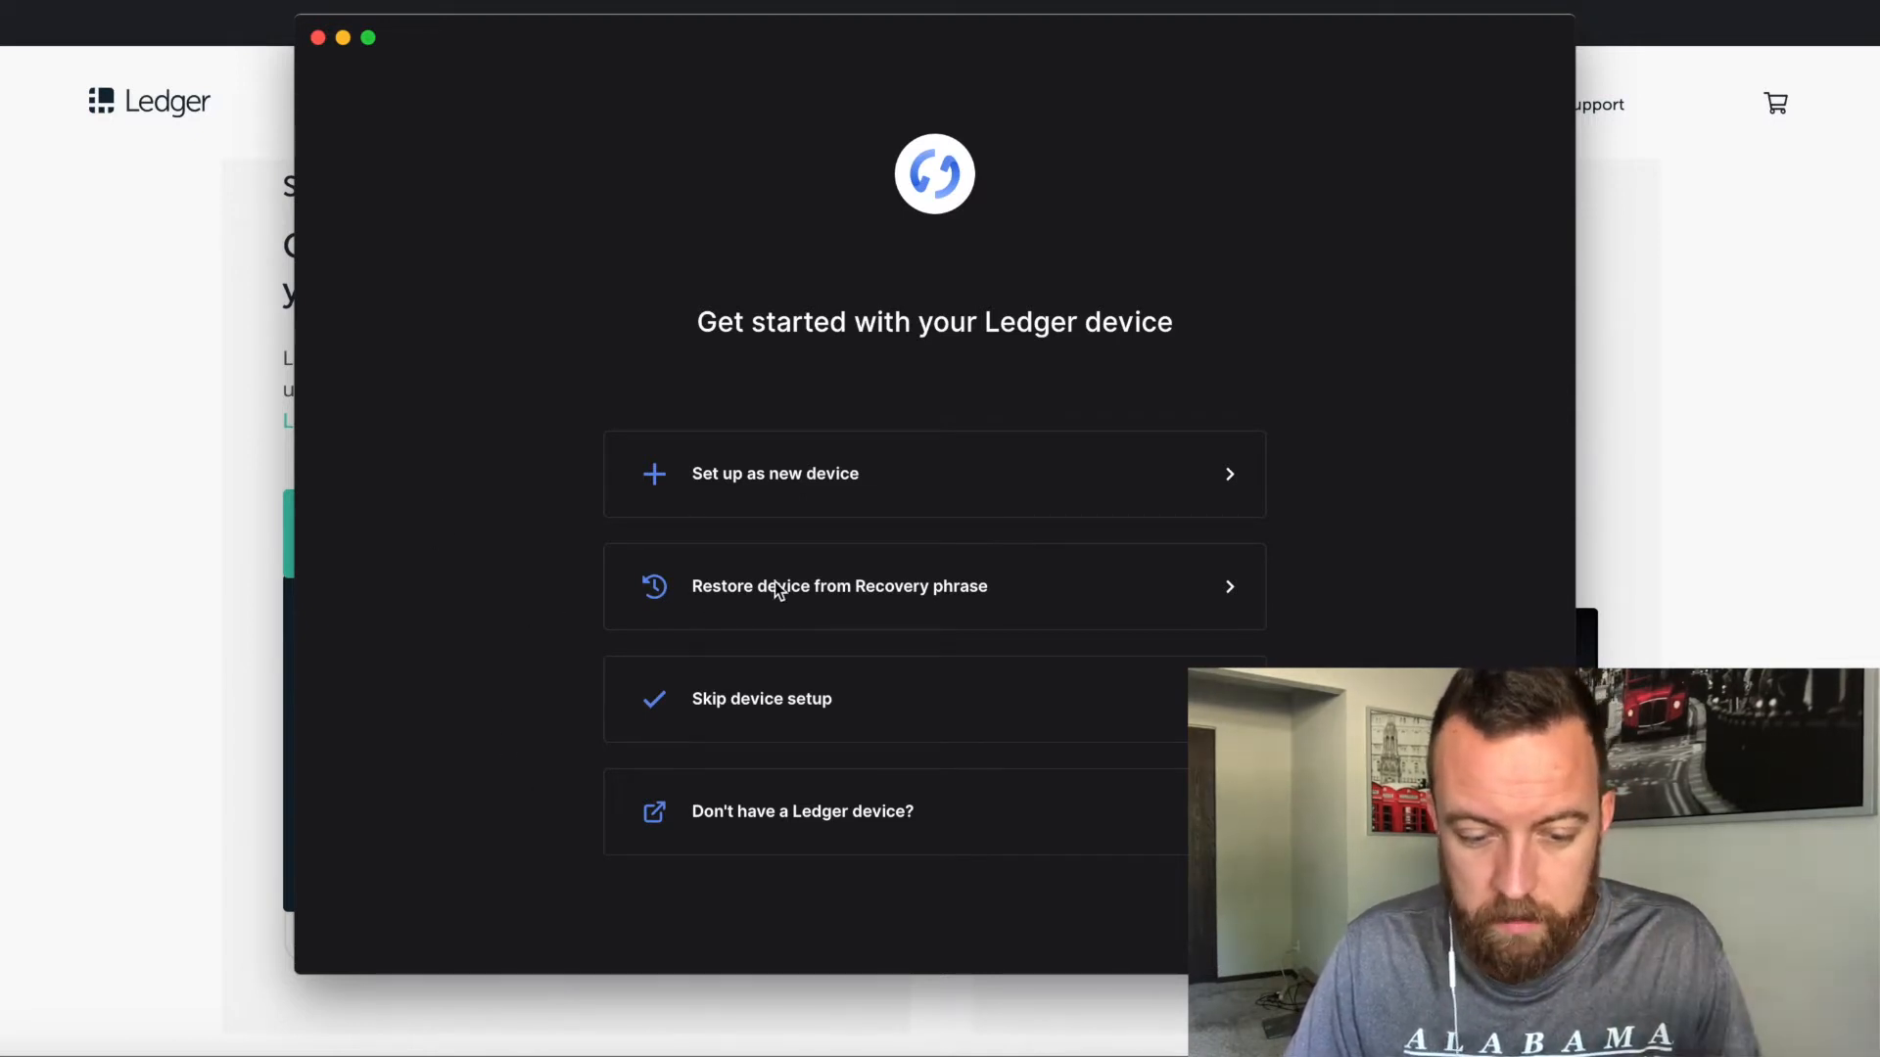
{"action": "mouse_move", "coordinate": [786, 485]}
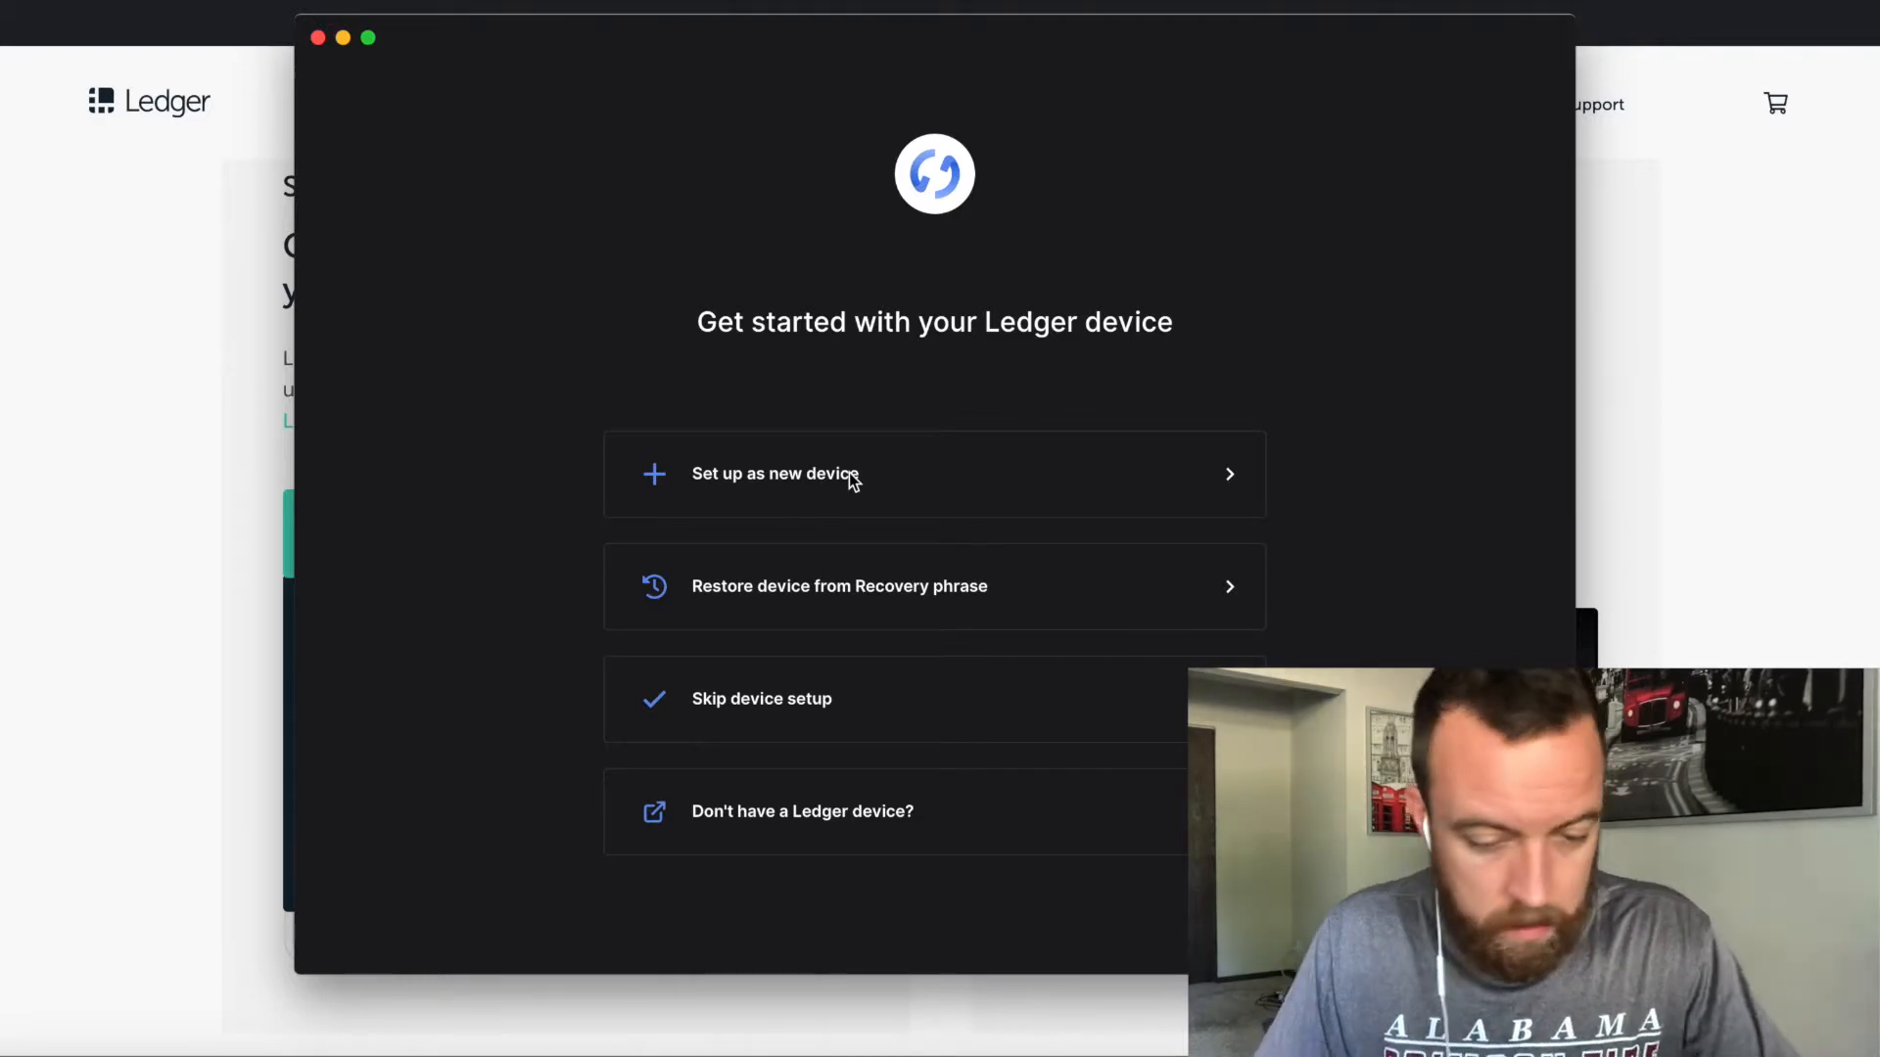
{"action": "mouse_move", "coordinate": [767, 486]}
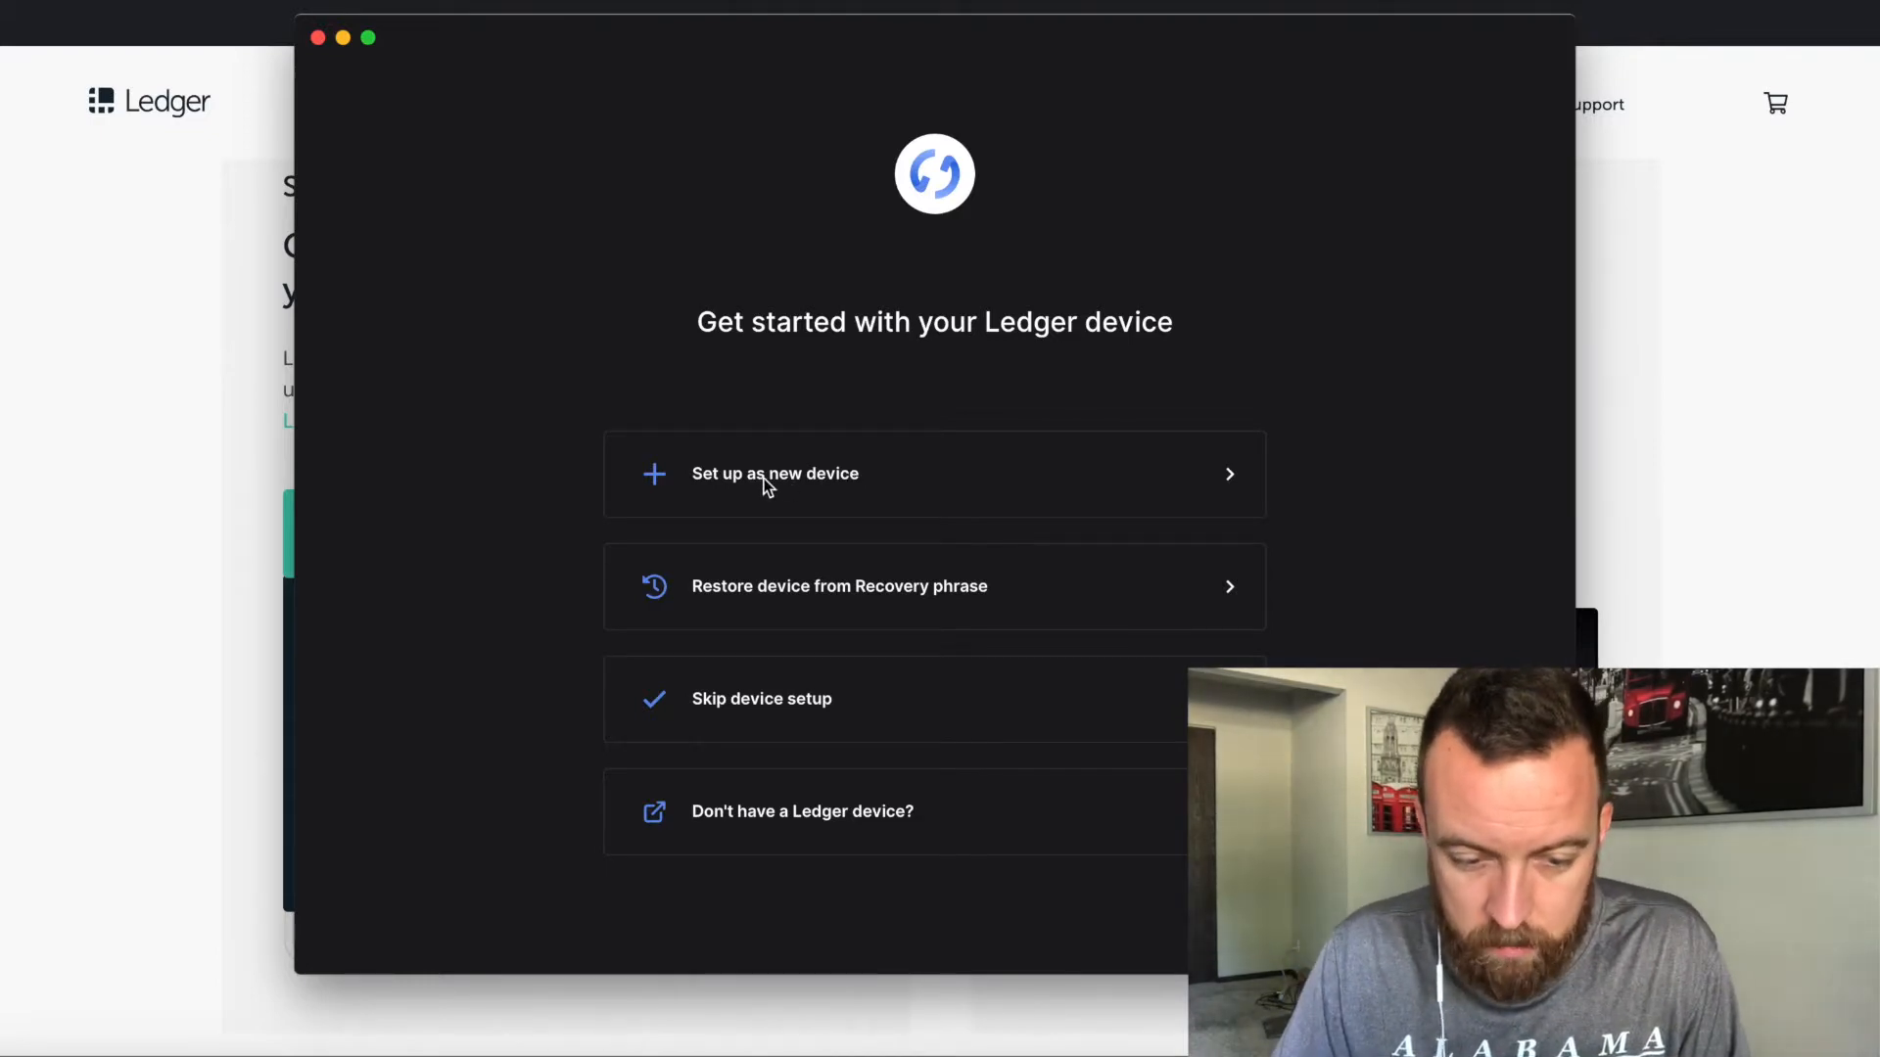
- Choose new-device setup and select the Ledger Nano X
{"action": "left_click", "coordinate": [775, 472]}
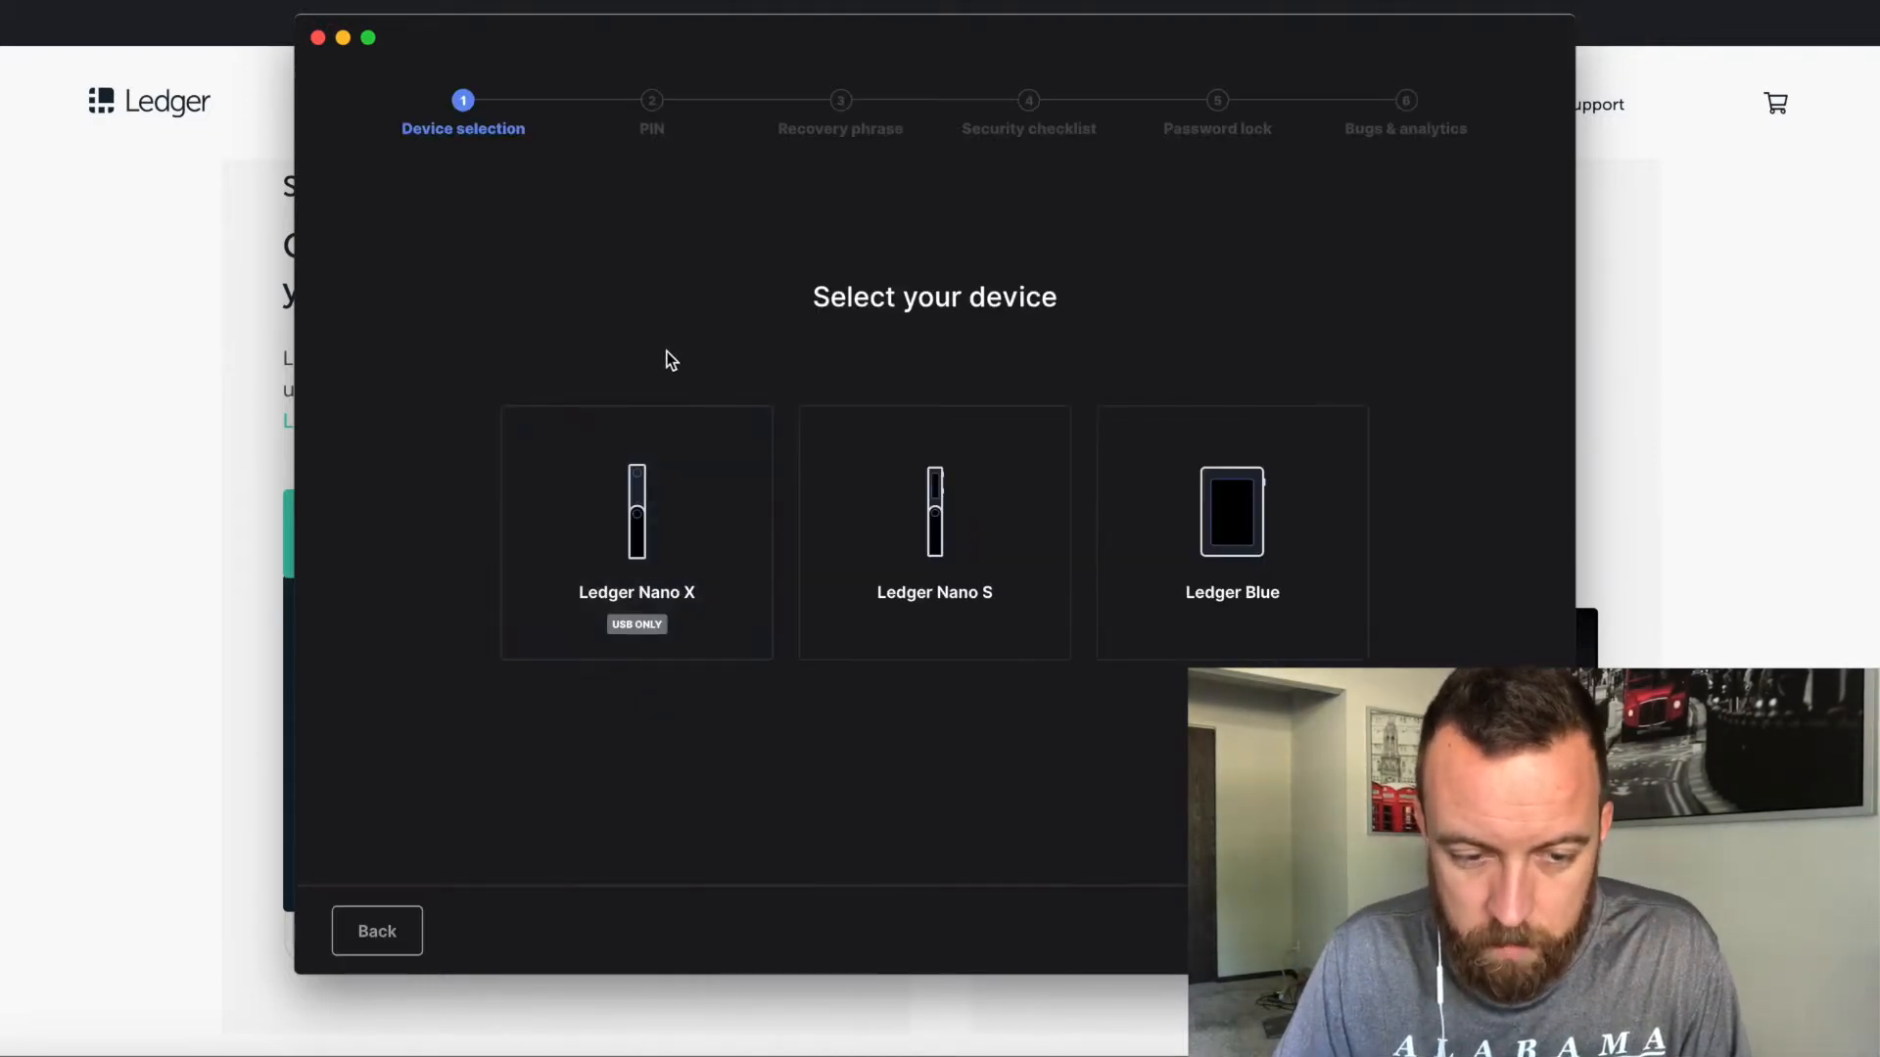
{"action": "mouse_move", "coordinate": [641, 492]}
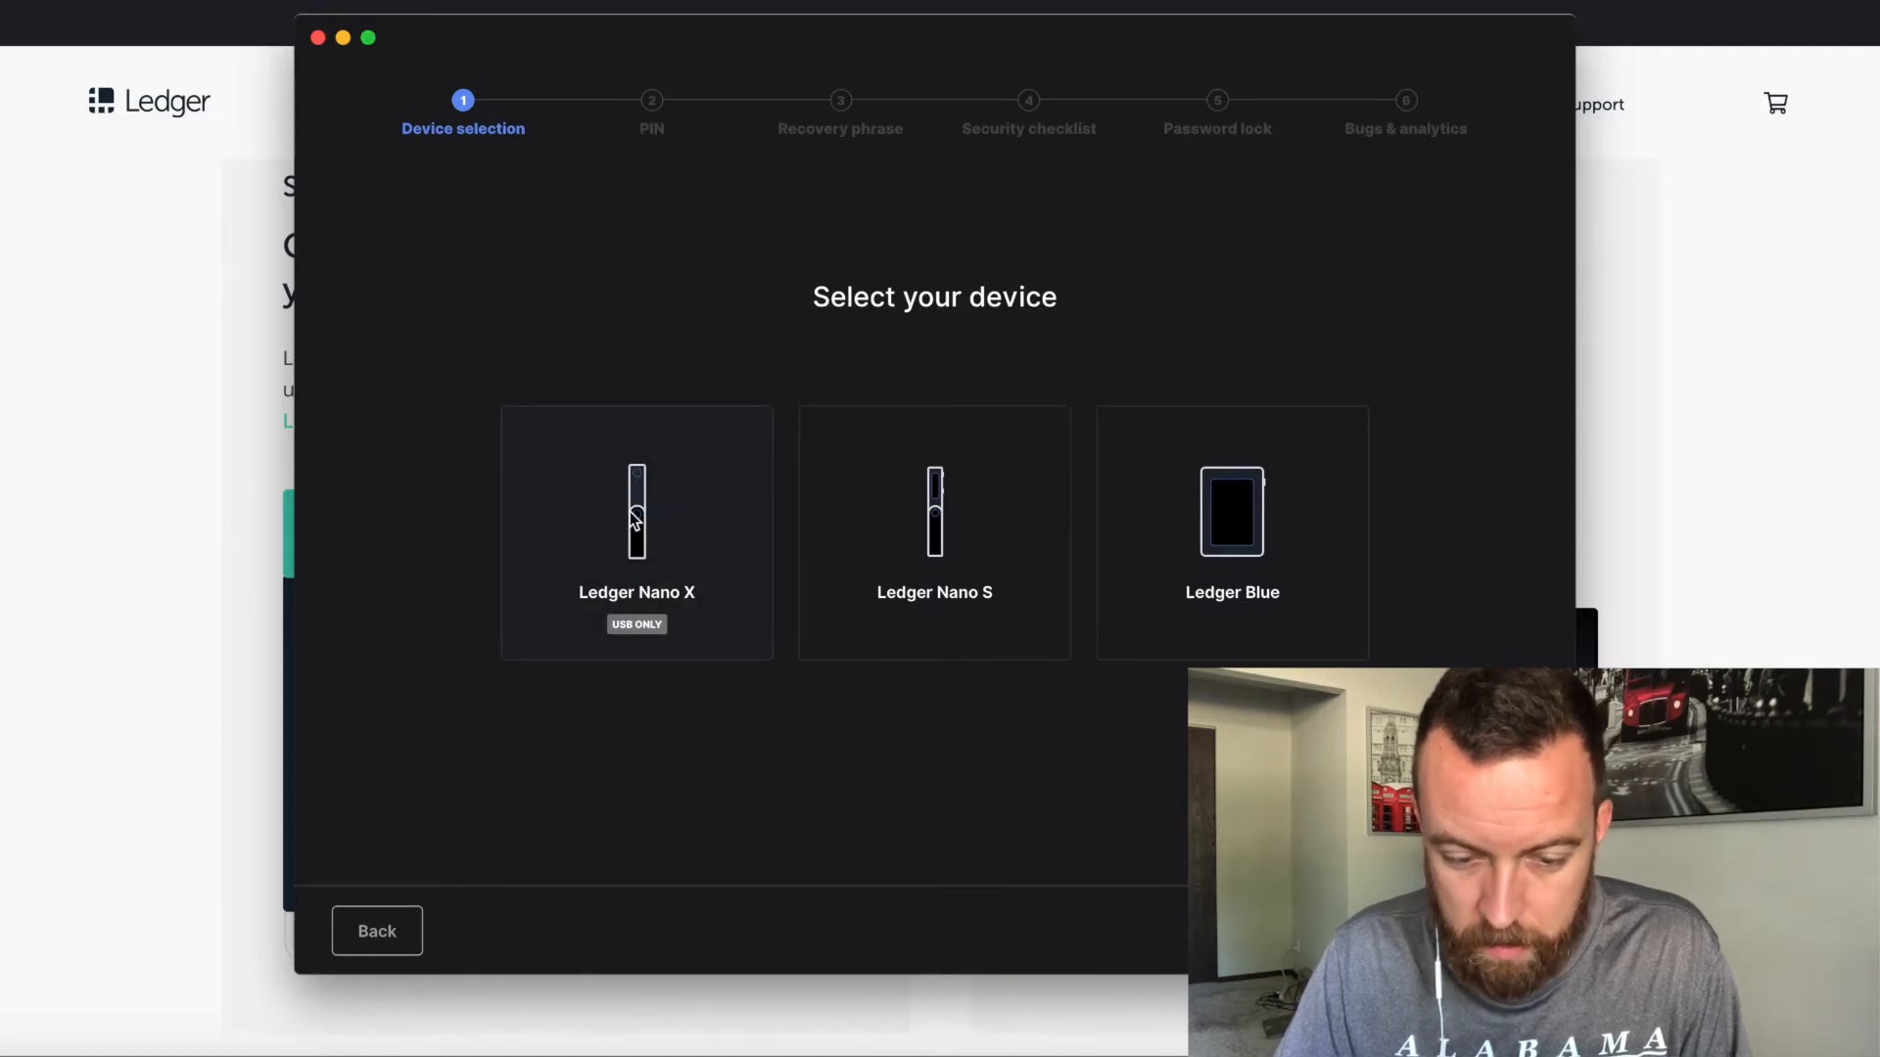
{"action": "left_click", "coordinate": [636, 533]}
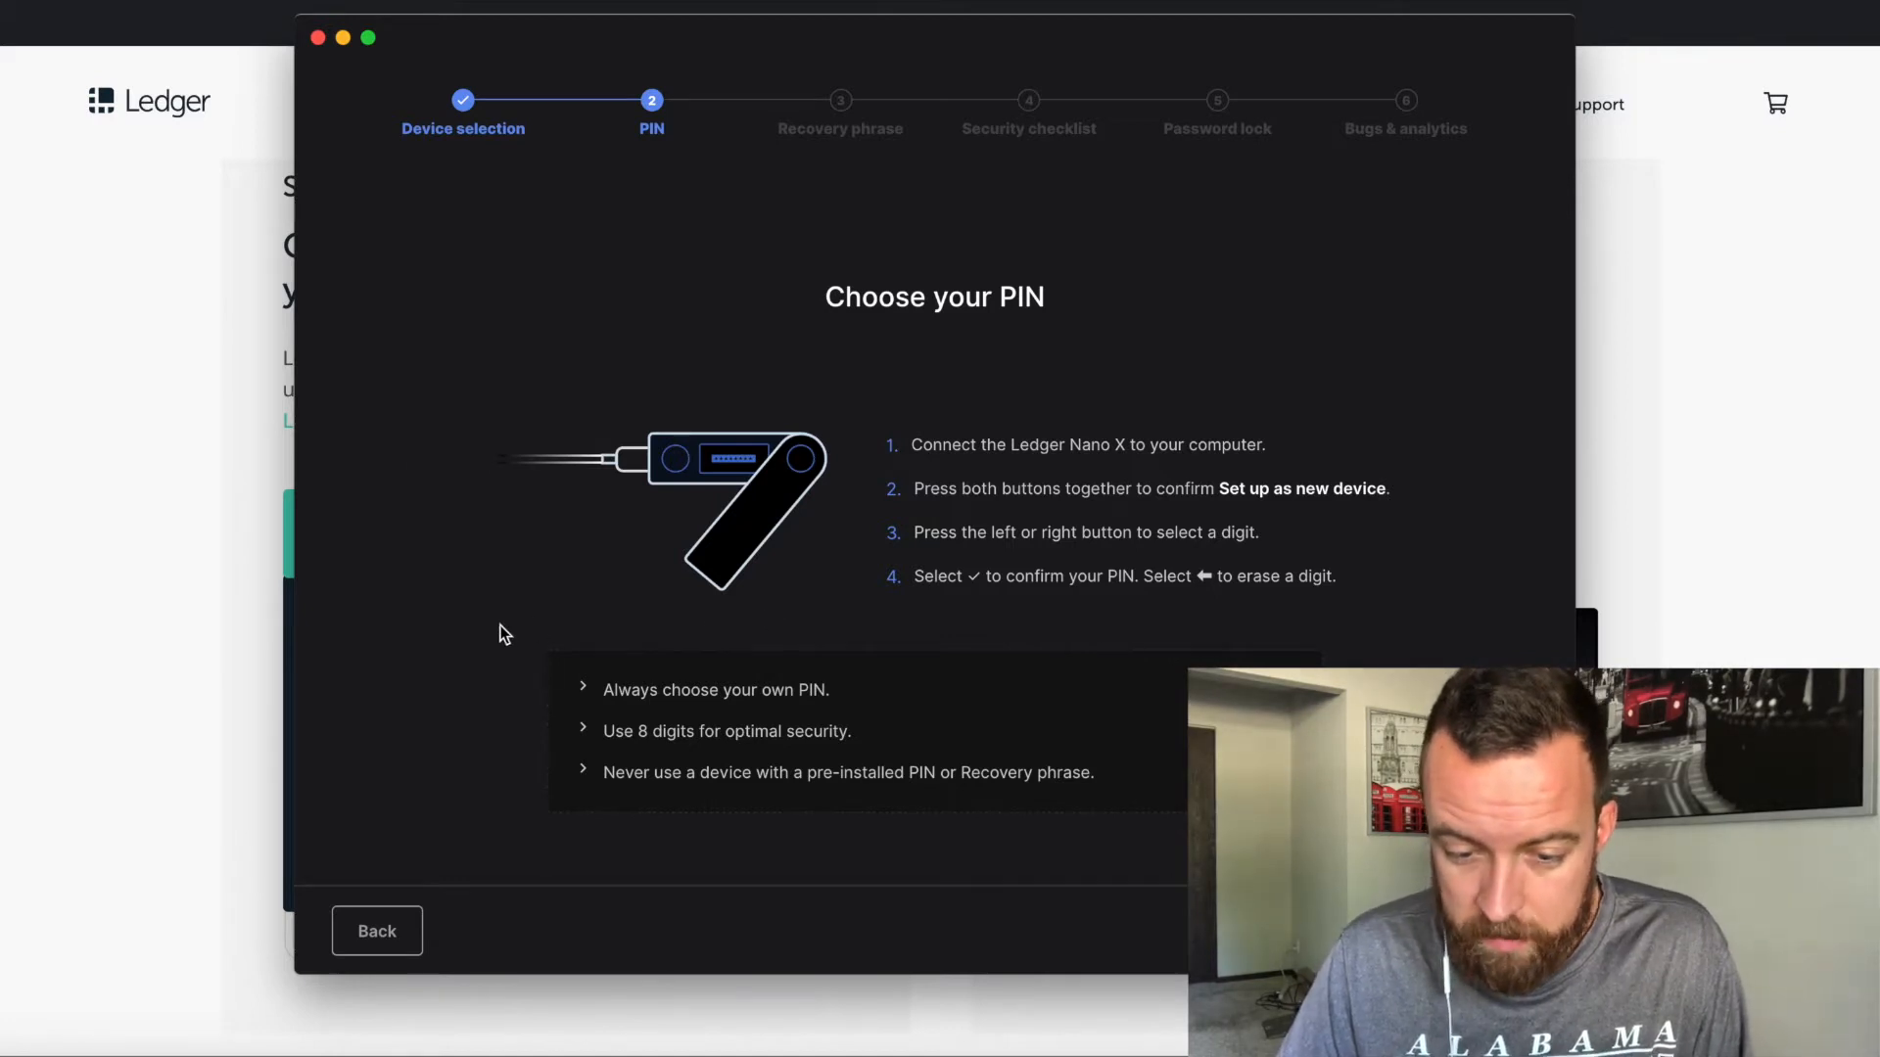
{"action": "mouse_move", "coordinate": [468, 629]}
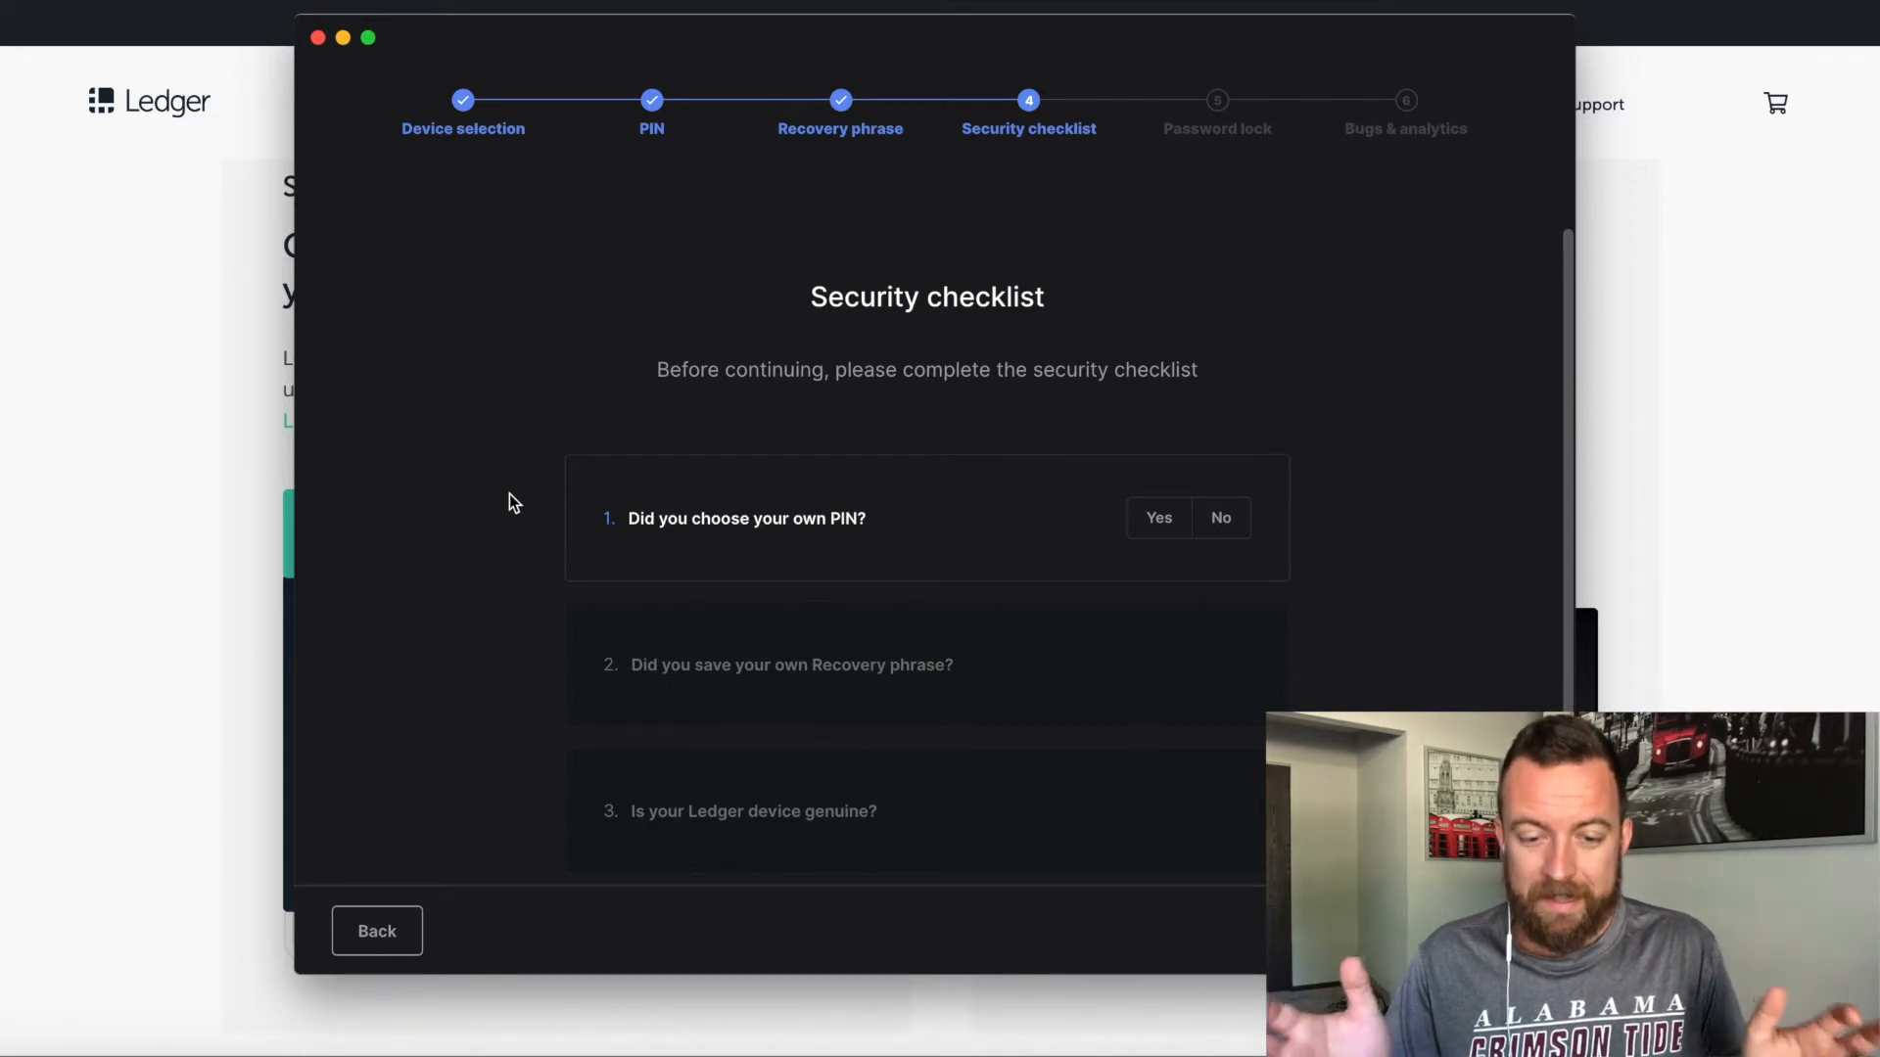
{"action": "mouse_move", "coordinate": [623, 500]}
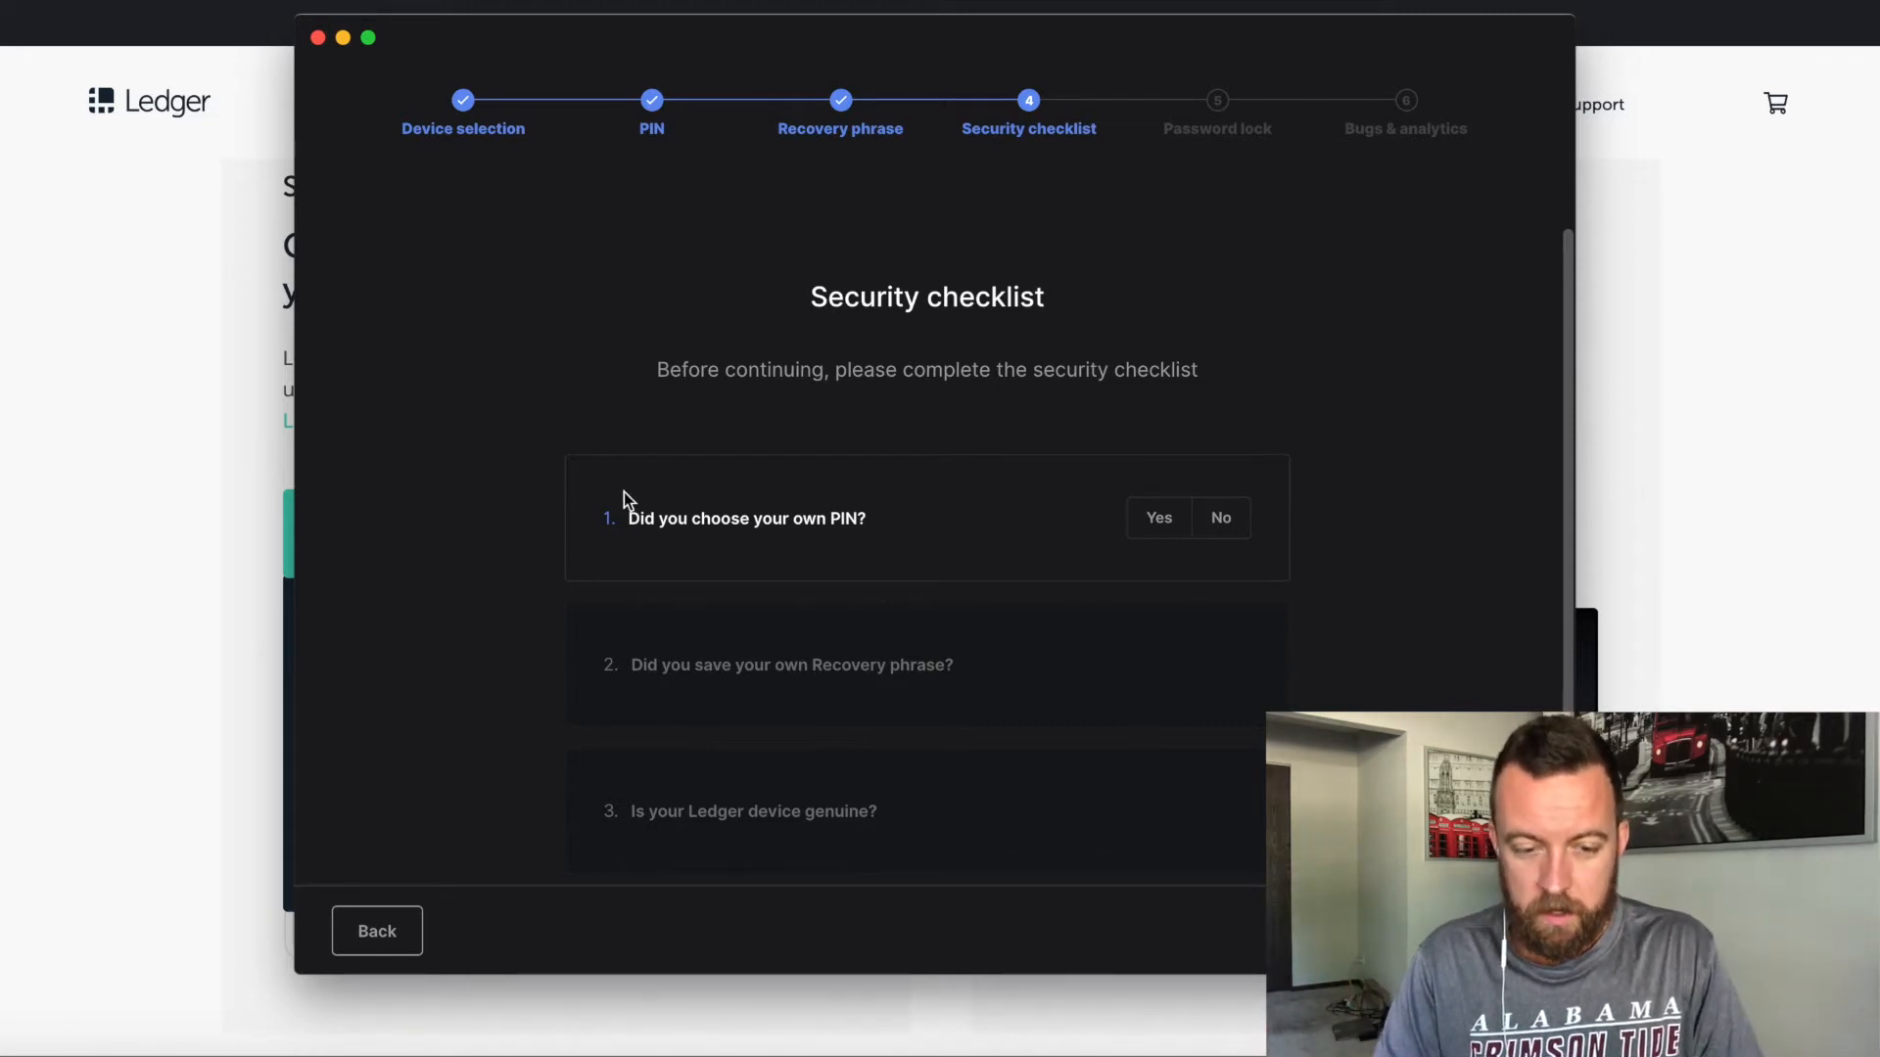
{"action": "mouse_move", "coordinate": [1125, 533]}
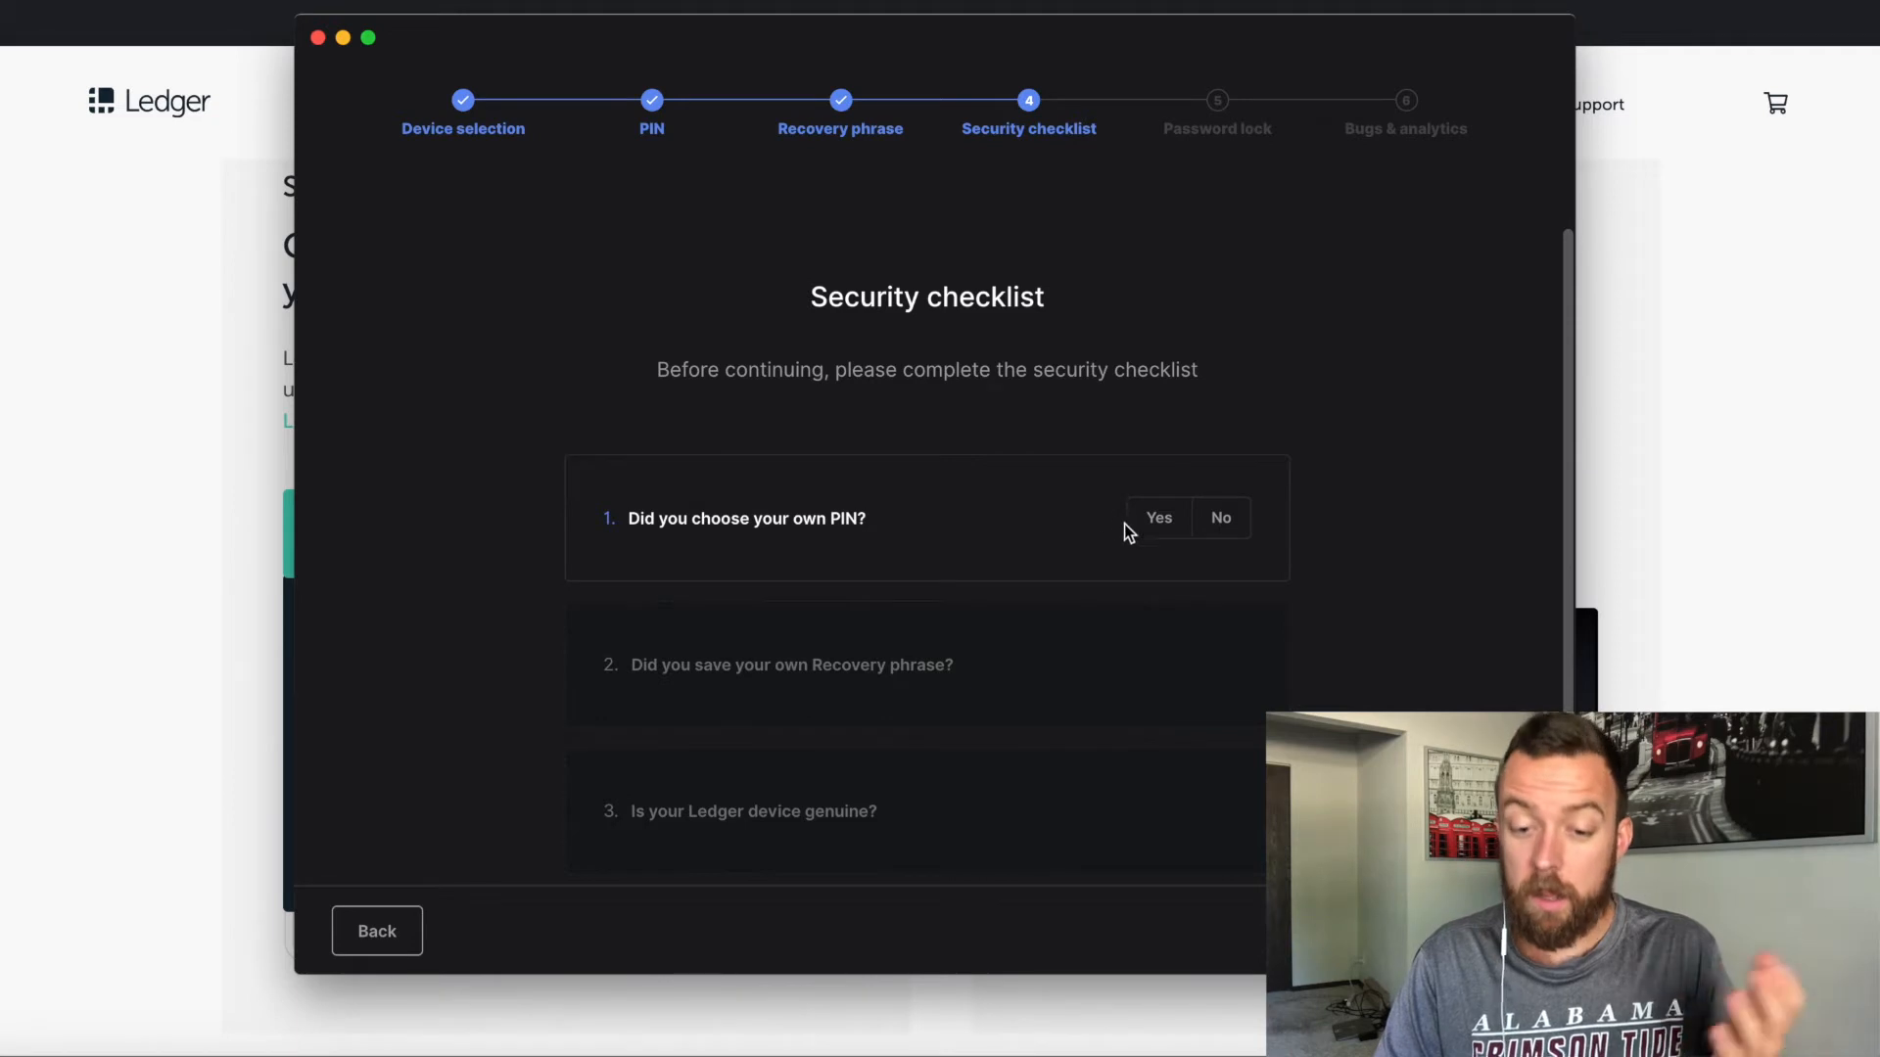
- Answer Yes for the PIN and recovery phrase, then run the genuineness check
{"action": "left_click", "coordinate": [1157, 517]}
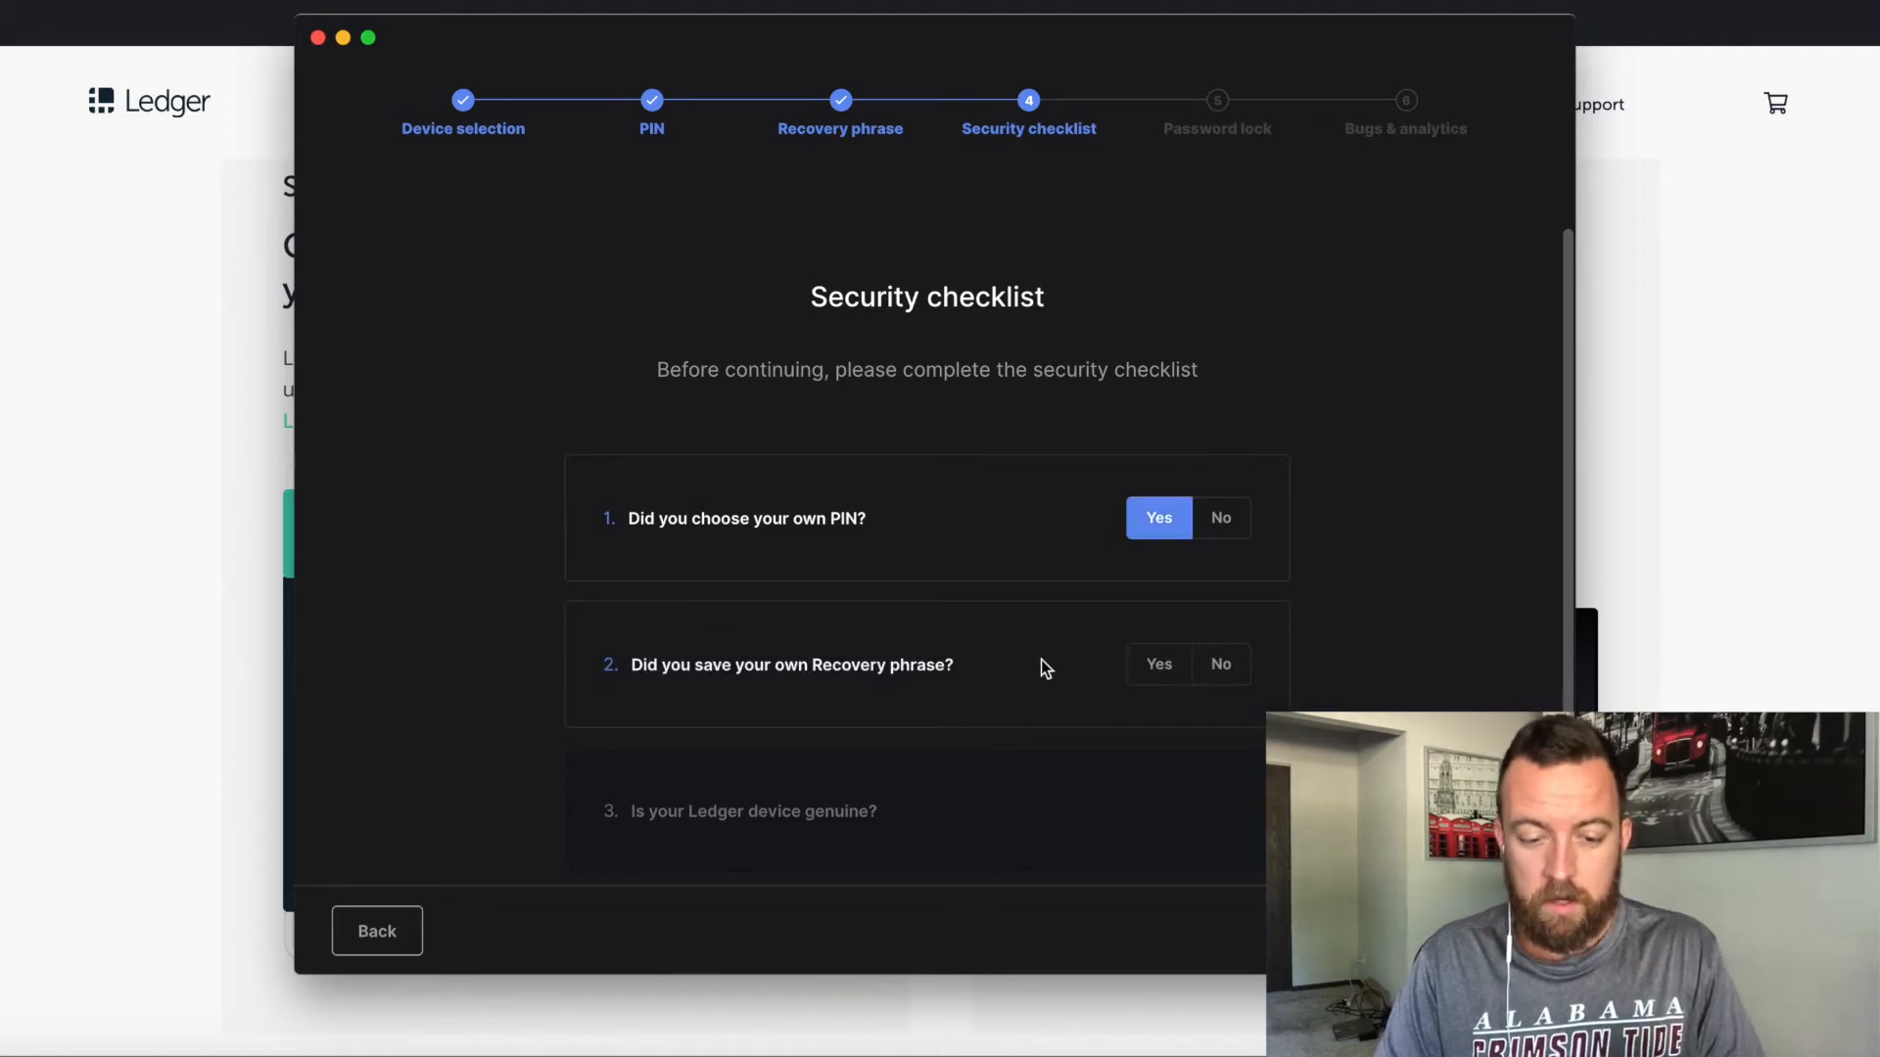
{"action": "mouse_move", "coordinate": [1158, 664]}
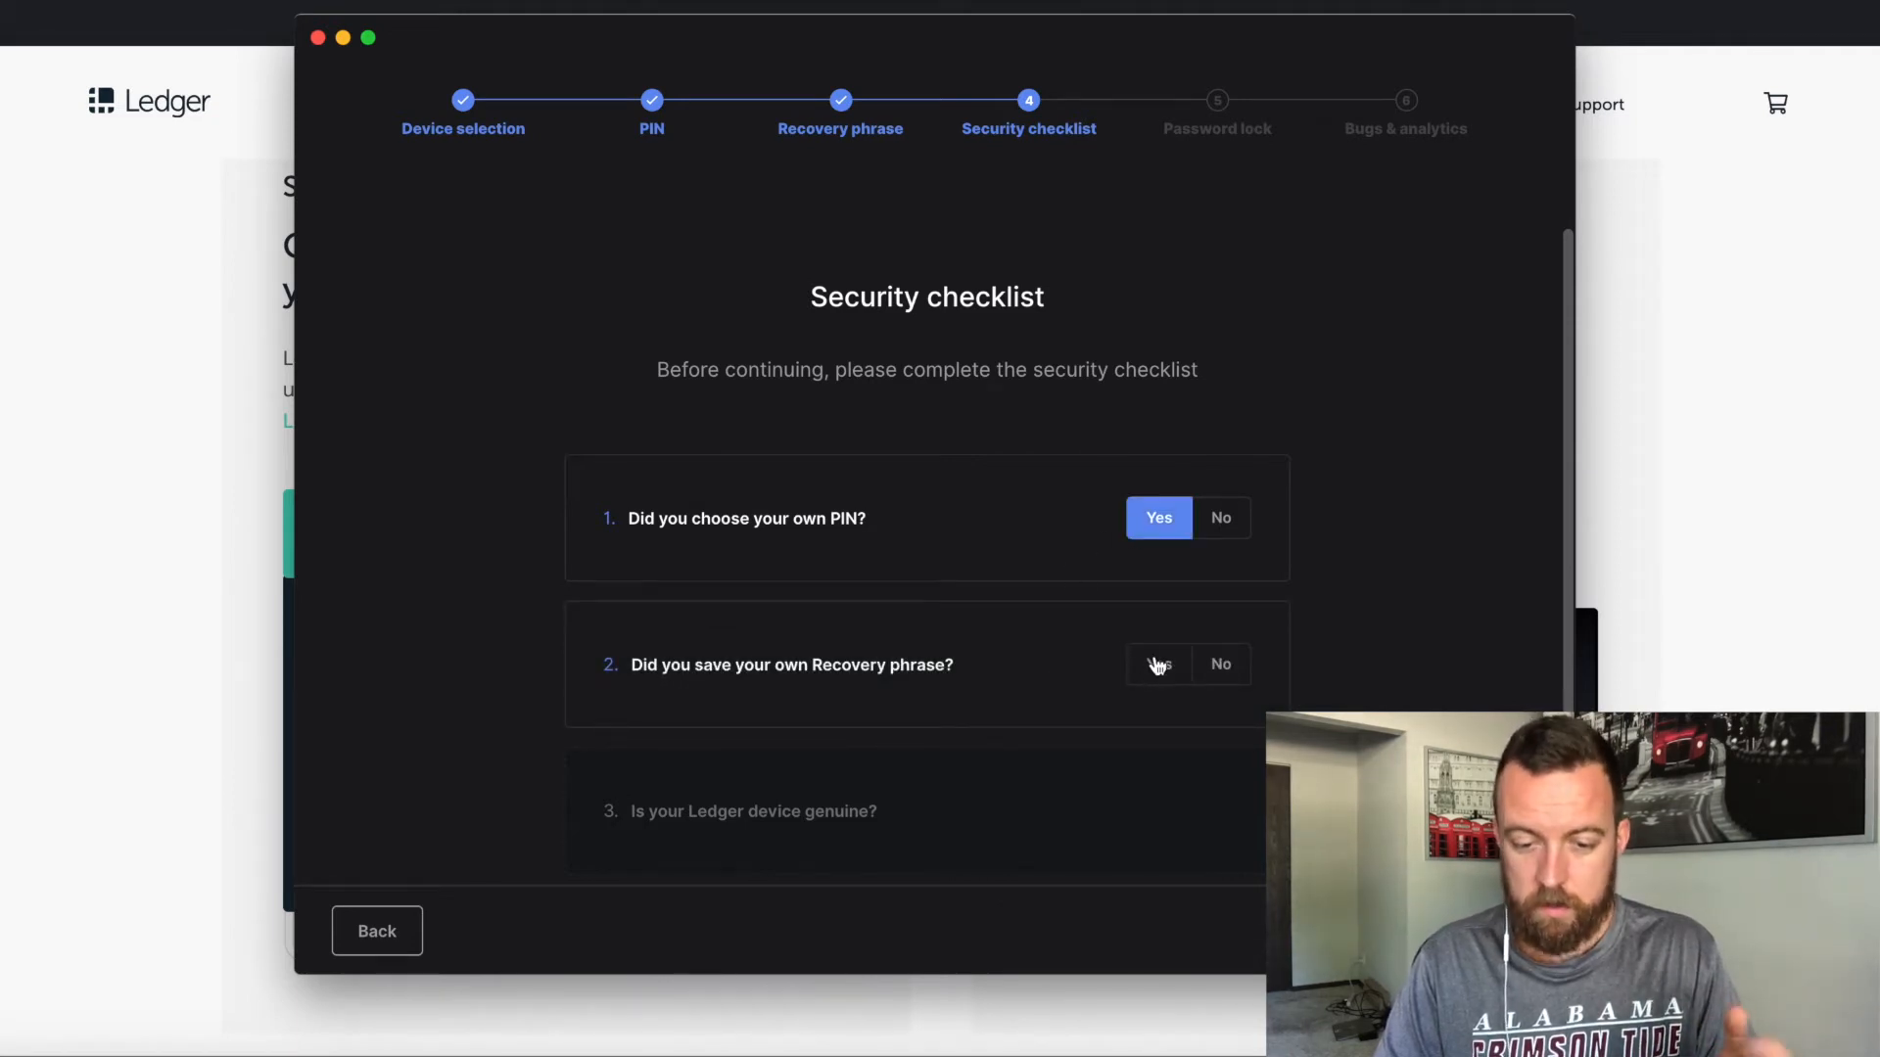
{"action": "left_click", "coordinate": [1158, 664]}
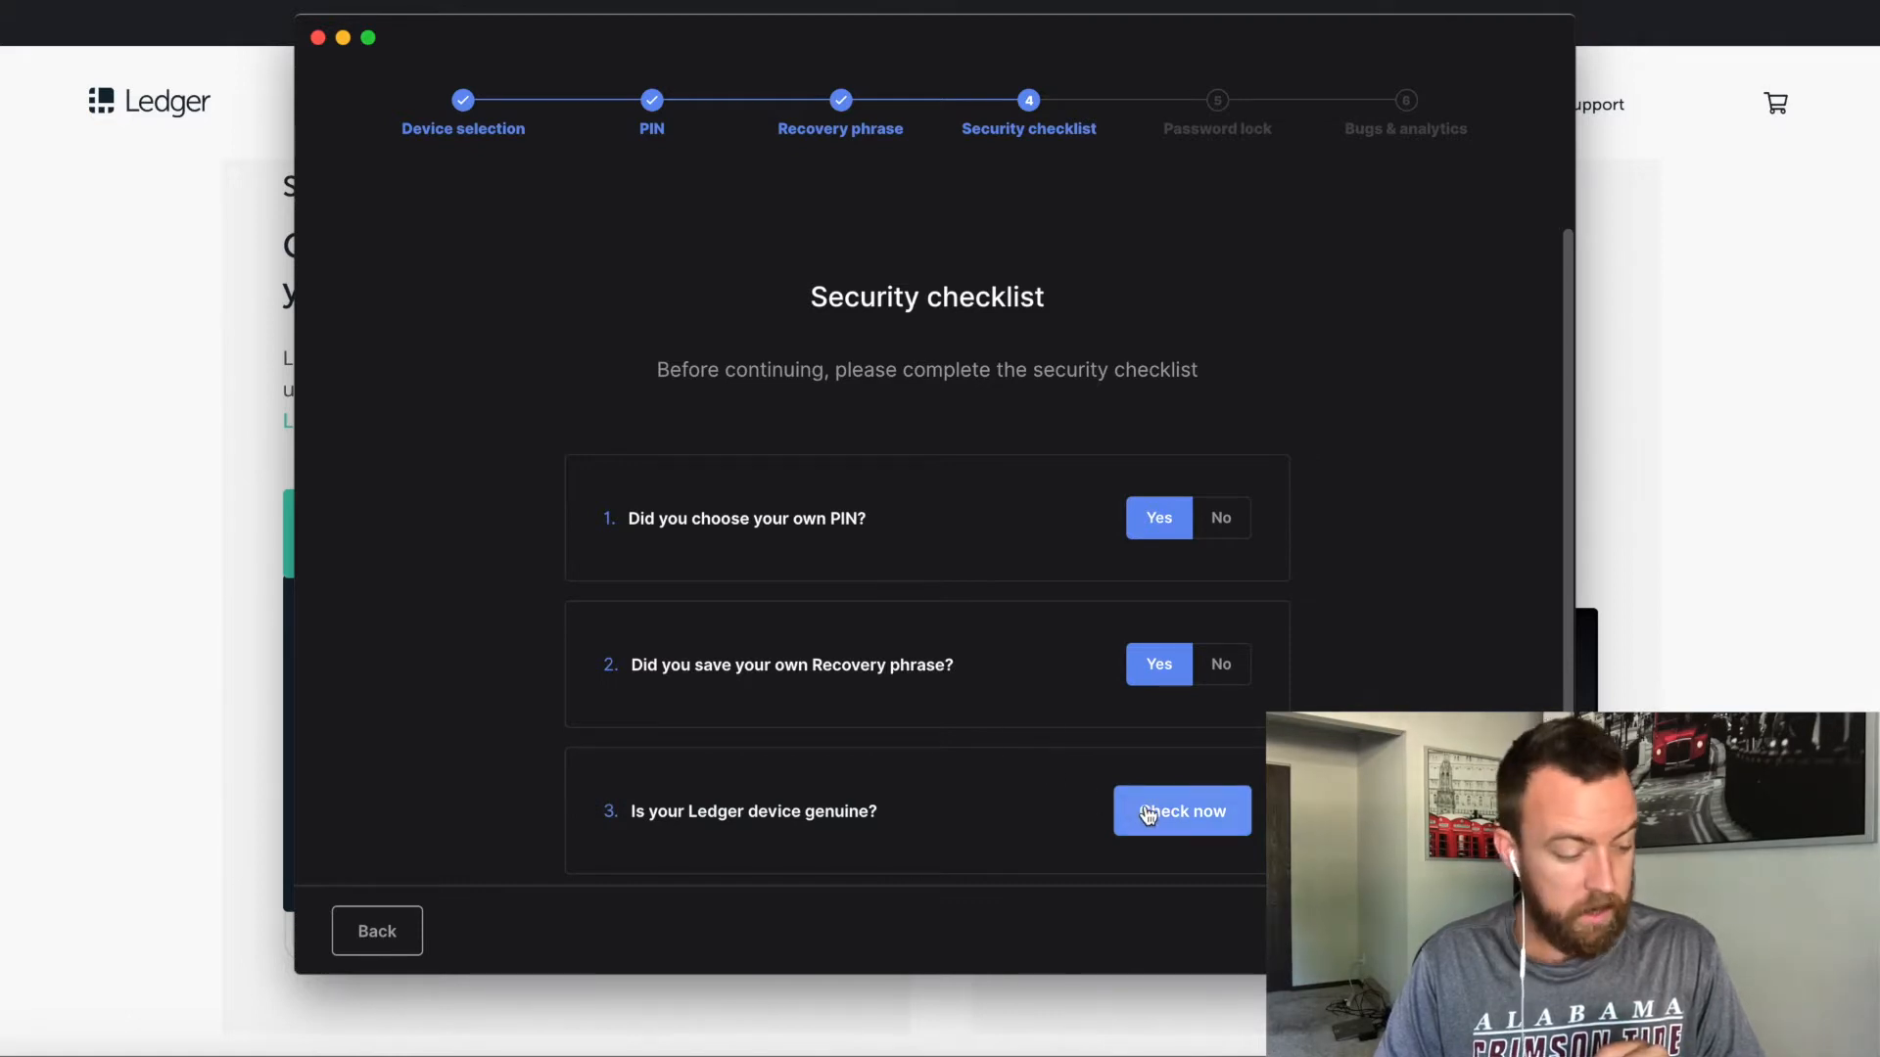
{"action": "left_click", "coordinate": [1181, 810]}
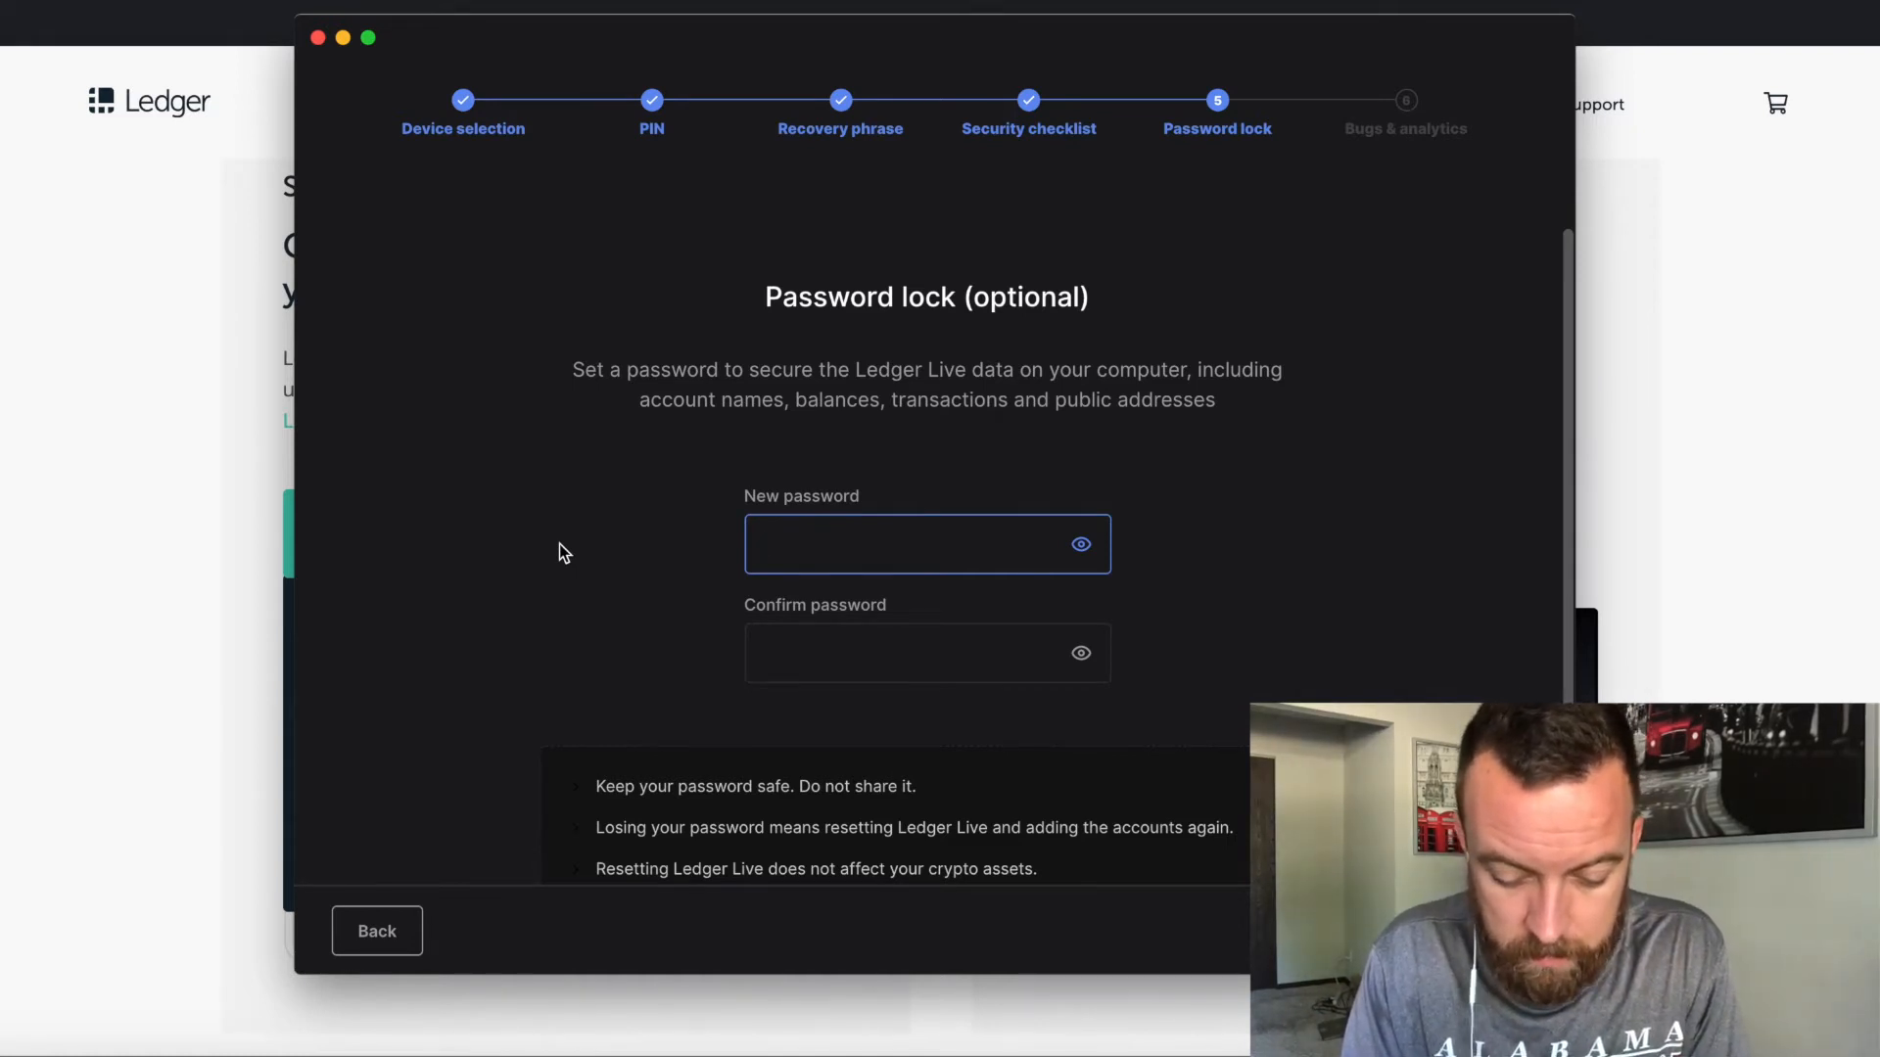
- Enter a four-character password for the optional password lock
{"action": "type", "text": "••••"}
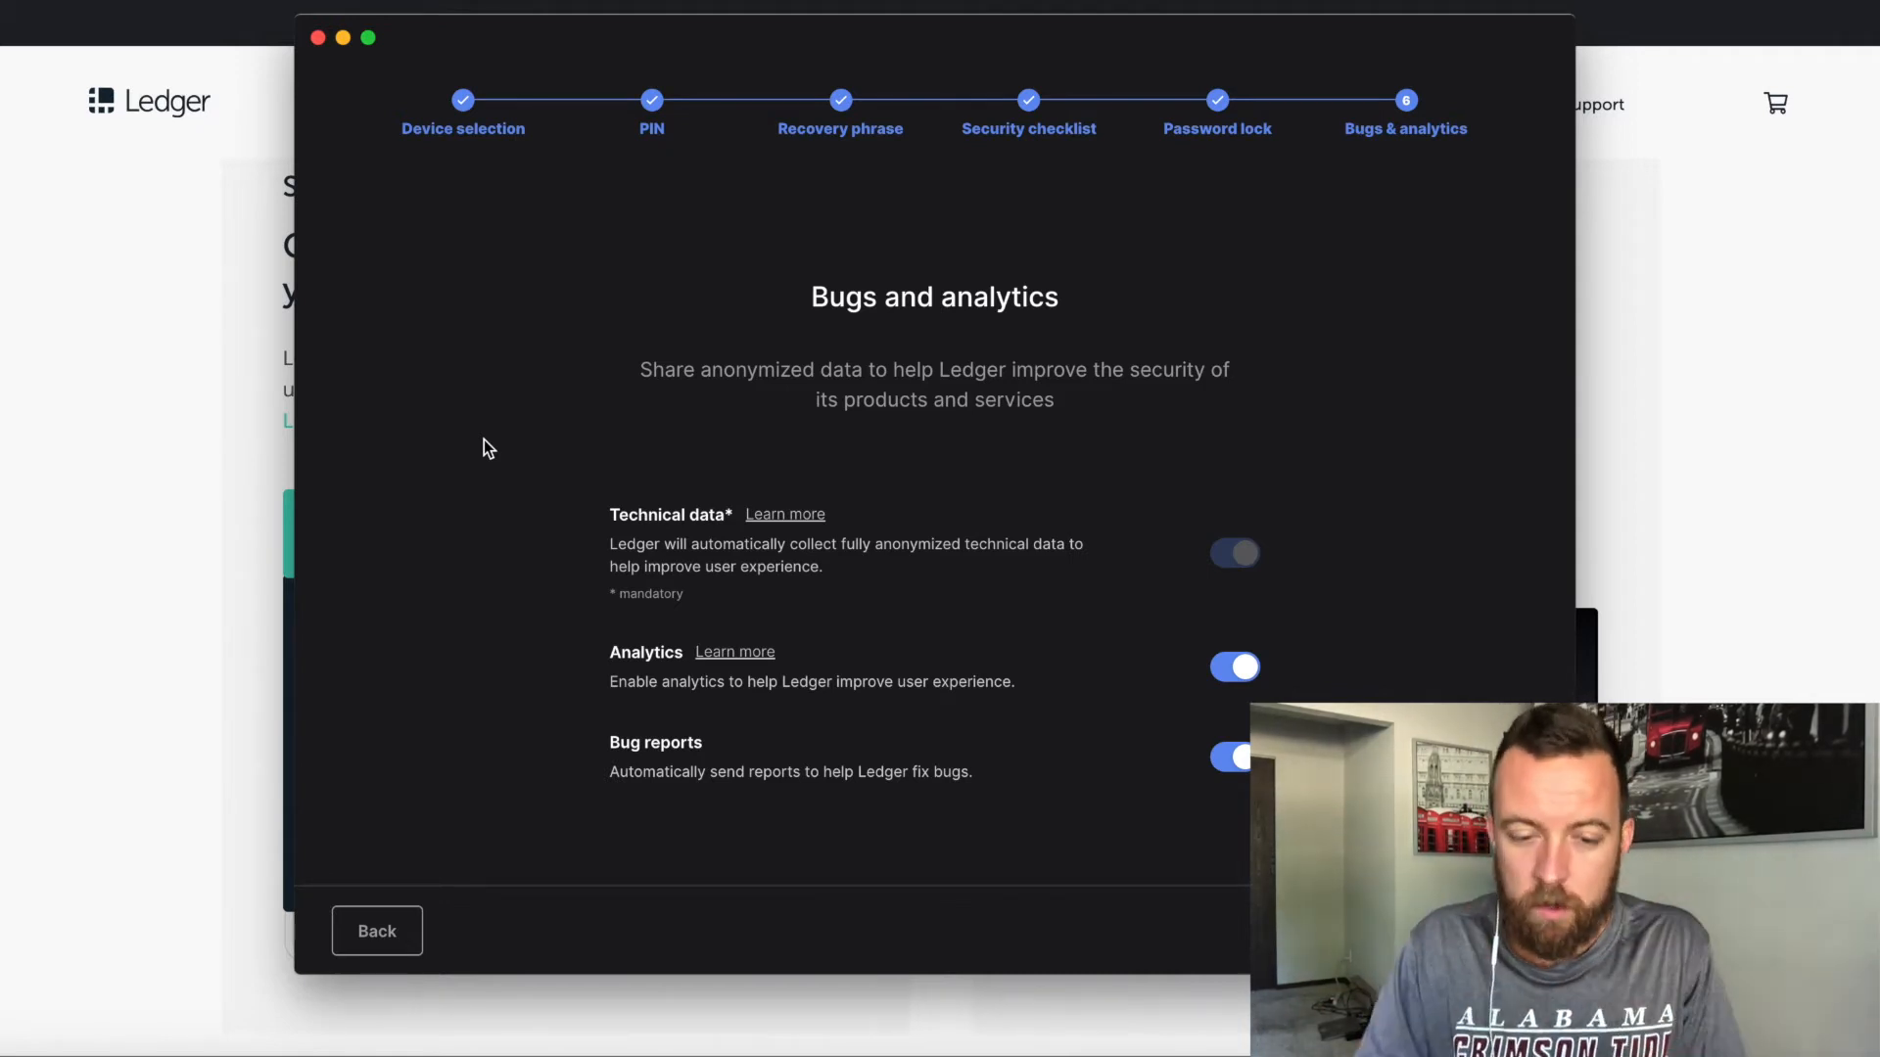
- Turn off analytics sharing, open Ledger Live, and accept the Terms of Use
{"action": "left_click", "coordinate": [1233, 666]}
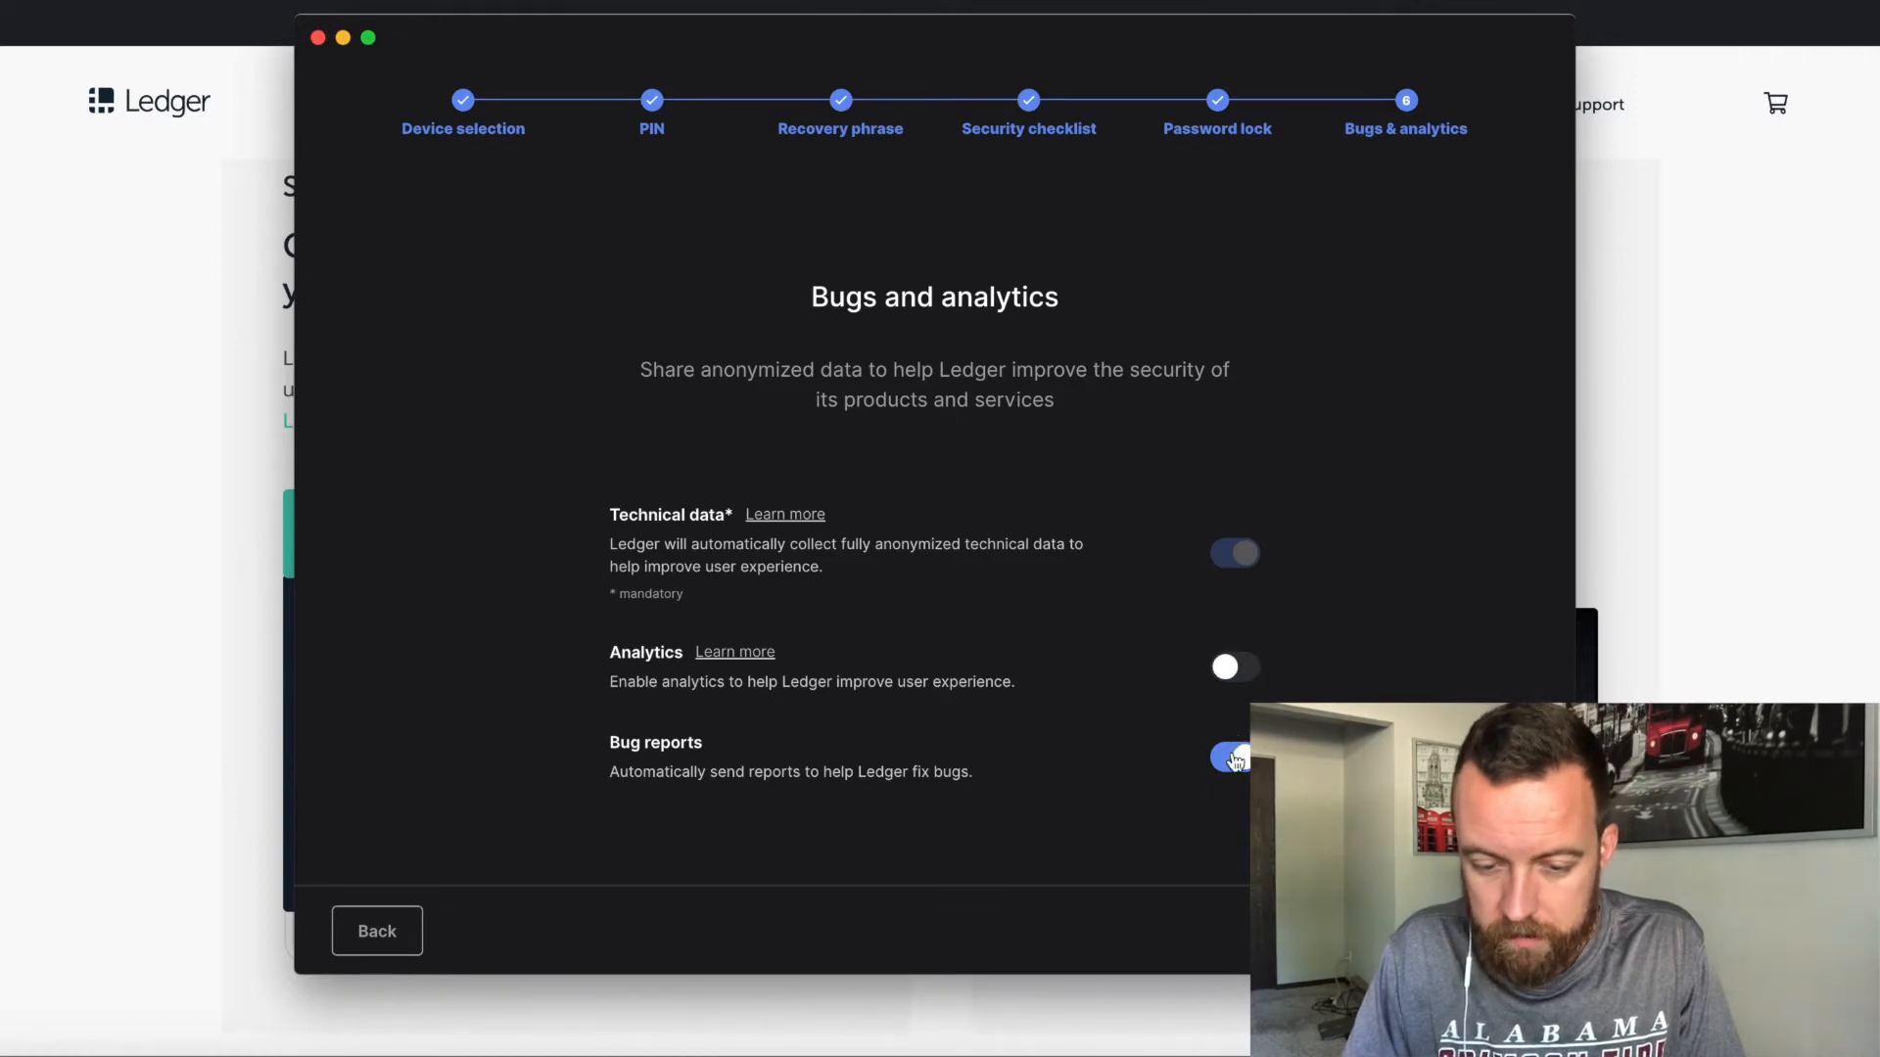
{"action": "left_click", "coordinate": [1234, 757]}
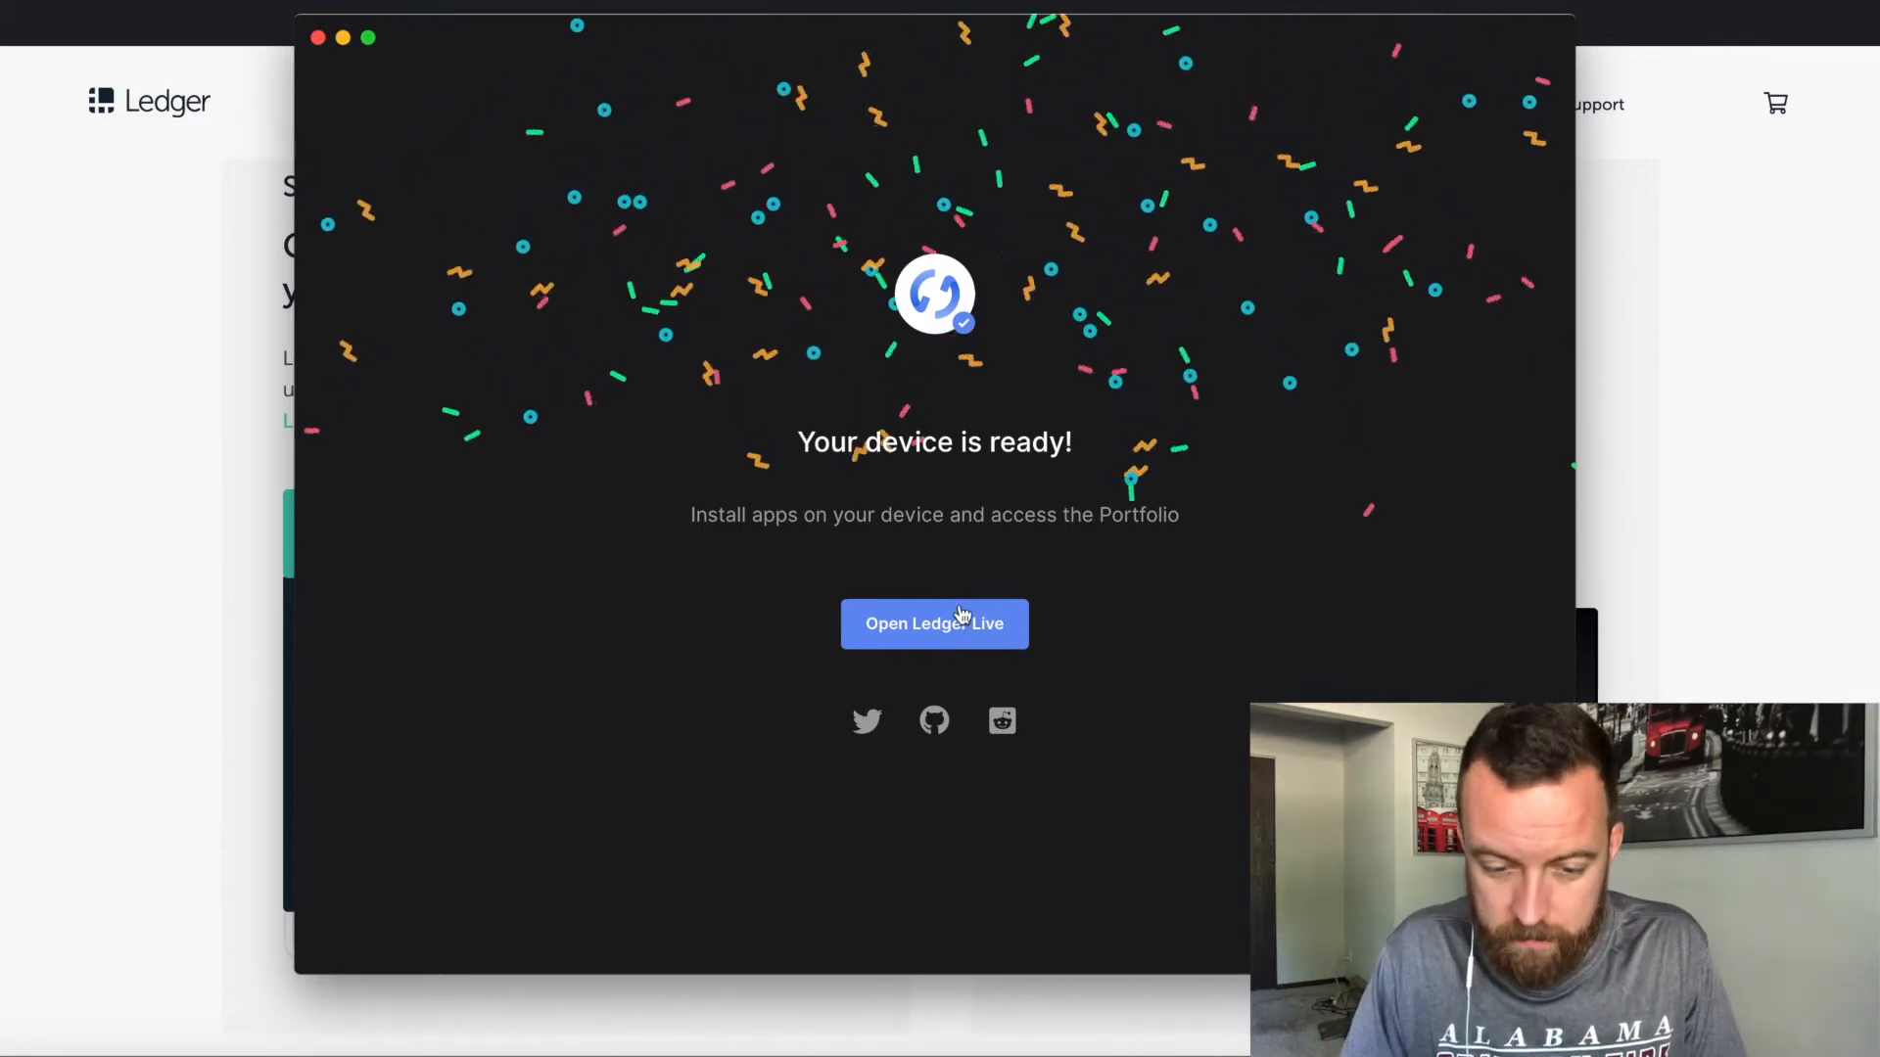
{"action": "left_click", "coordinate": [934, 624]}
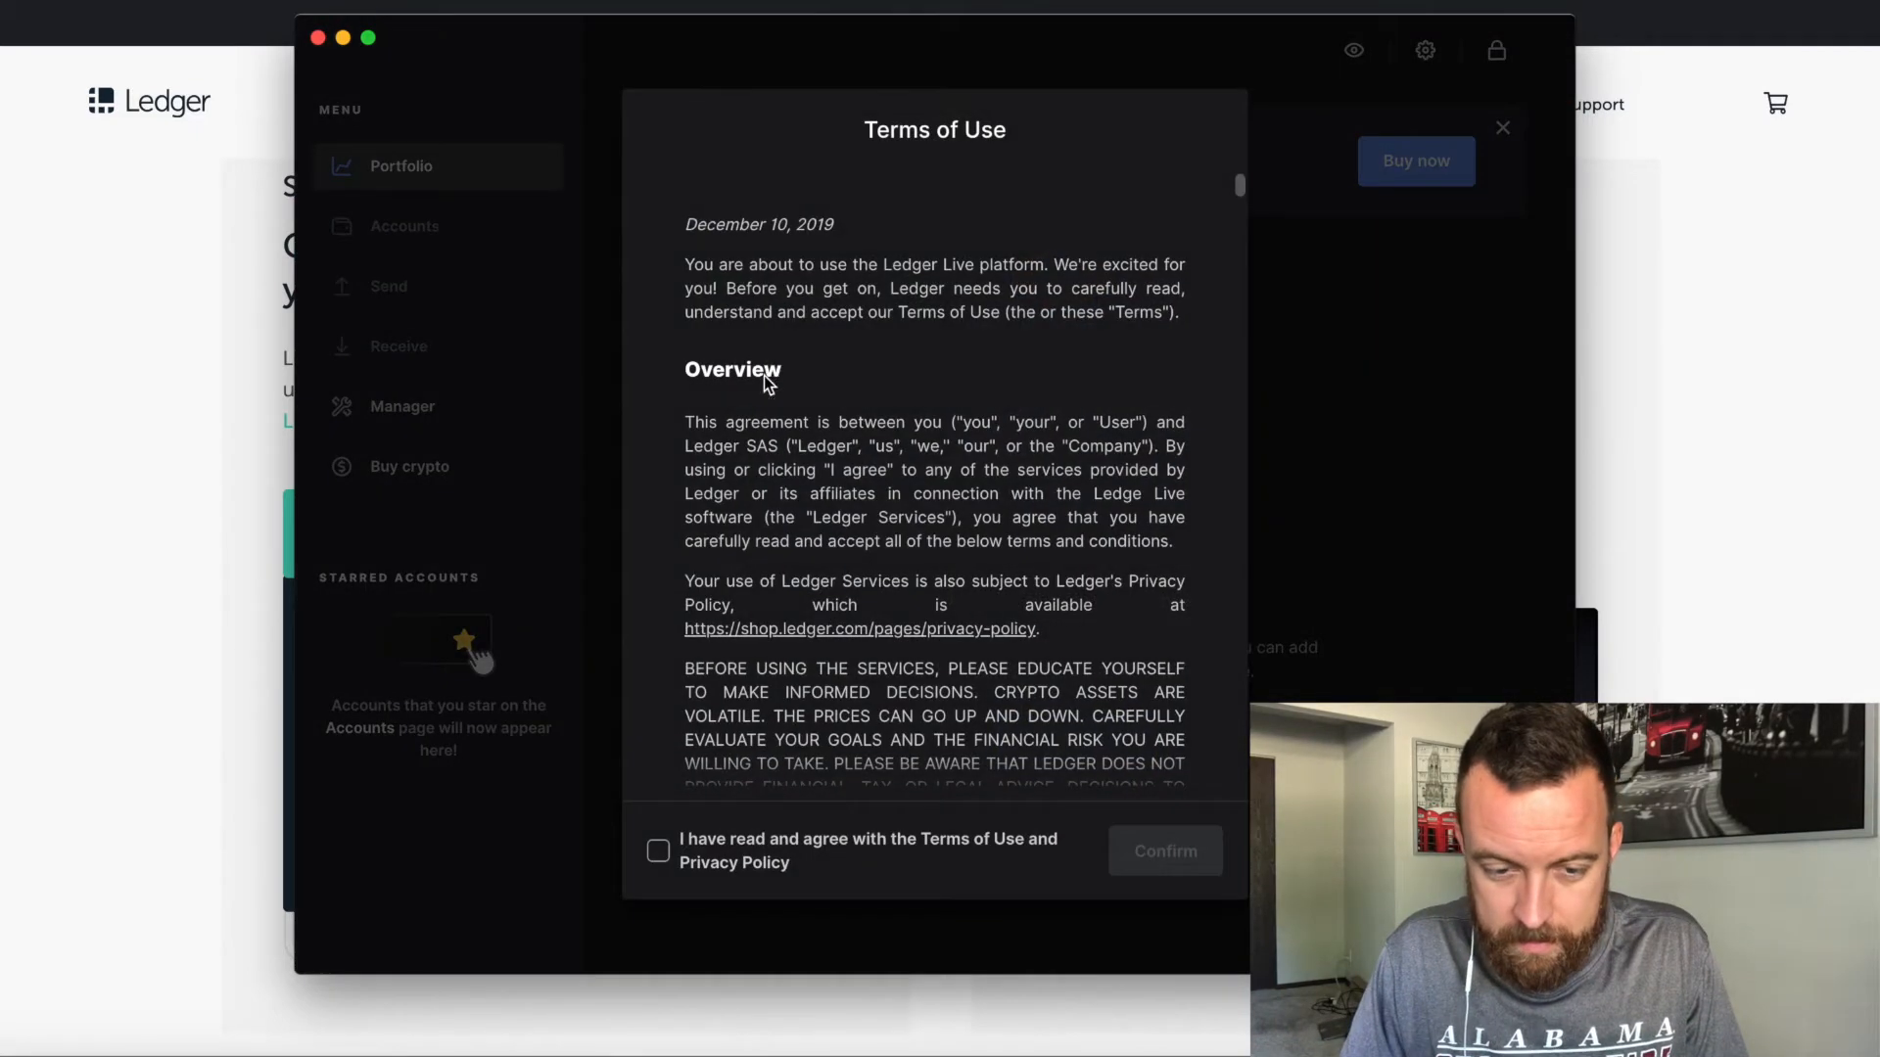
{"action": "left_click", "coordinate": [657, 851]}
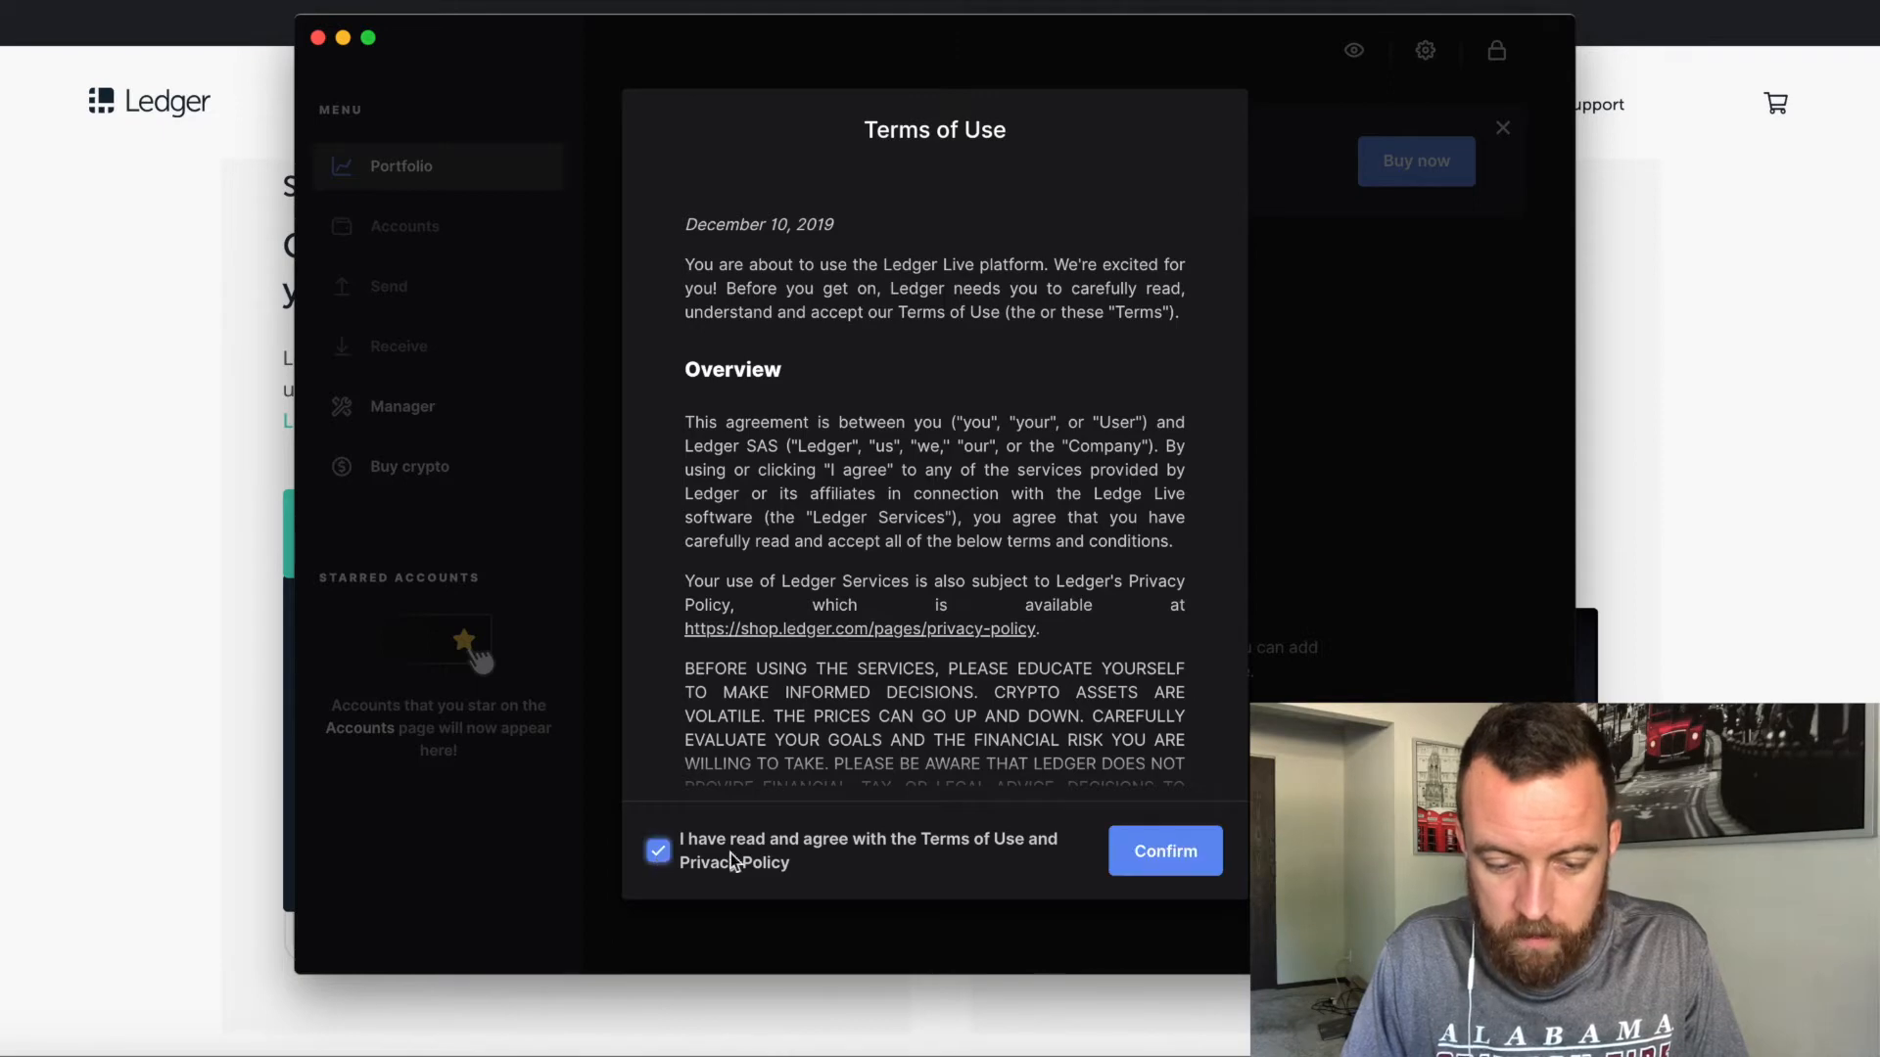
{"action": "left_click", "coordinate": [1162, 851]}
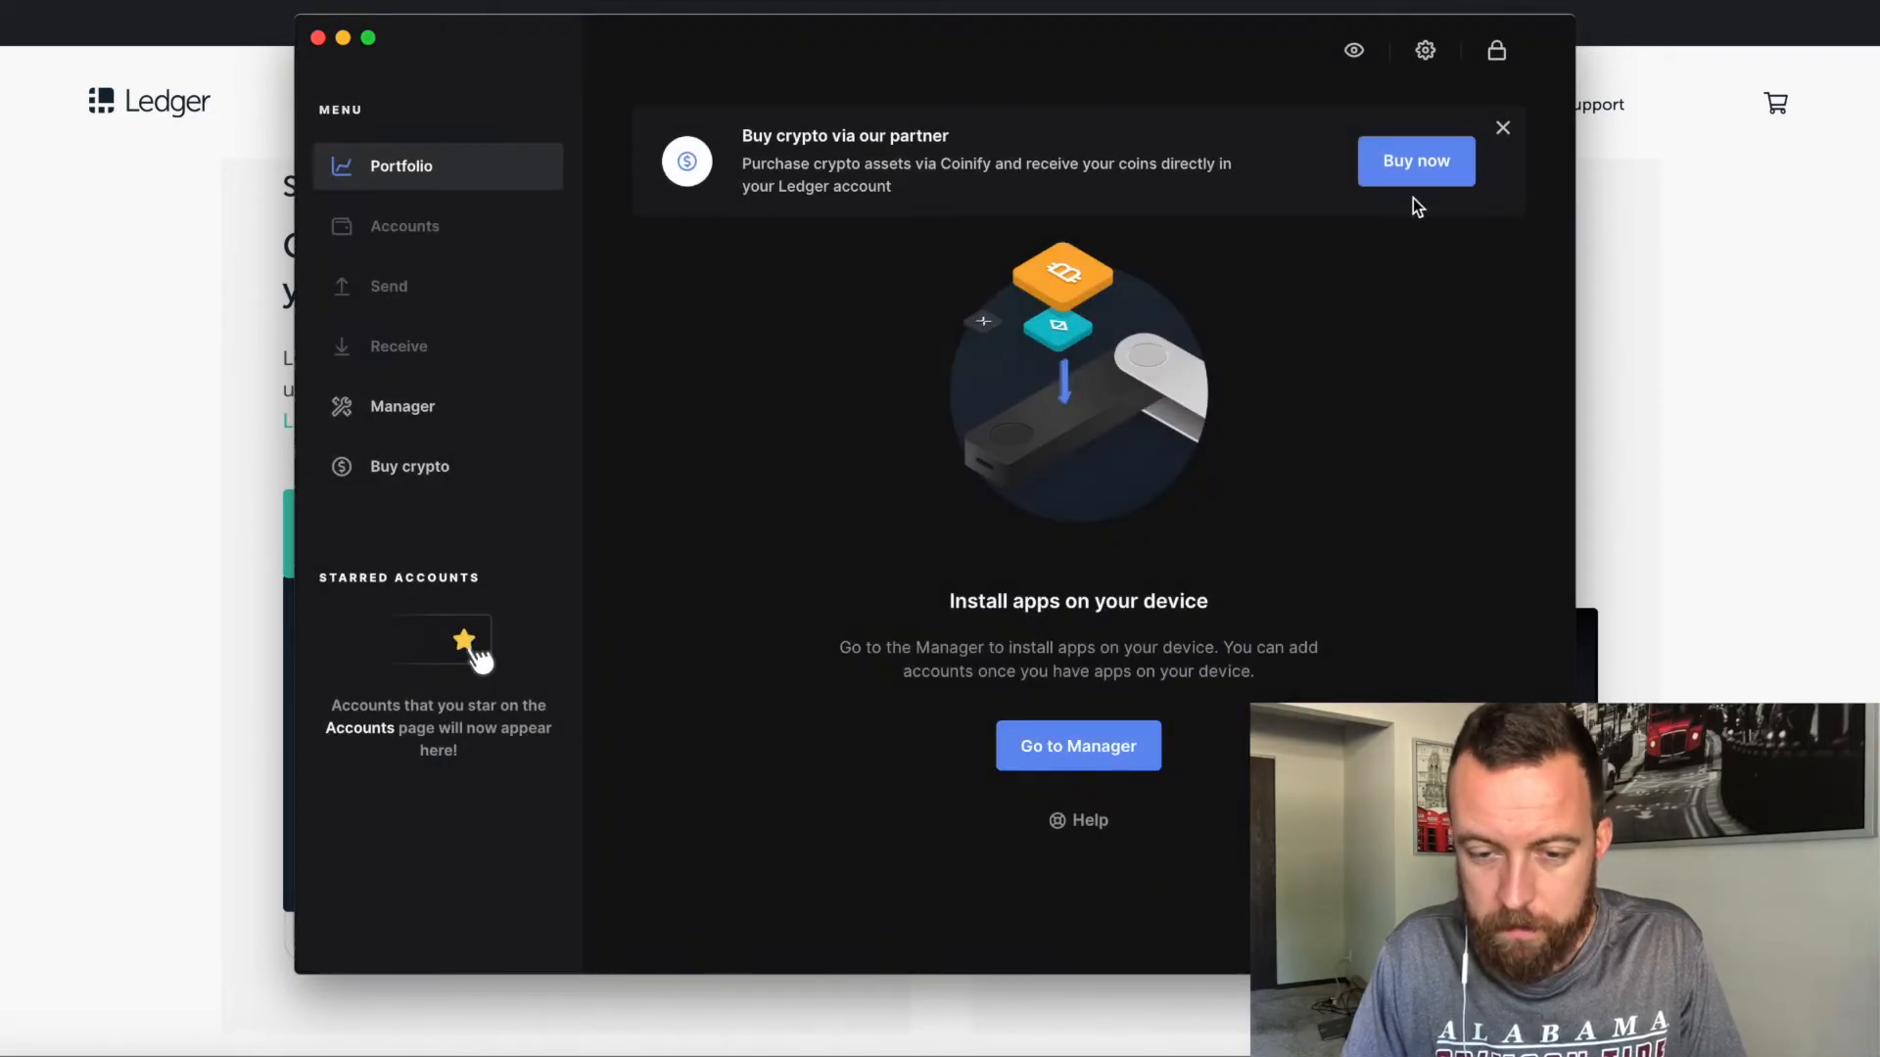
- Open the Manager, then scroll the Ledger website toward Step 3
{"action": "left_click", "coordinate": [1502, 127]}
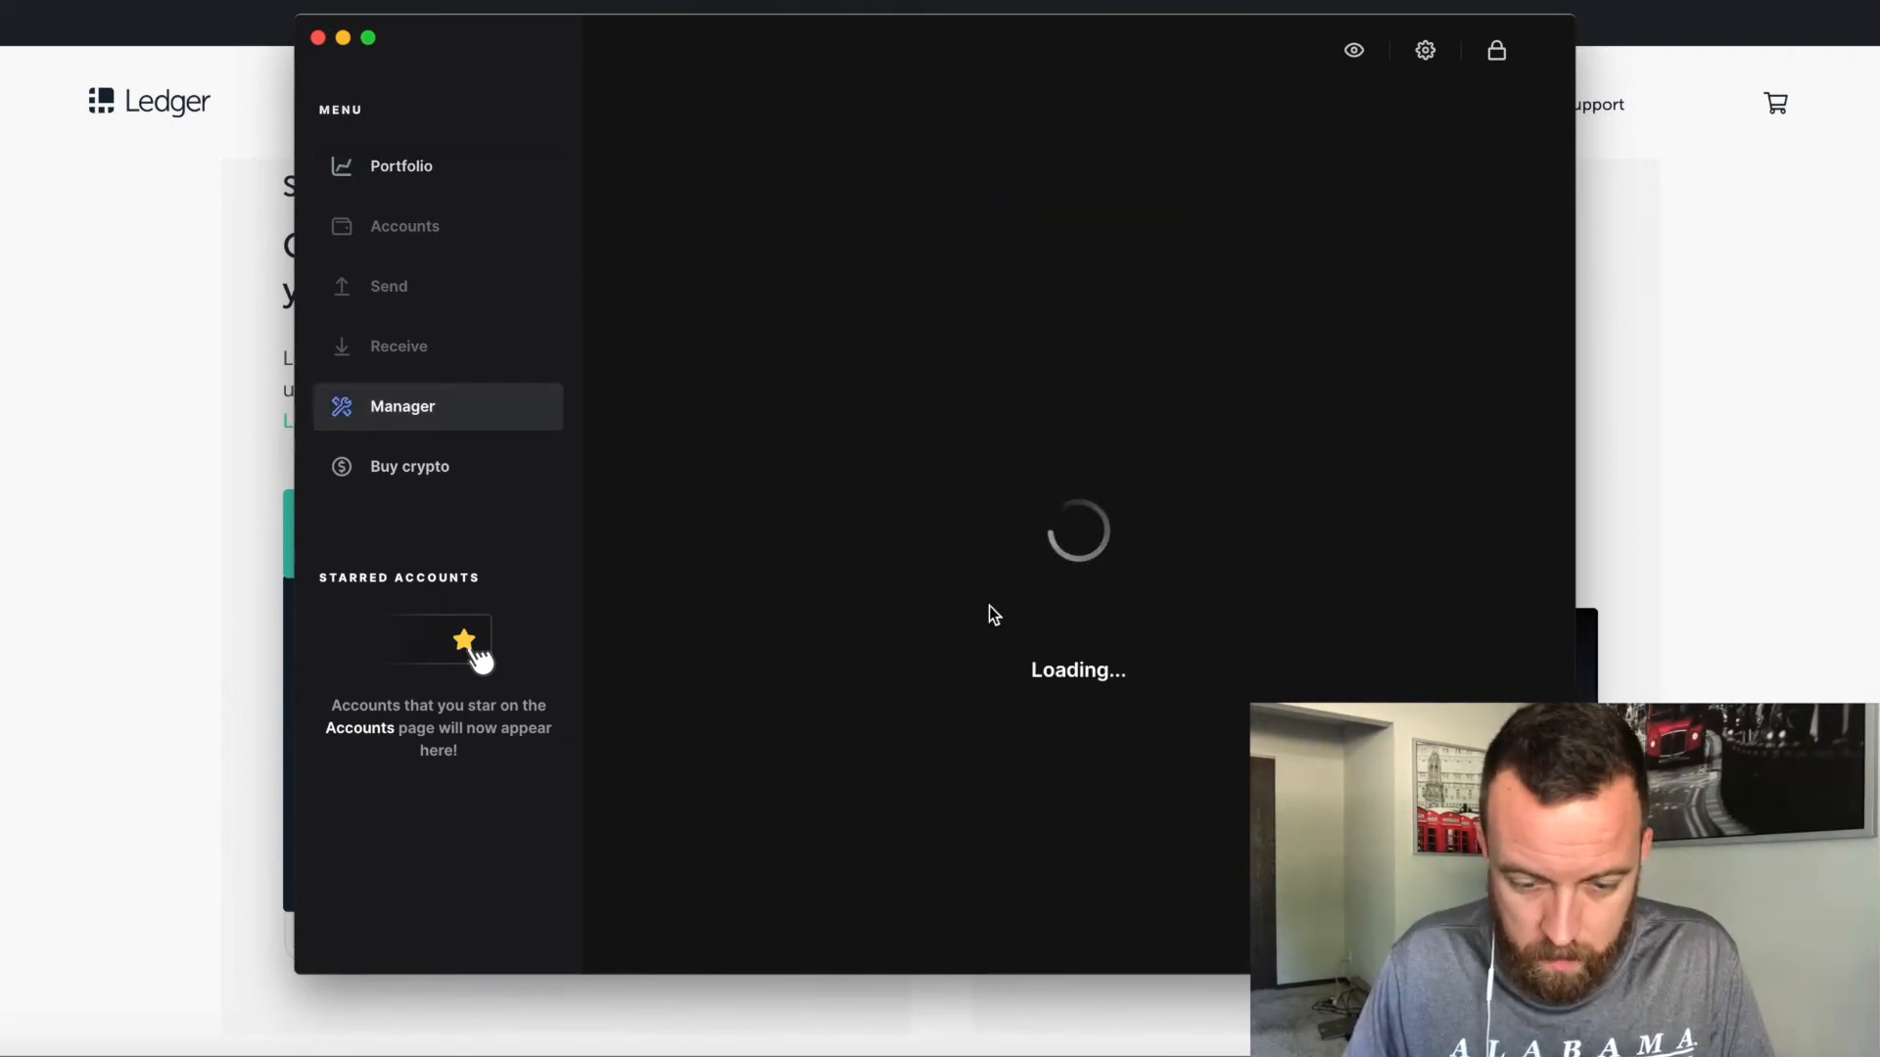
{"action": "mouse_move", "coordinate": [736, 492]}
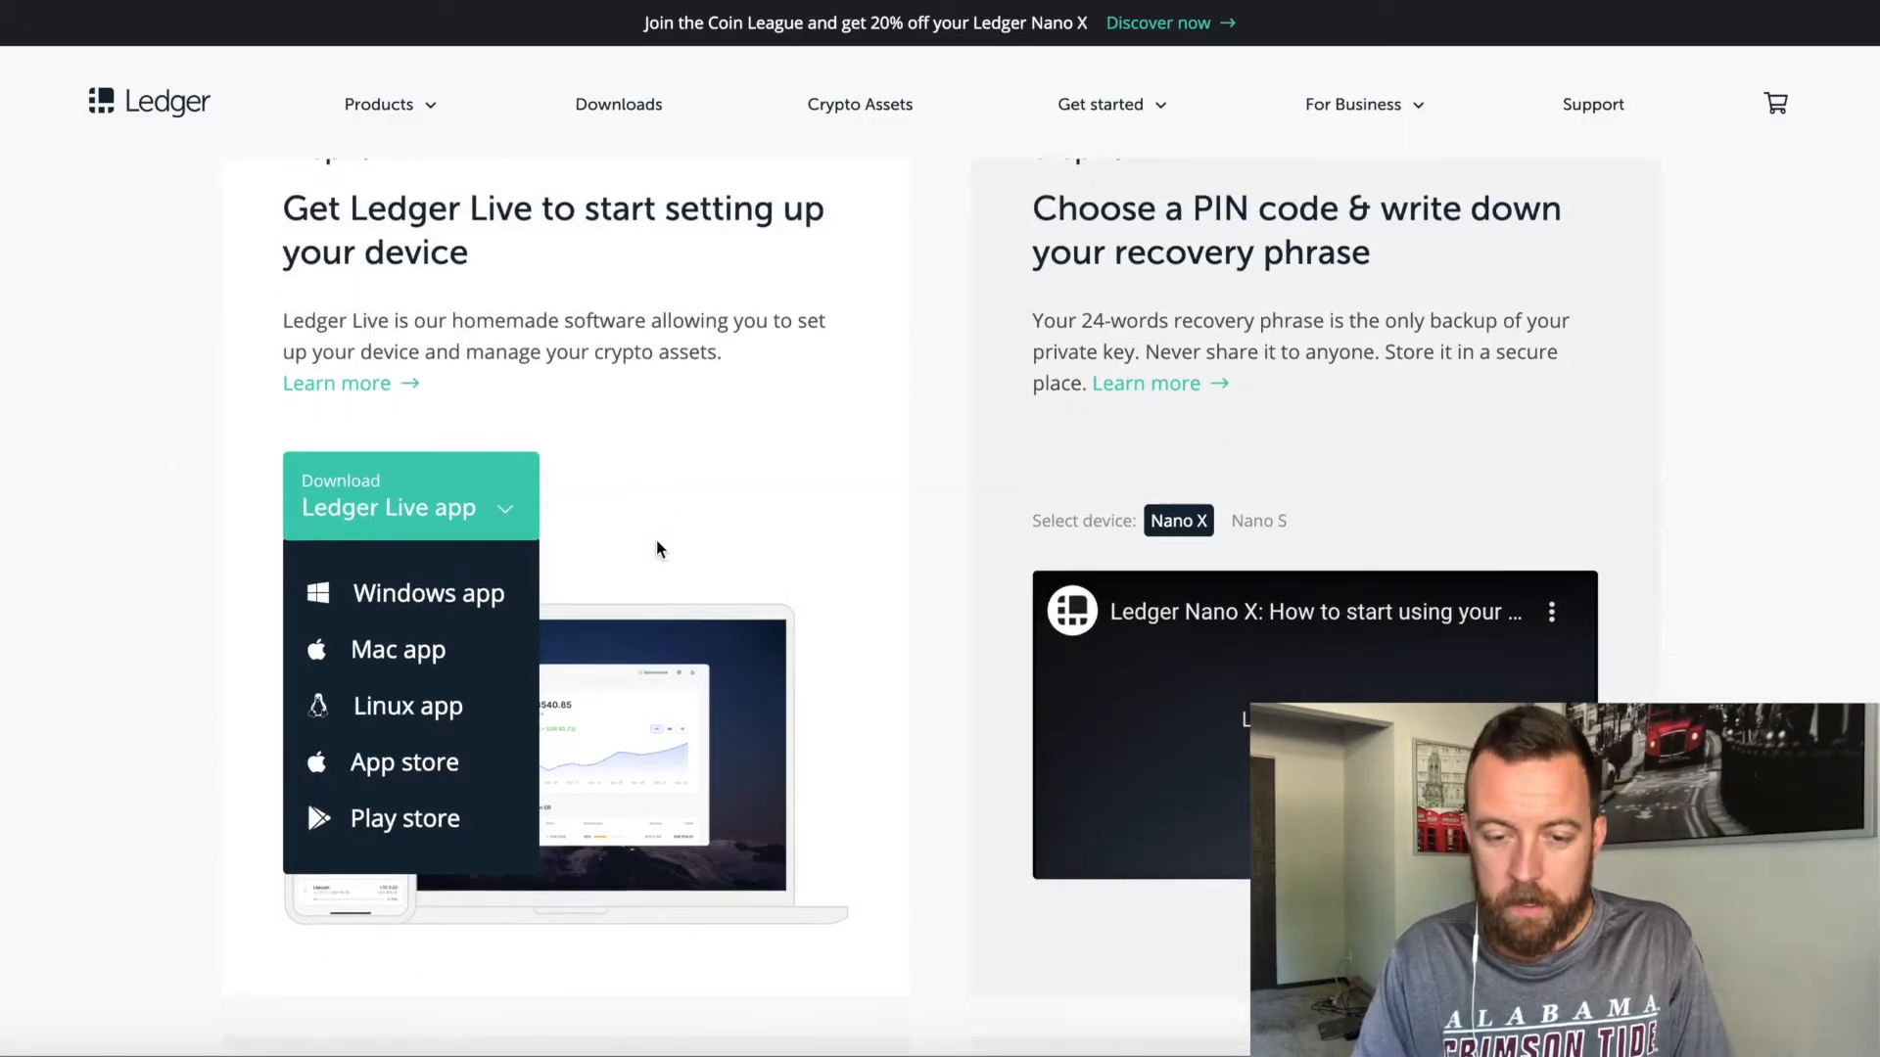
{"action": "scroll", "scroll_direction": "down", "scroll_amount": 3}
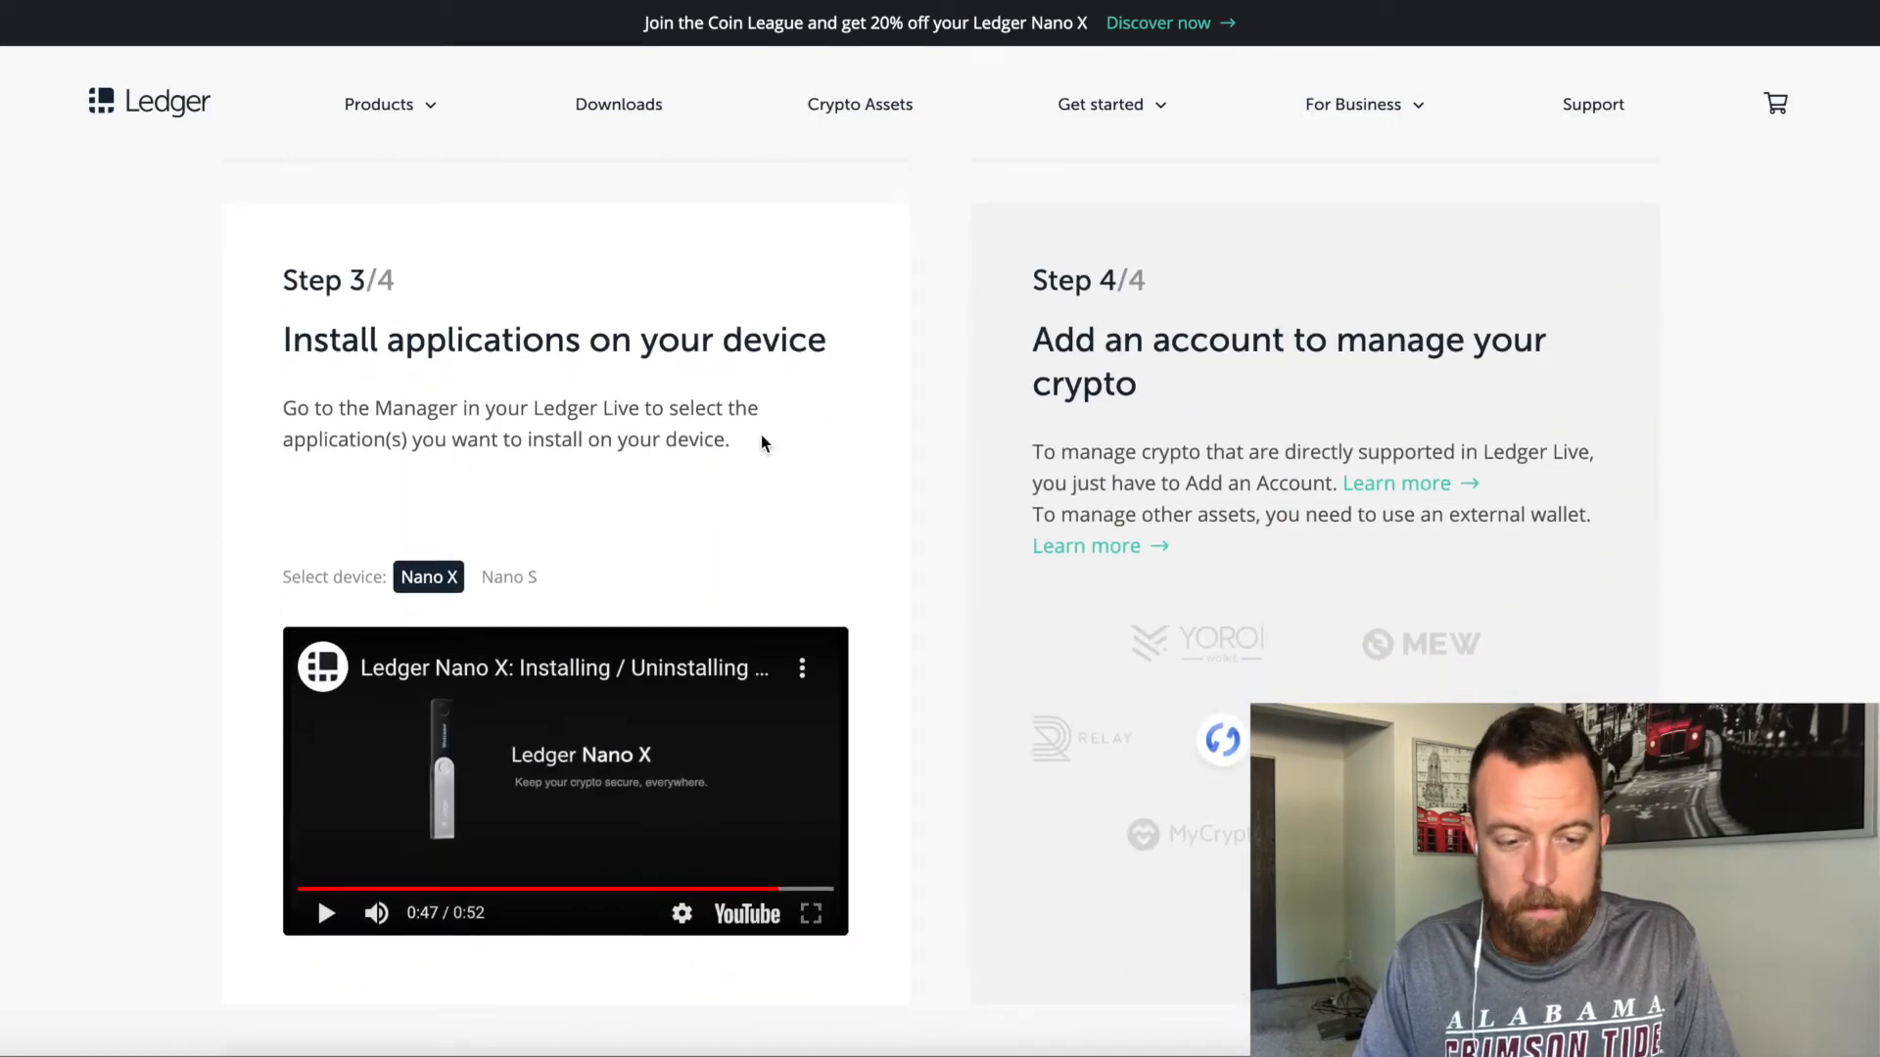
- Scroll the Ledger website to Step 3/4 on installing device apps
{"action": "scroll", "scroll_direction": "down", "scroll_amount": 3}
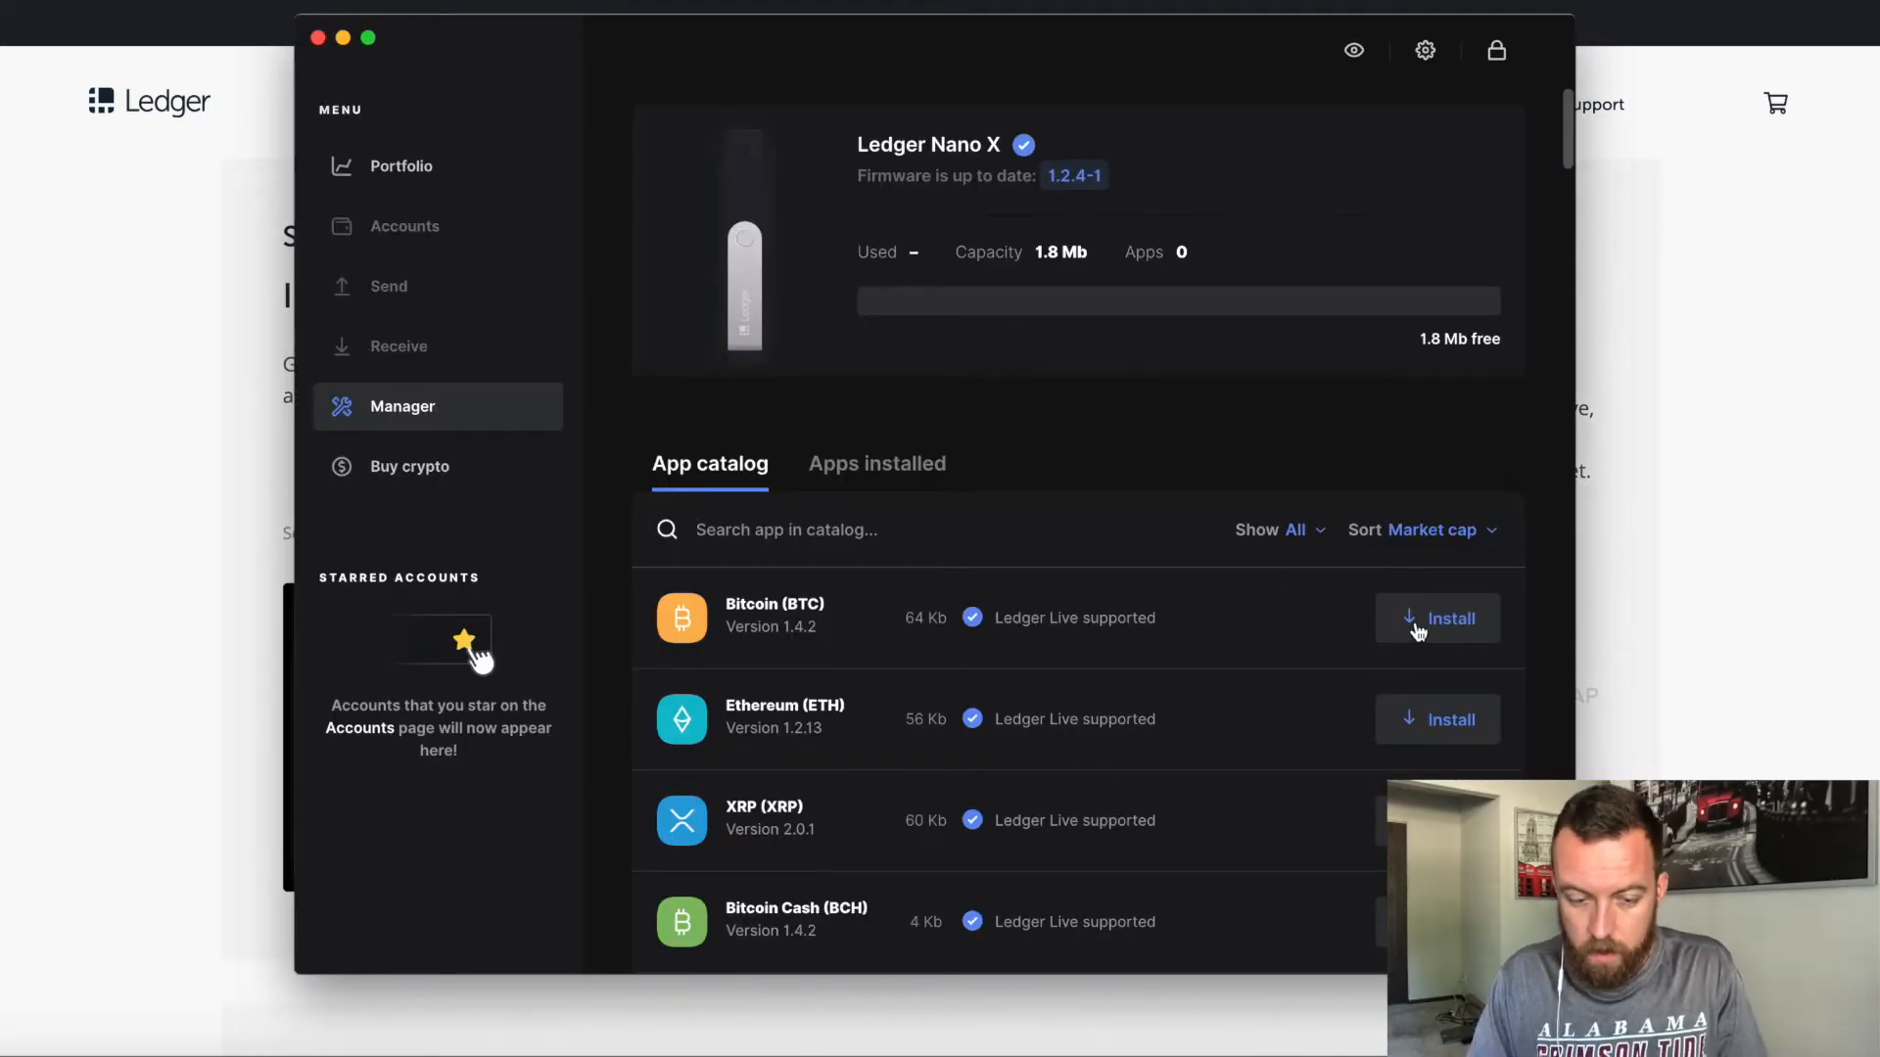
- Install the Bitcoin (BTC) and Ethereum (ETH) apps from the App catalog
{"action": "left_click", "coordinate": [1437, 619]}
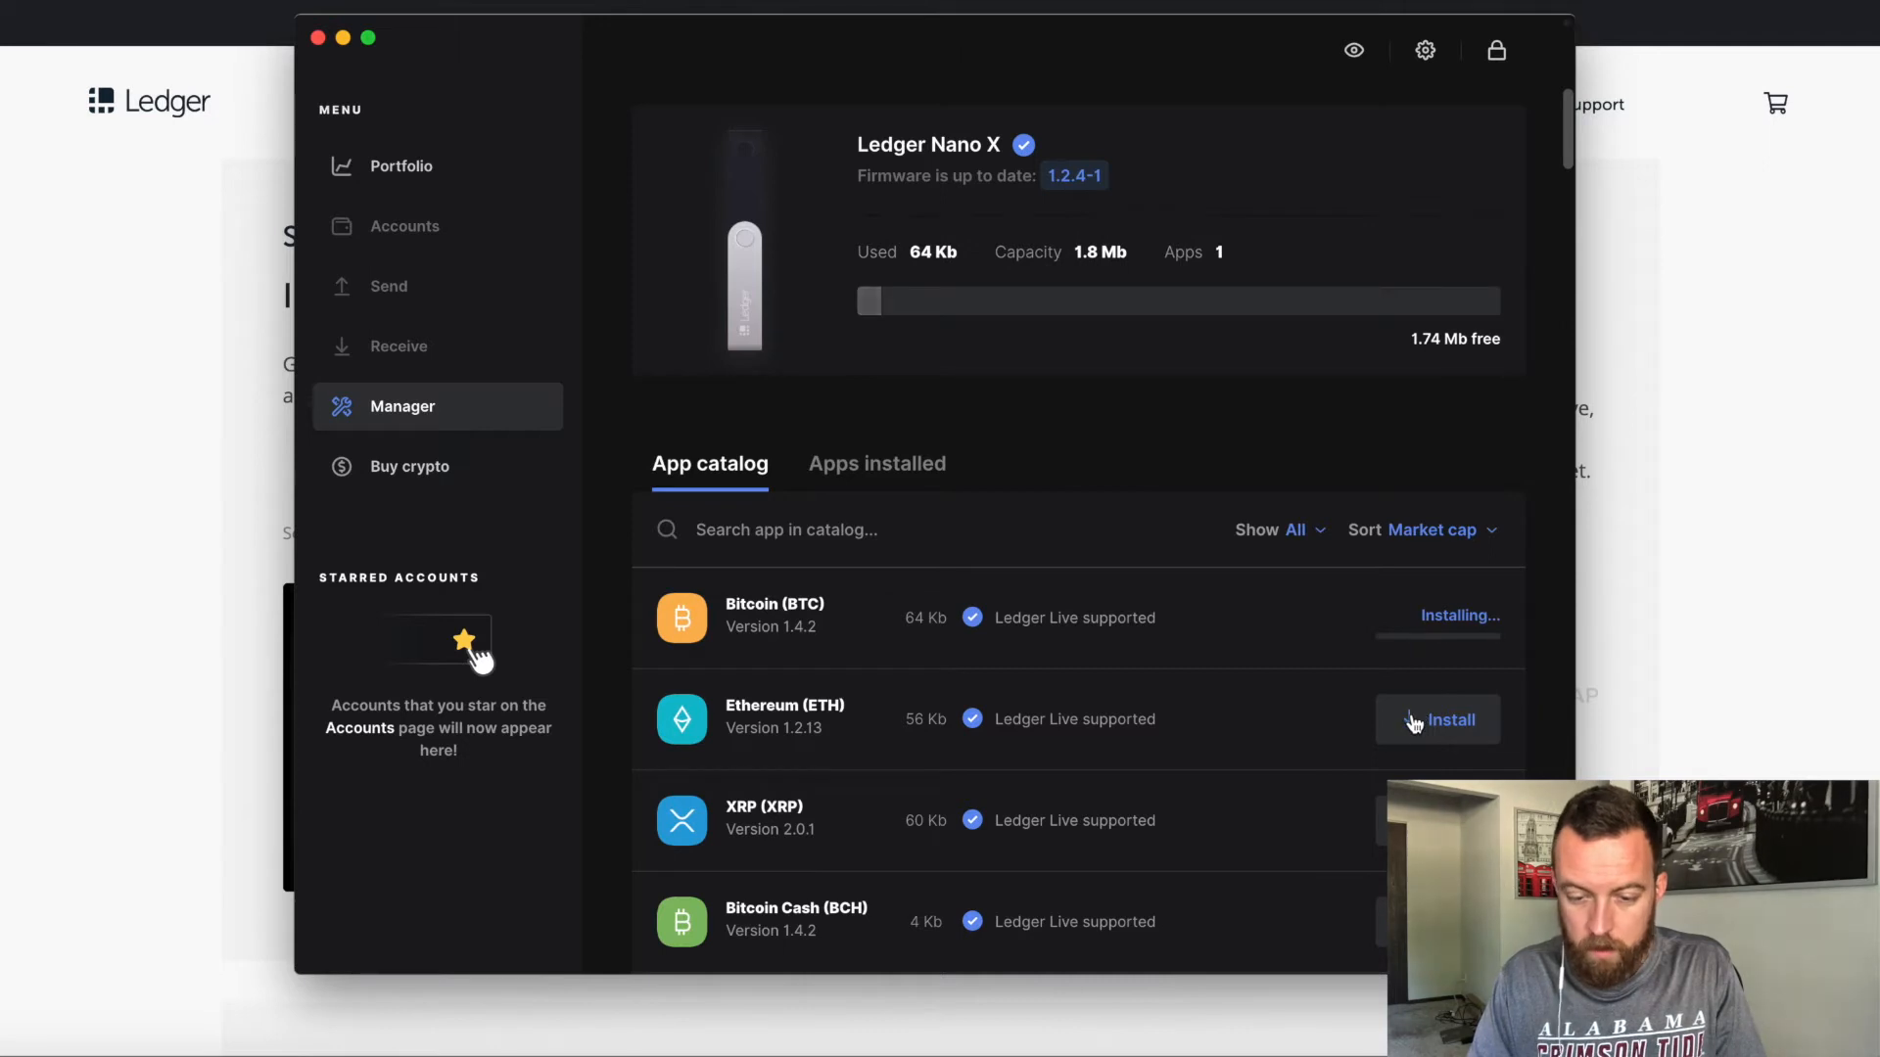
{"action": "left_click", "coordinate": [1449, 720]}
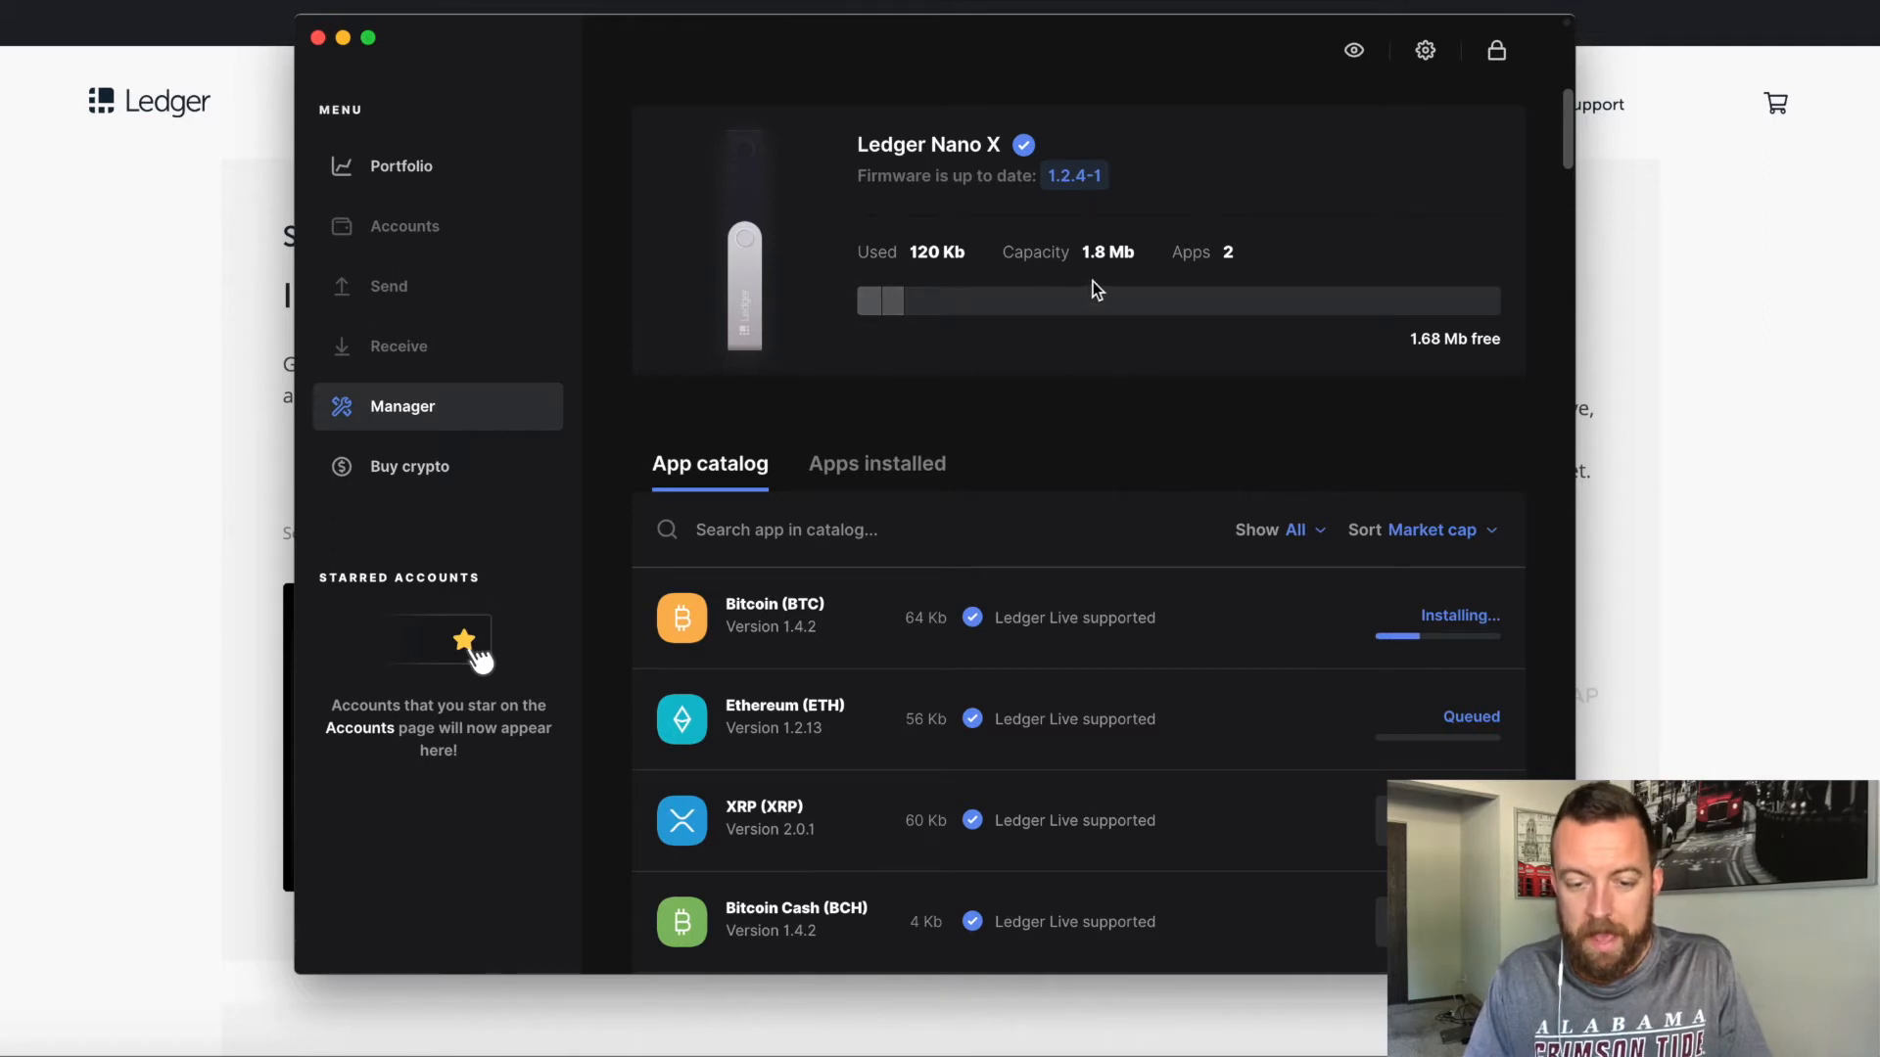
{"action": "mouse_move", "coordinate": [1090, 327]}
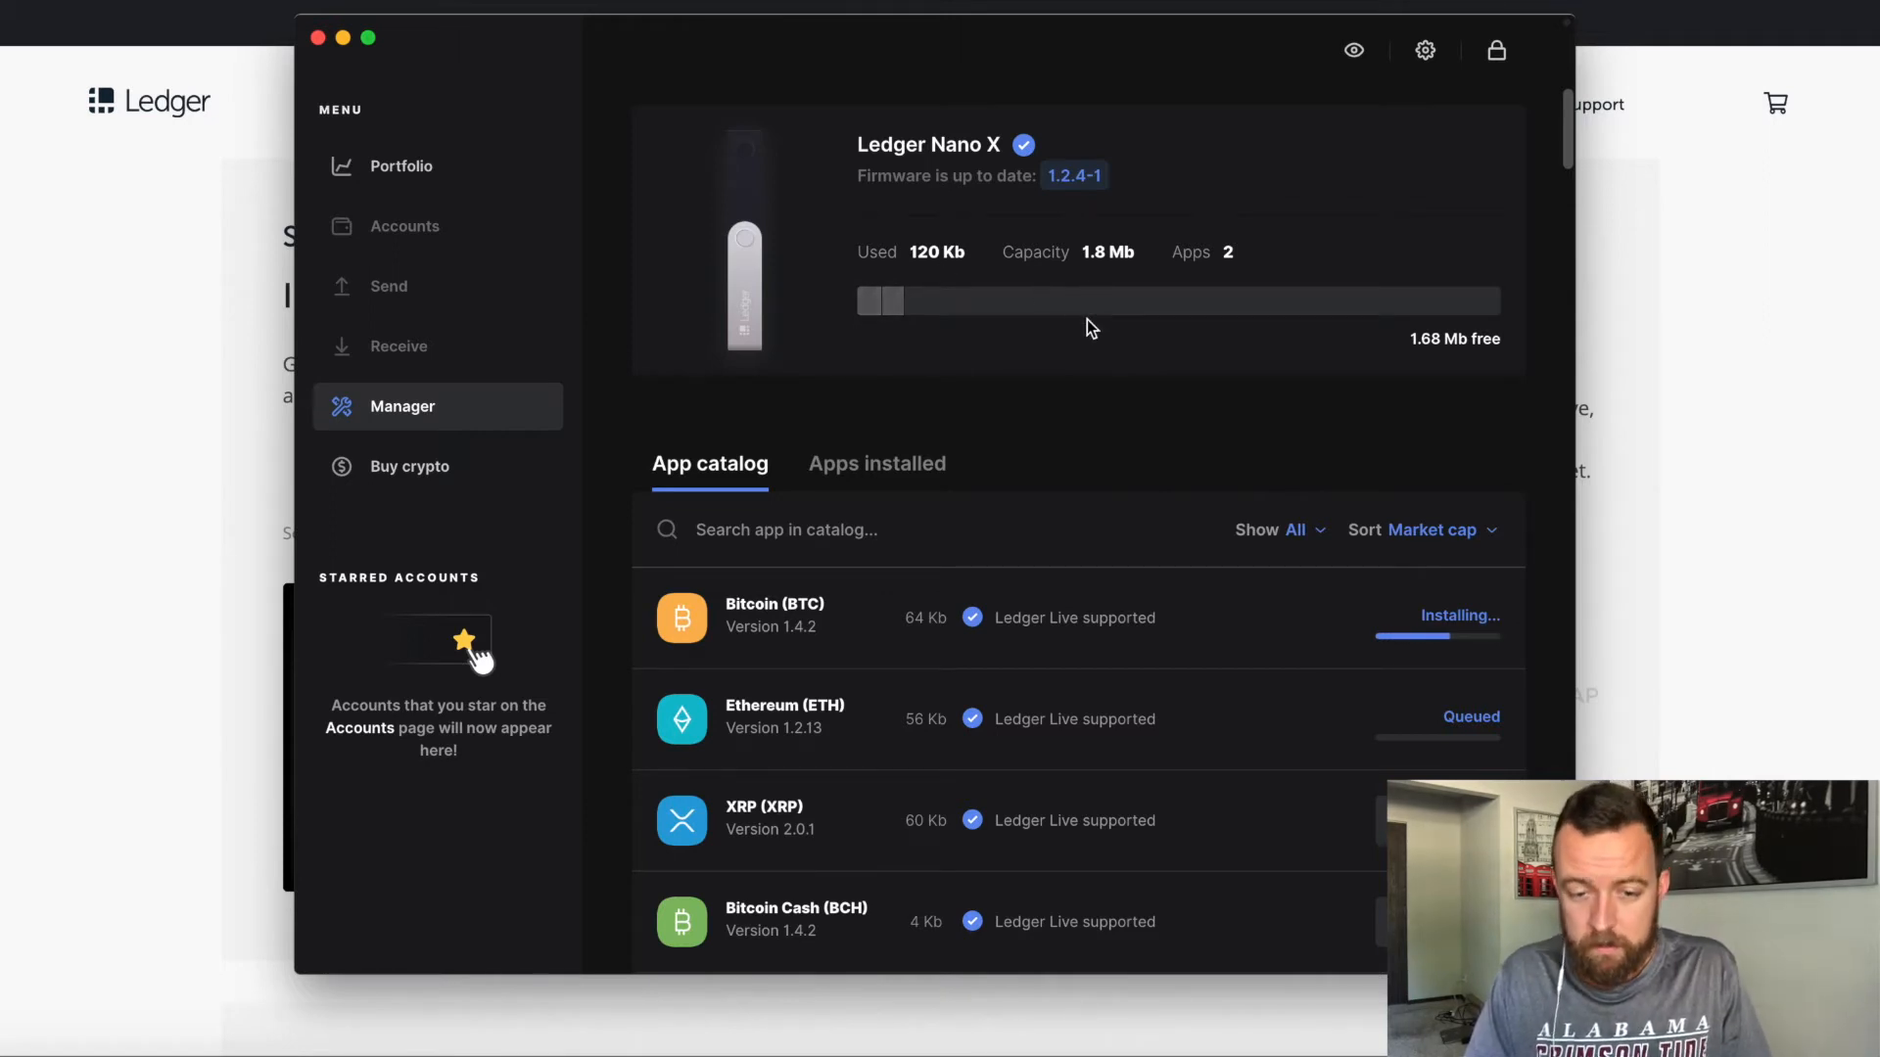
{"action": "mouse_move", "coordinate": [1005, 202]}
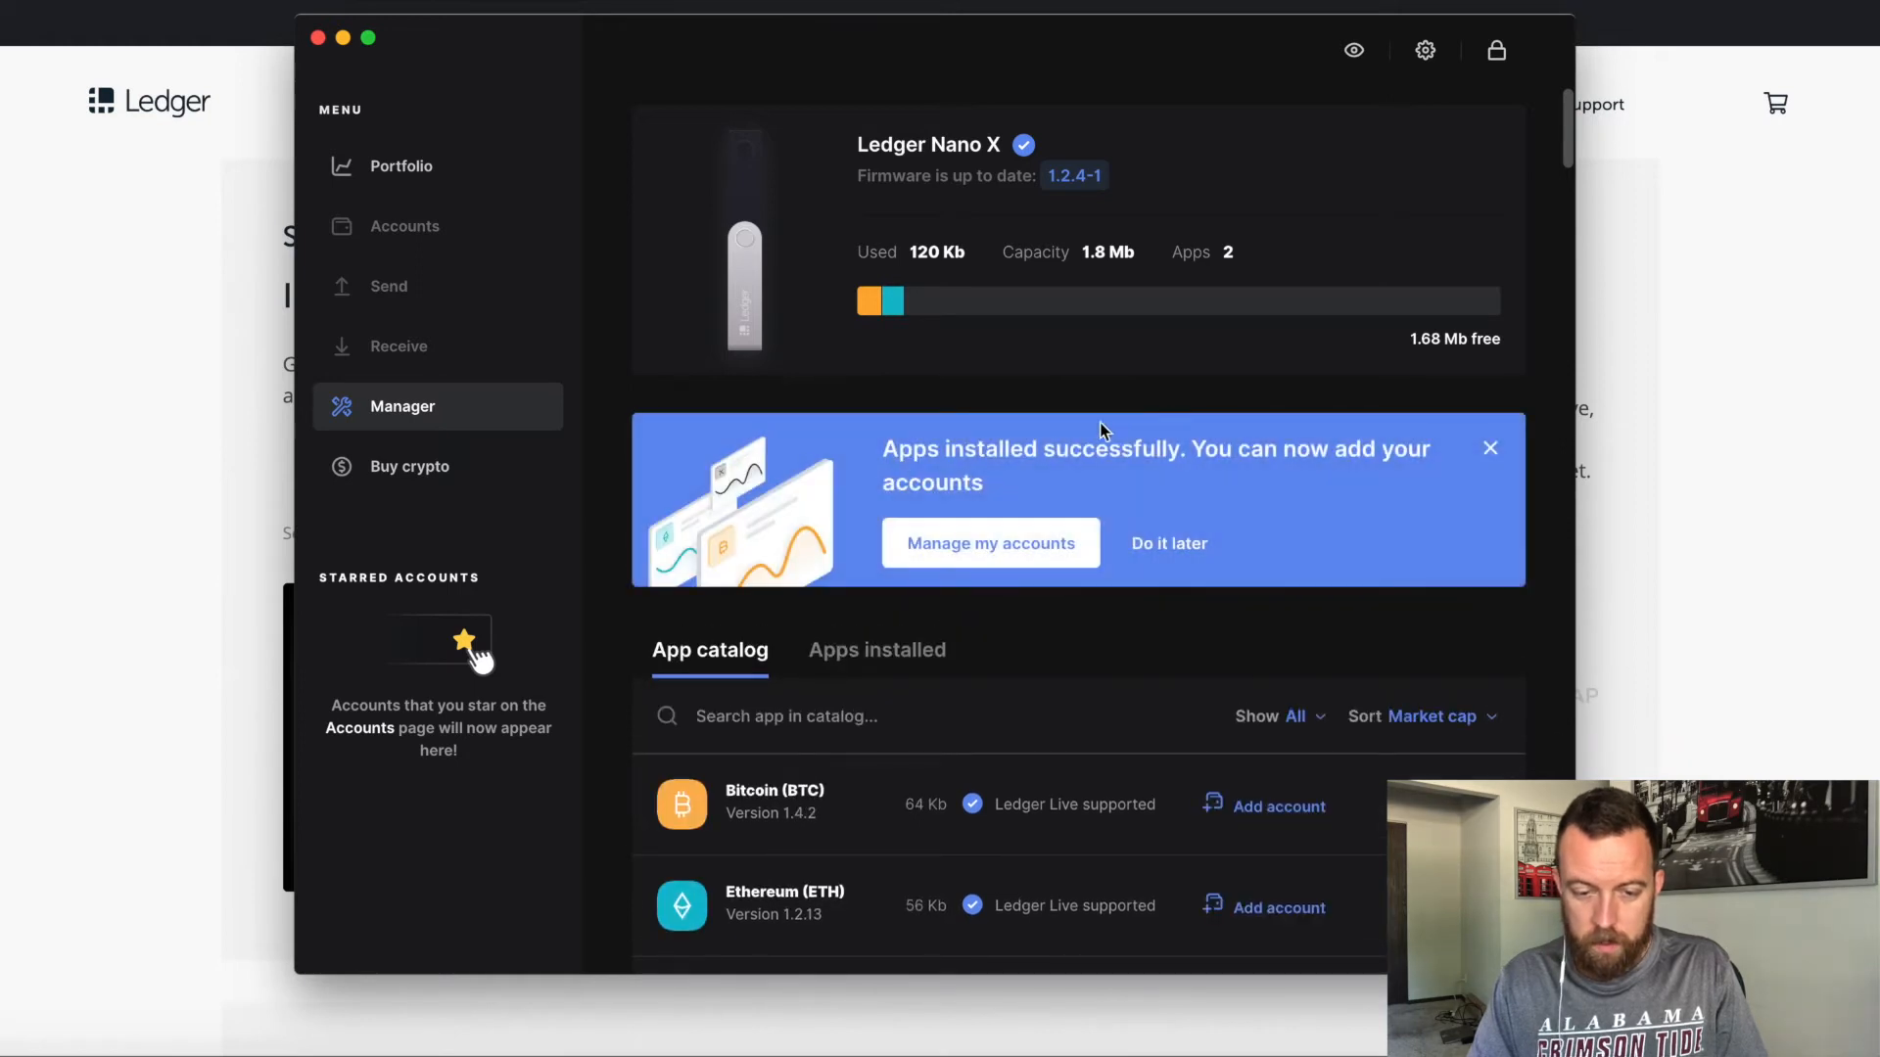
{"action": "mouse_move", "coordinate": [1286, 511]}
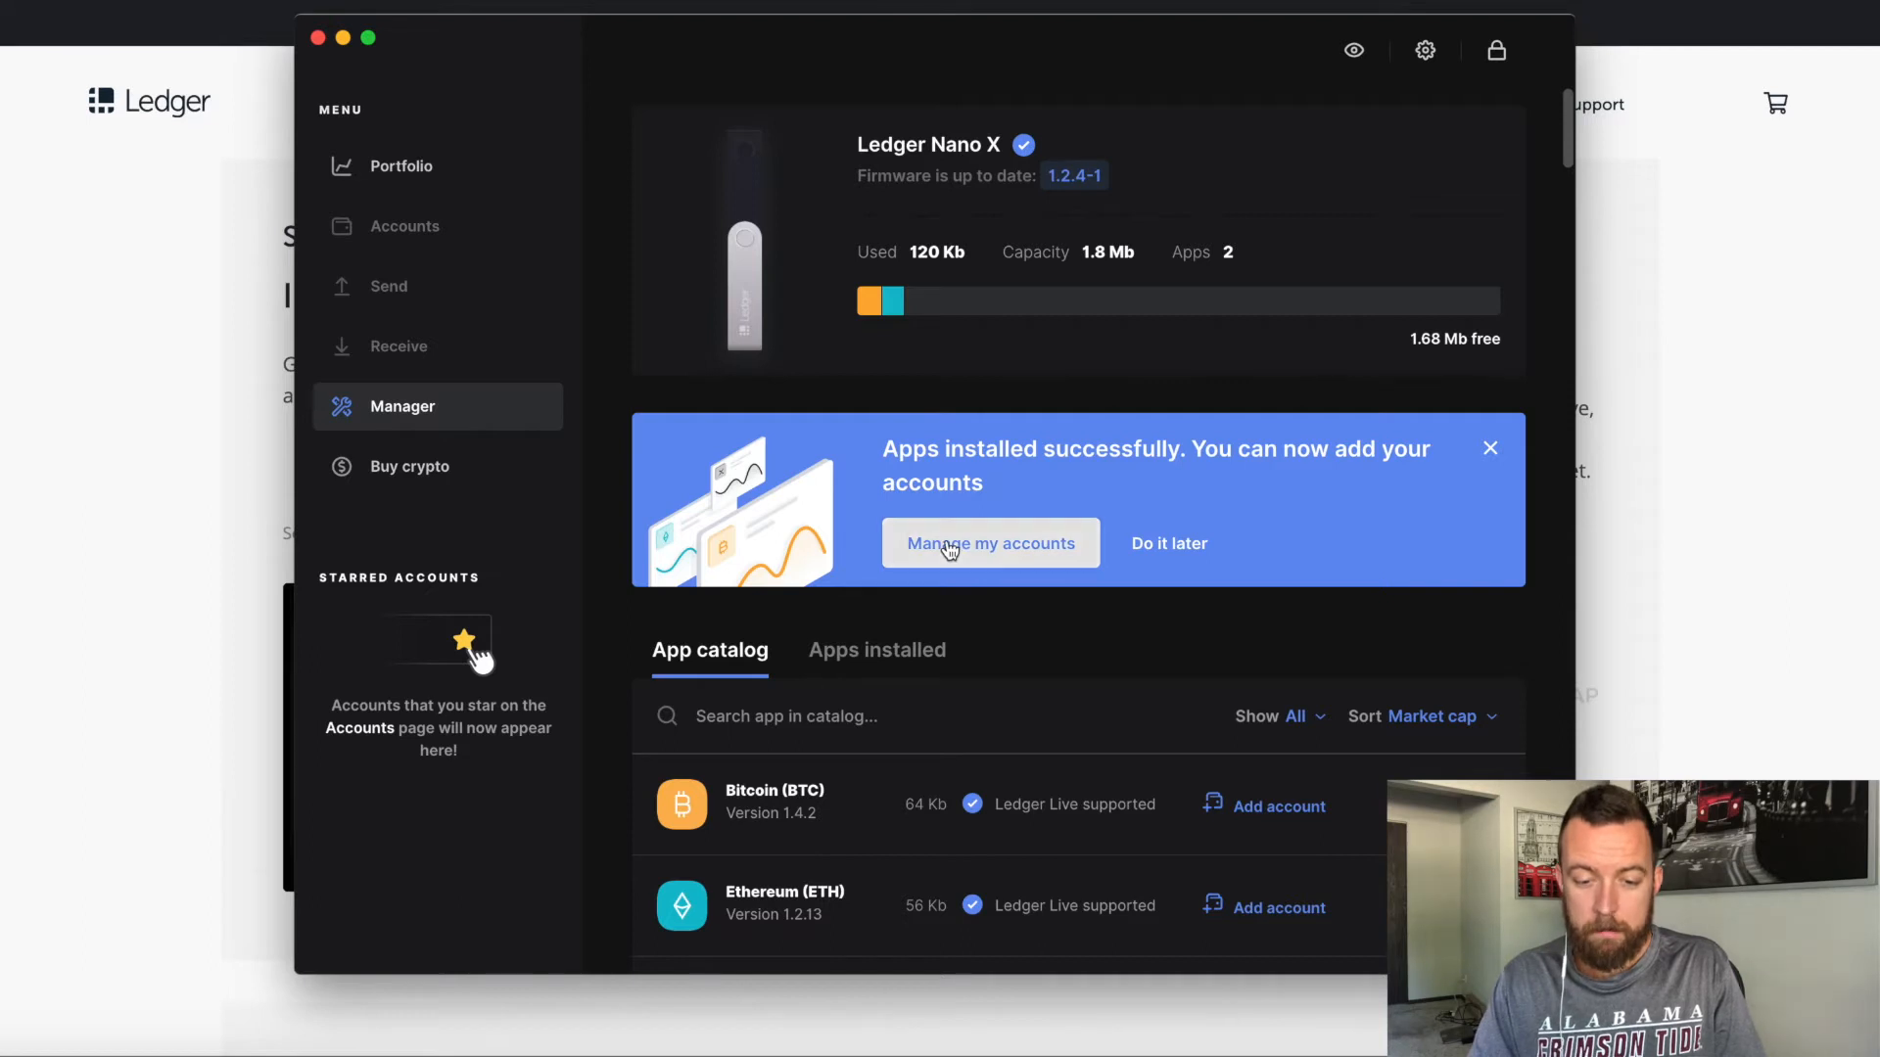
- Add a Bitcoin (BTC) account through Manage my accounts
{"action": "left_click", "coordinate": [989, 543]}
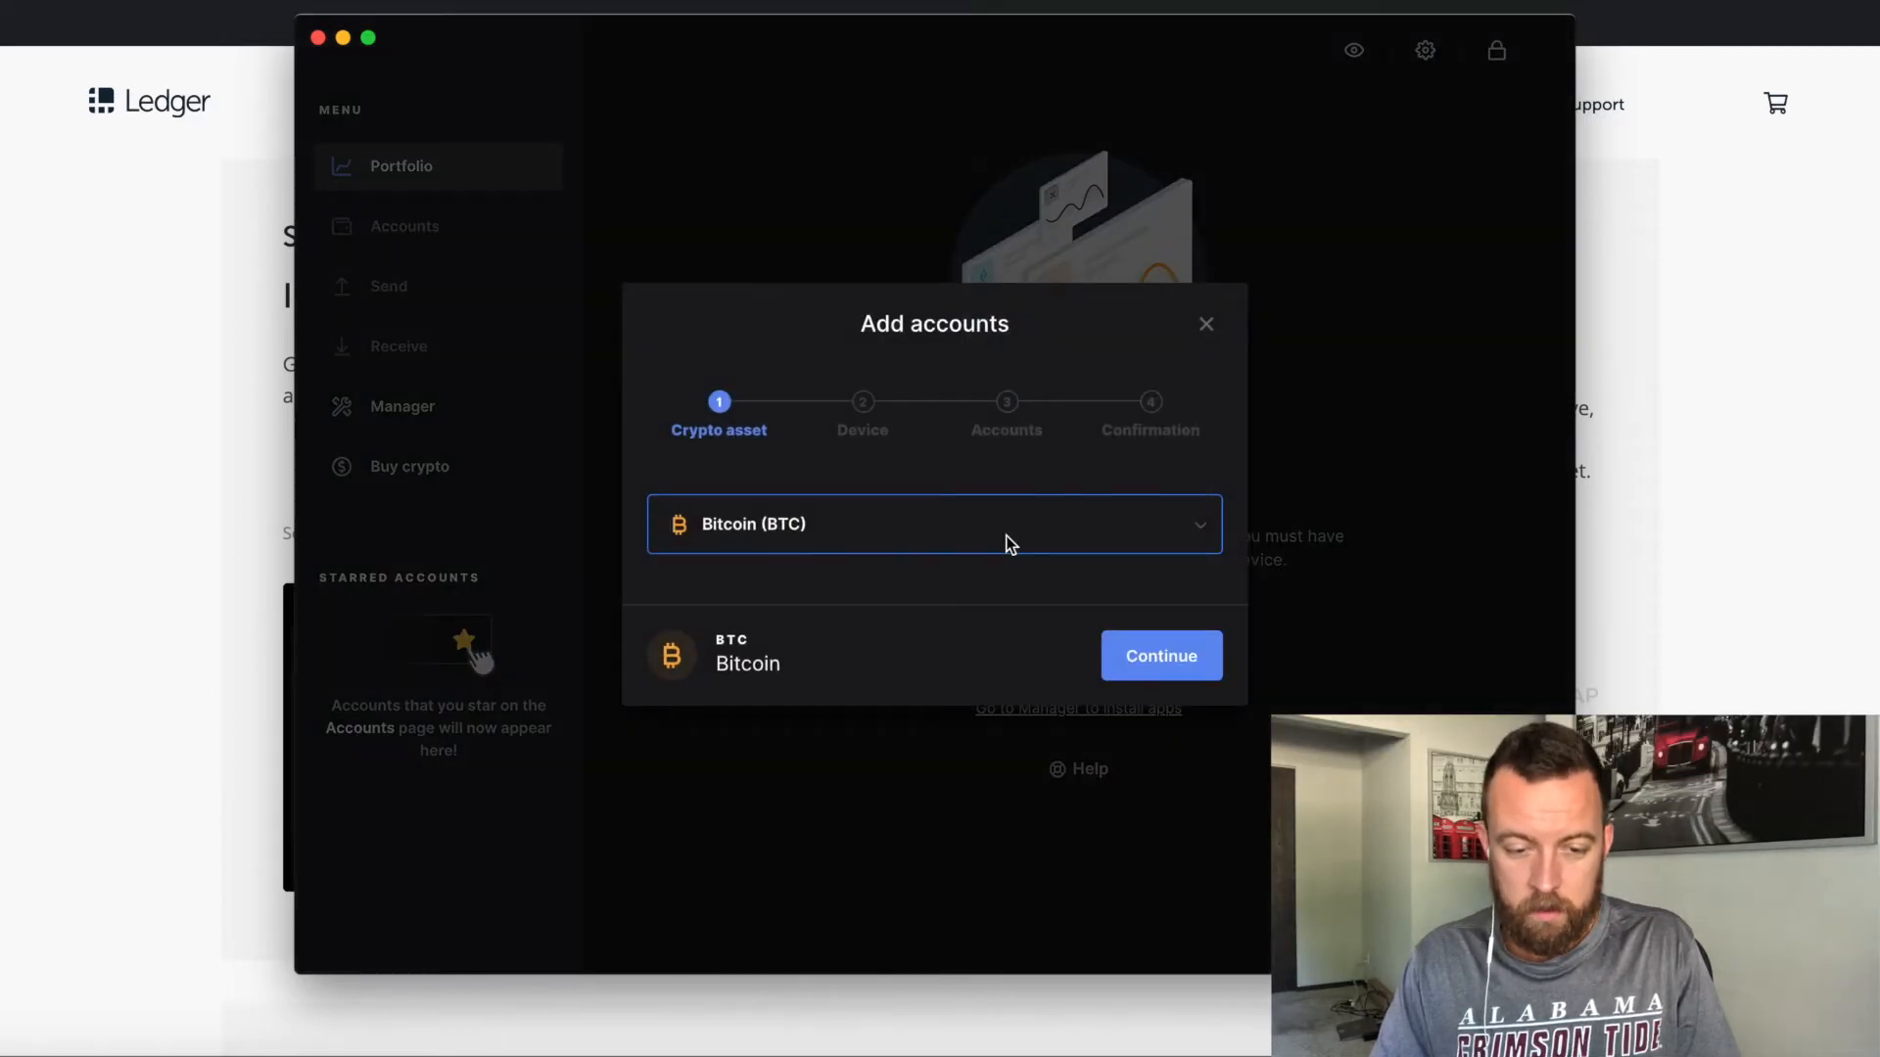
{"action": "left_click", "coordinate": [1159, 656]}
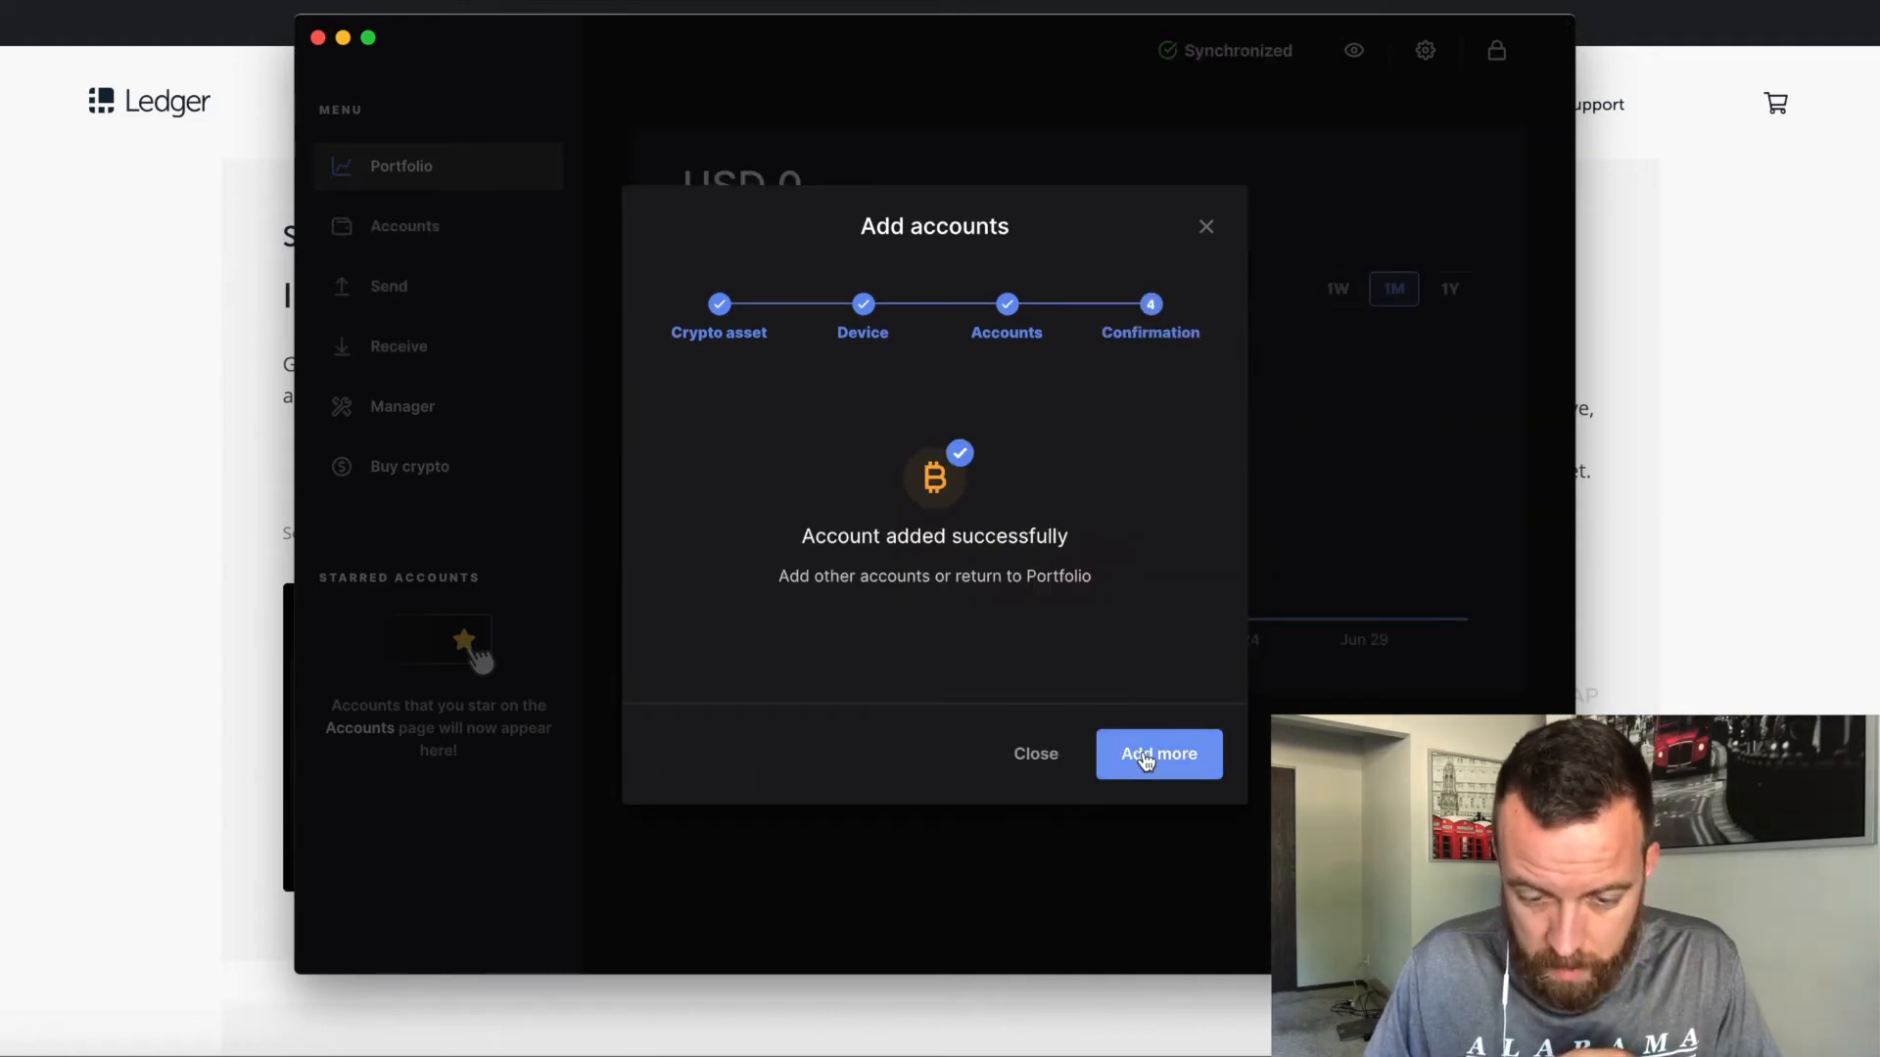
- Add an Ethereum account, then close the confirmation to return to the USD 0 portfolio
{"action": "left_click", "coordinate": [1158, 754]}
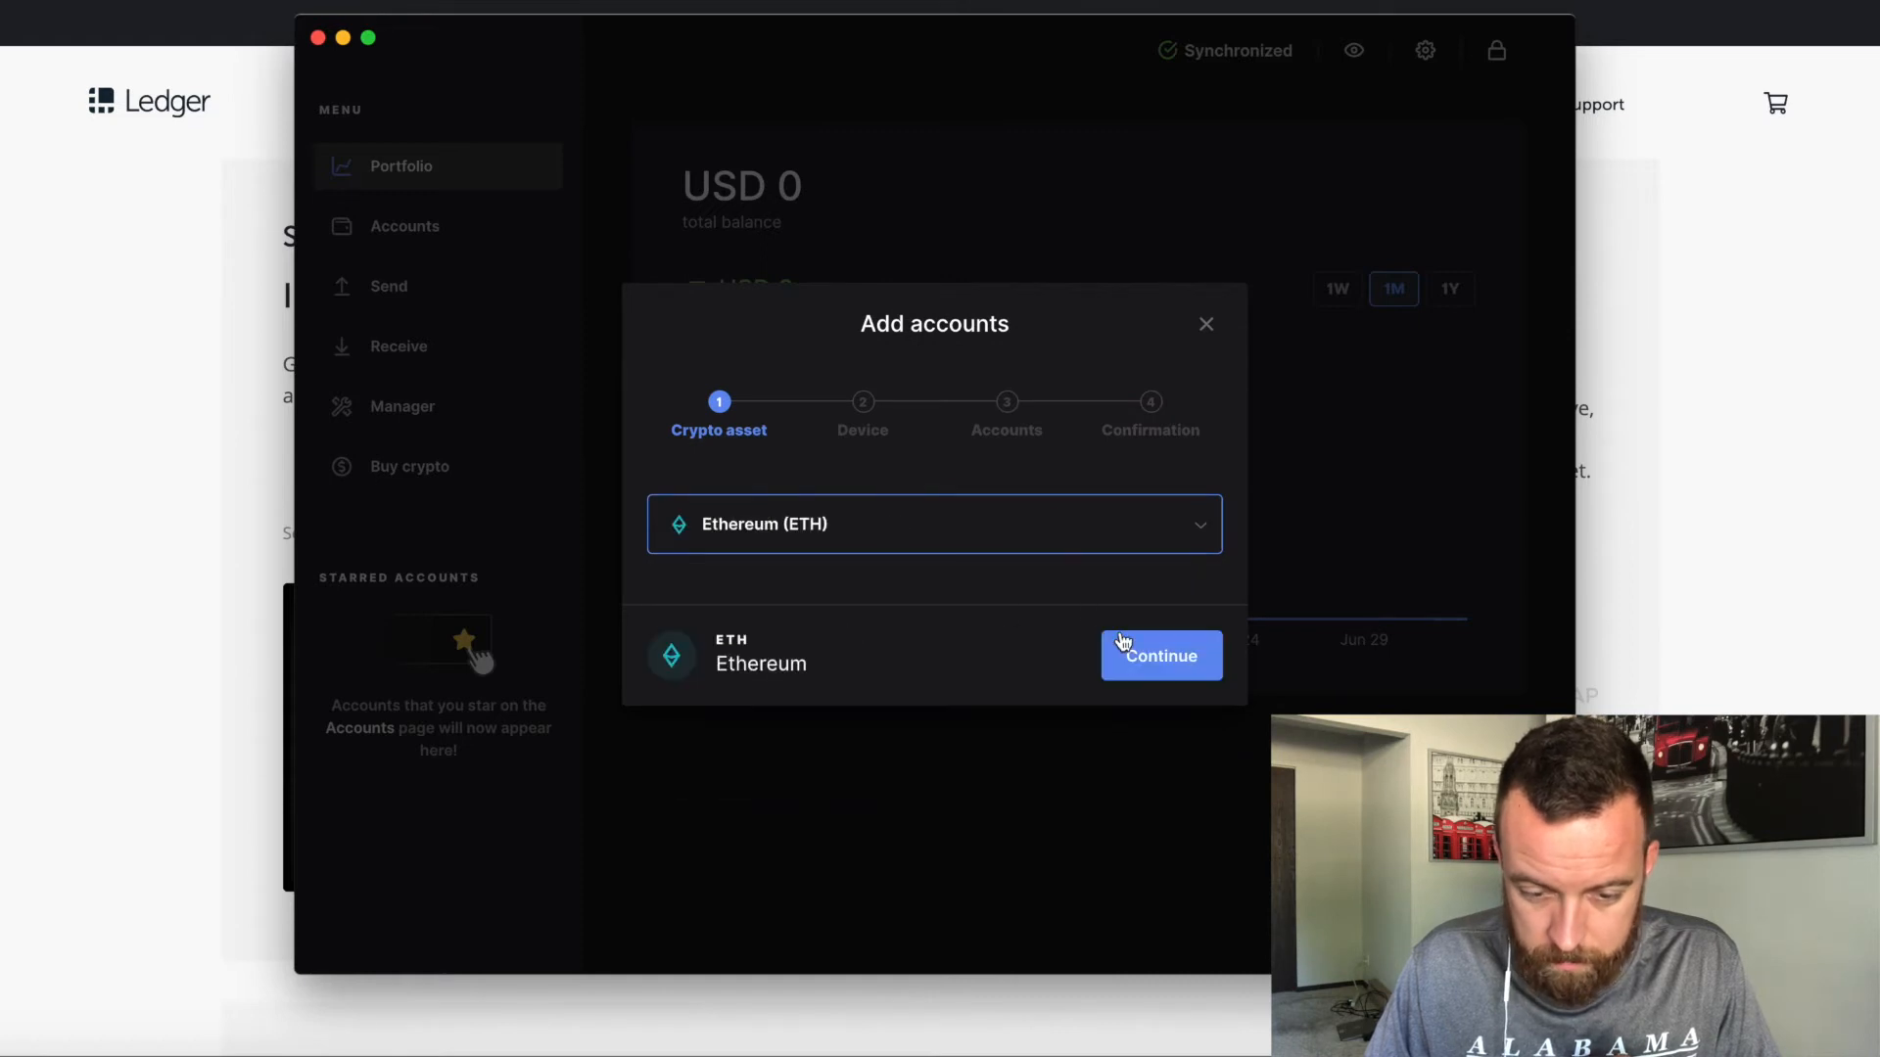
{"action": "left_click", "coordinate": [1158, 656]}
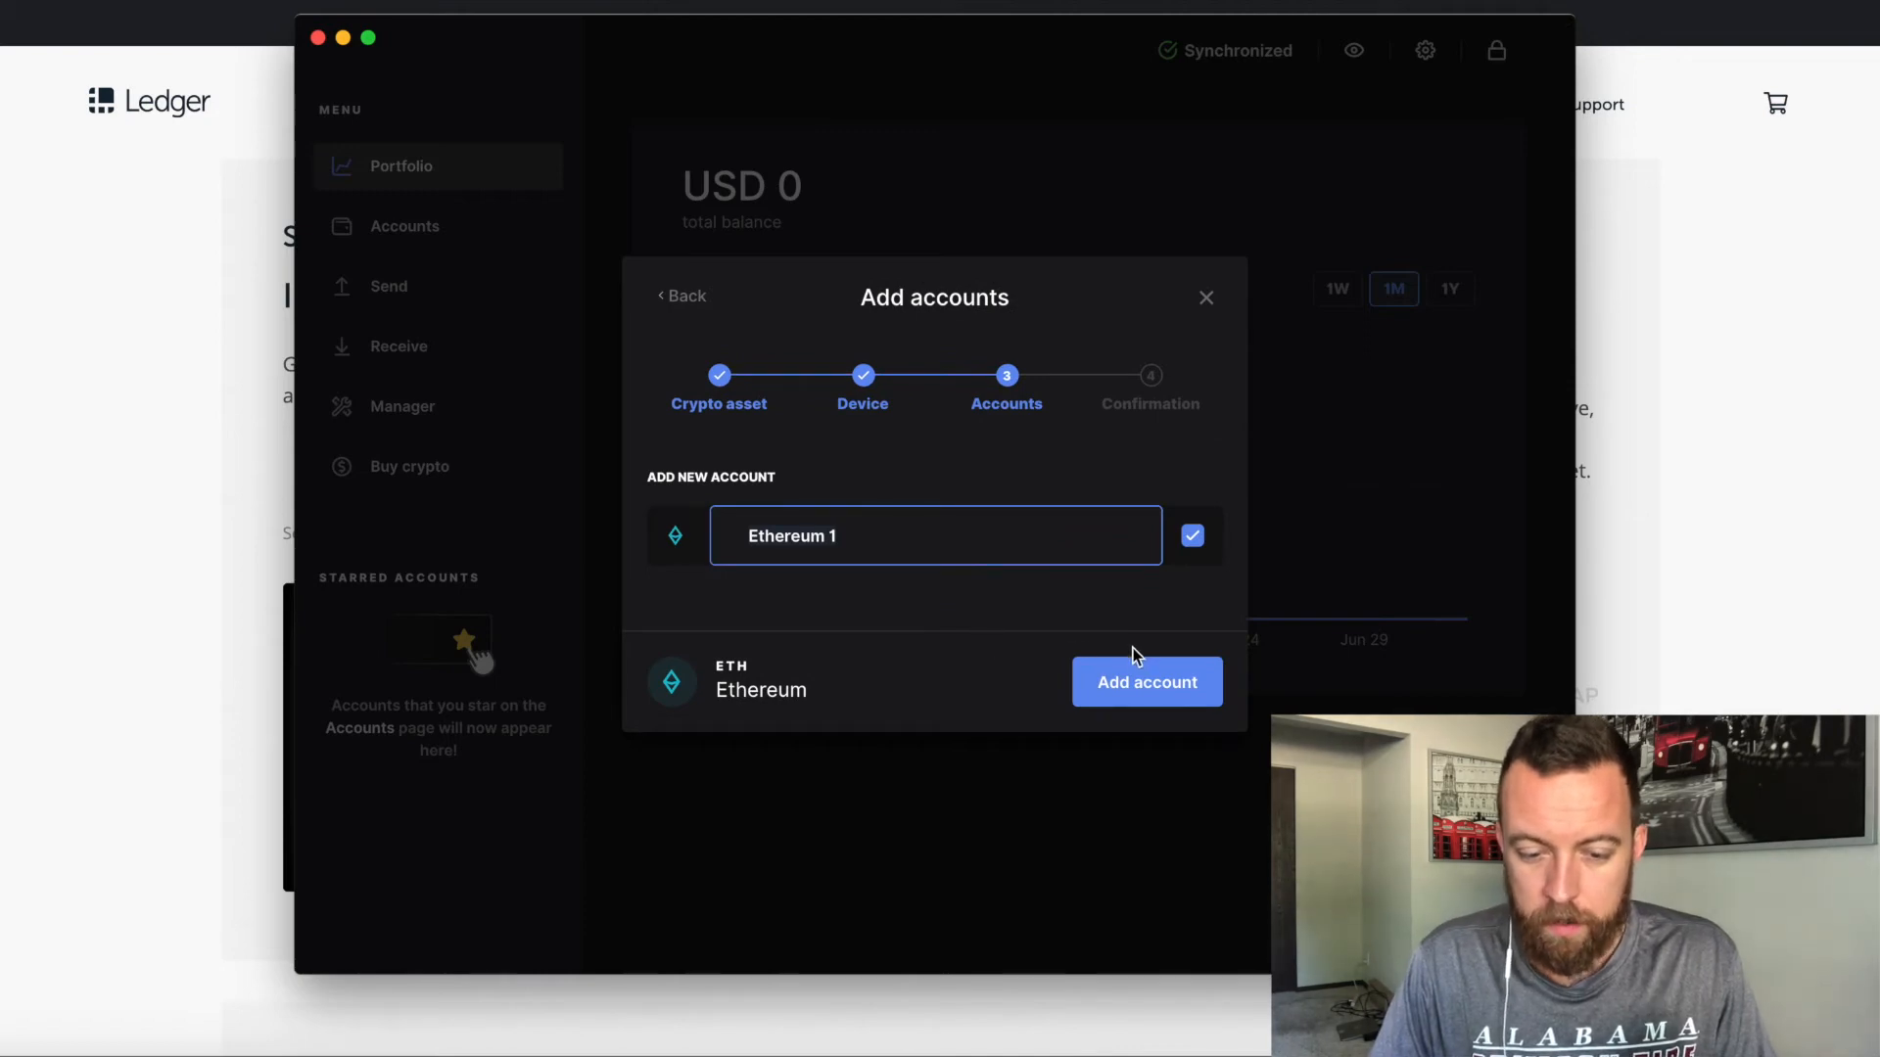
{"action": "left_click", "coordinate": [1145, 682]}
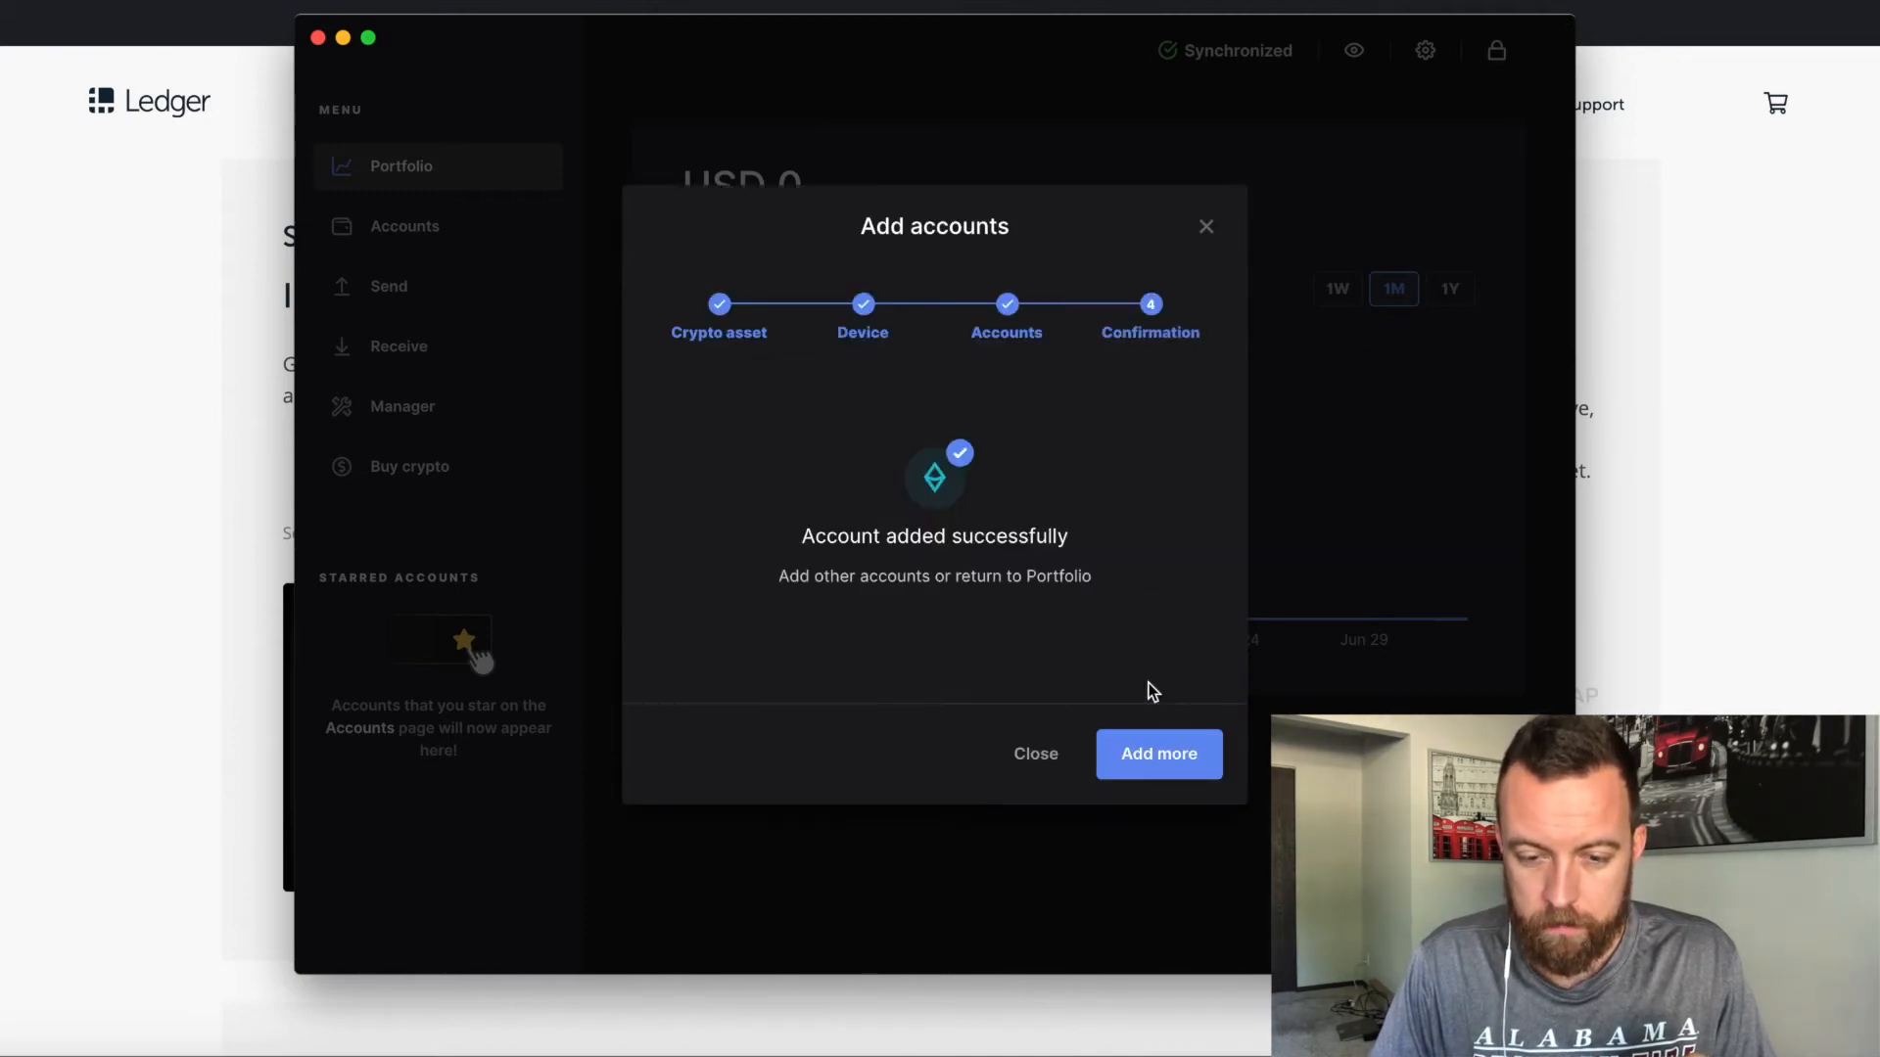
{"action": "left_click", "coordinate": [1034, 753]}
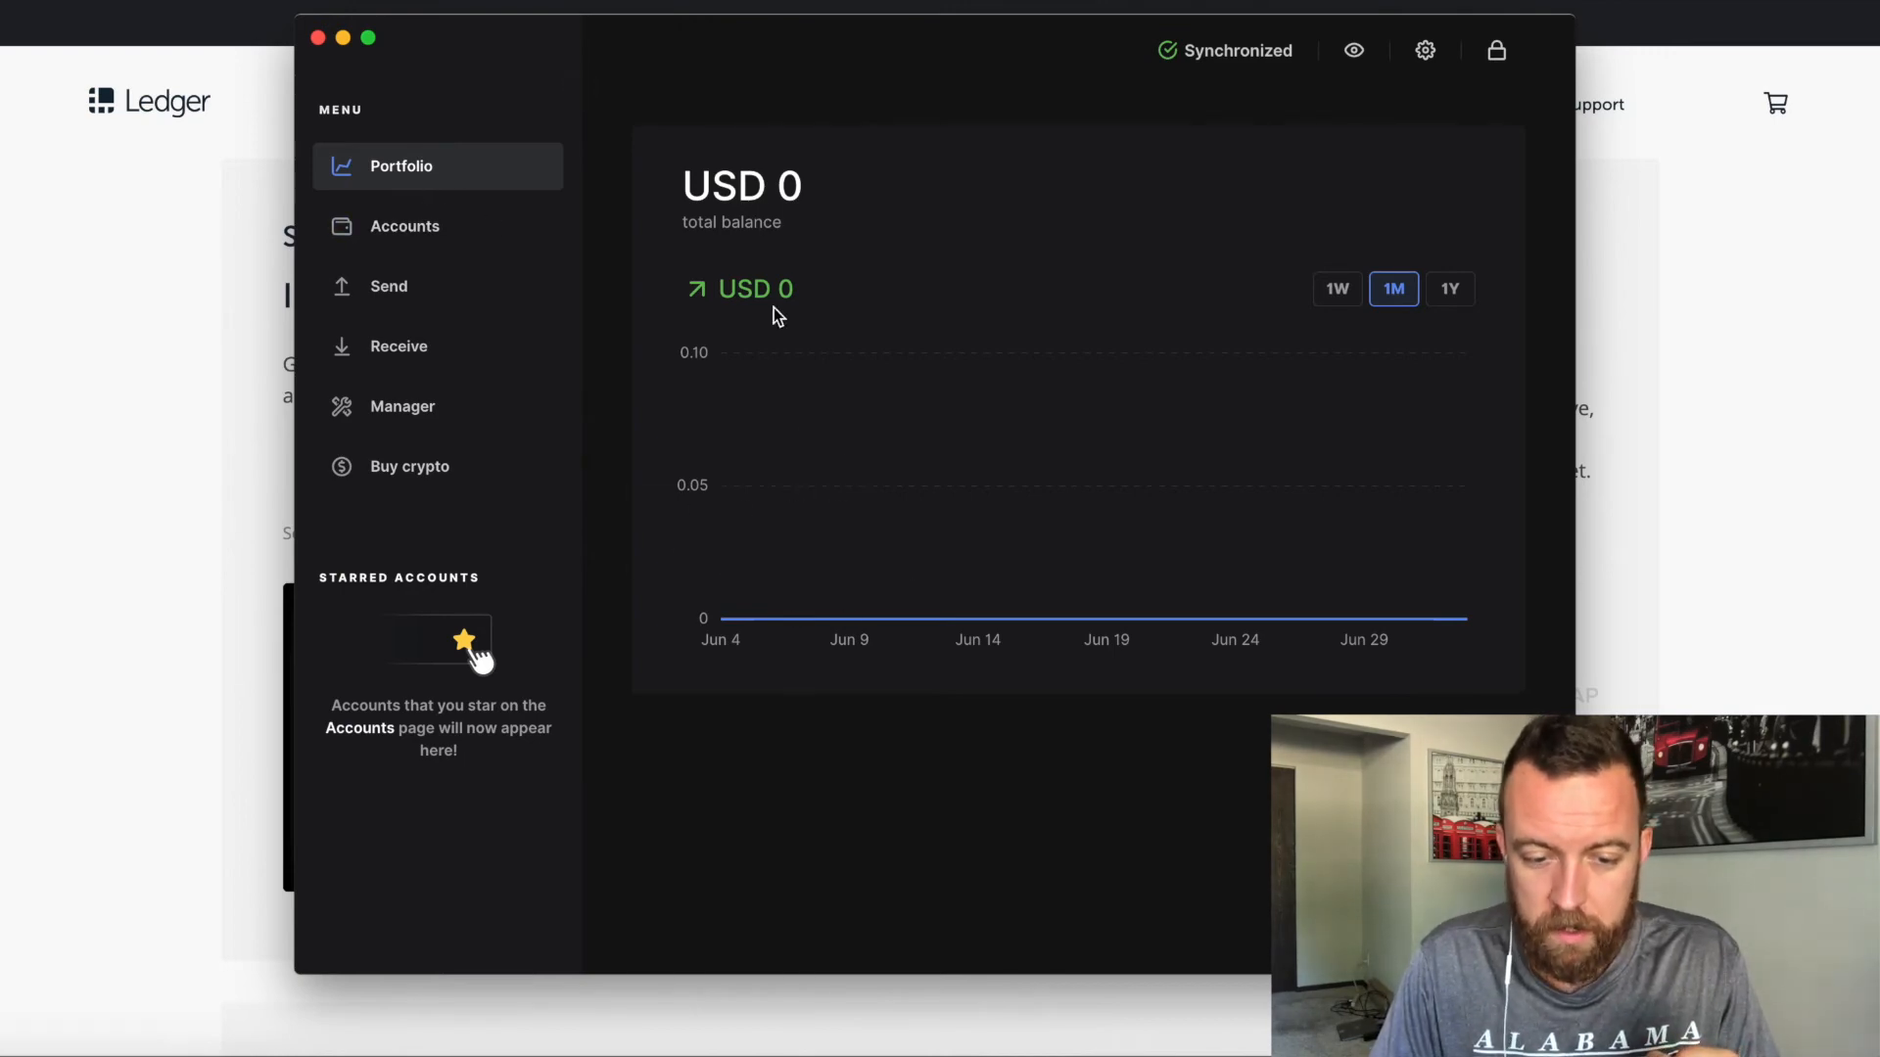
{"action": "mouse_move", "coordinate": [1020, 285]}
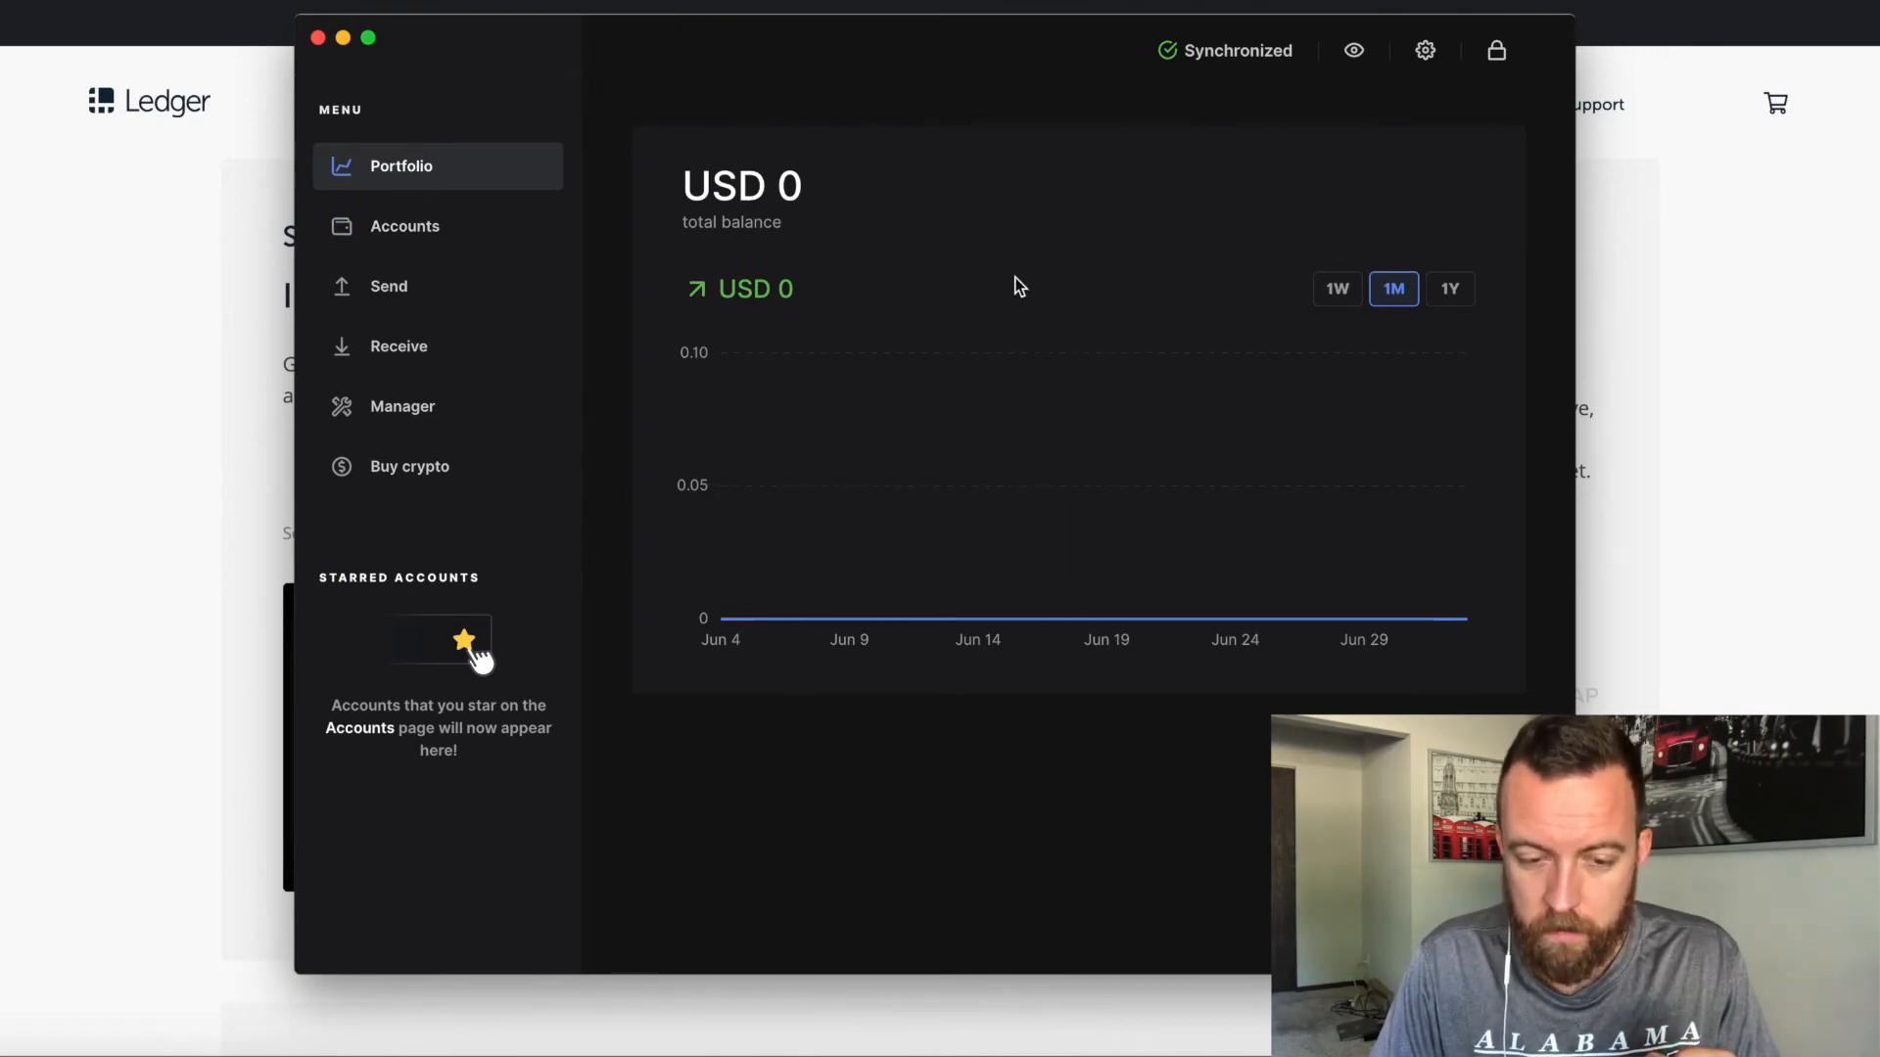
{"action": "mouse_move", "coordinate": [749, 619]}
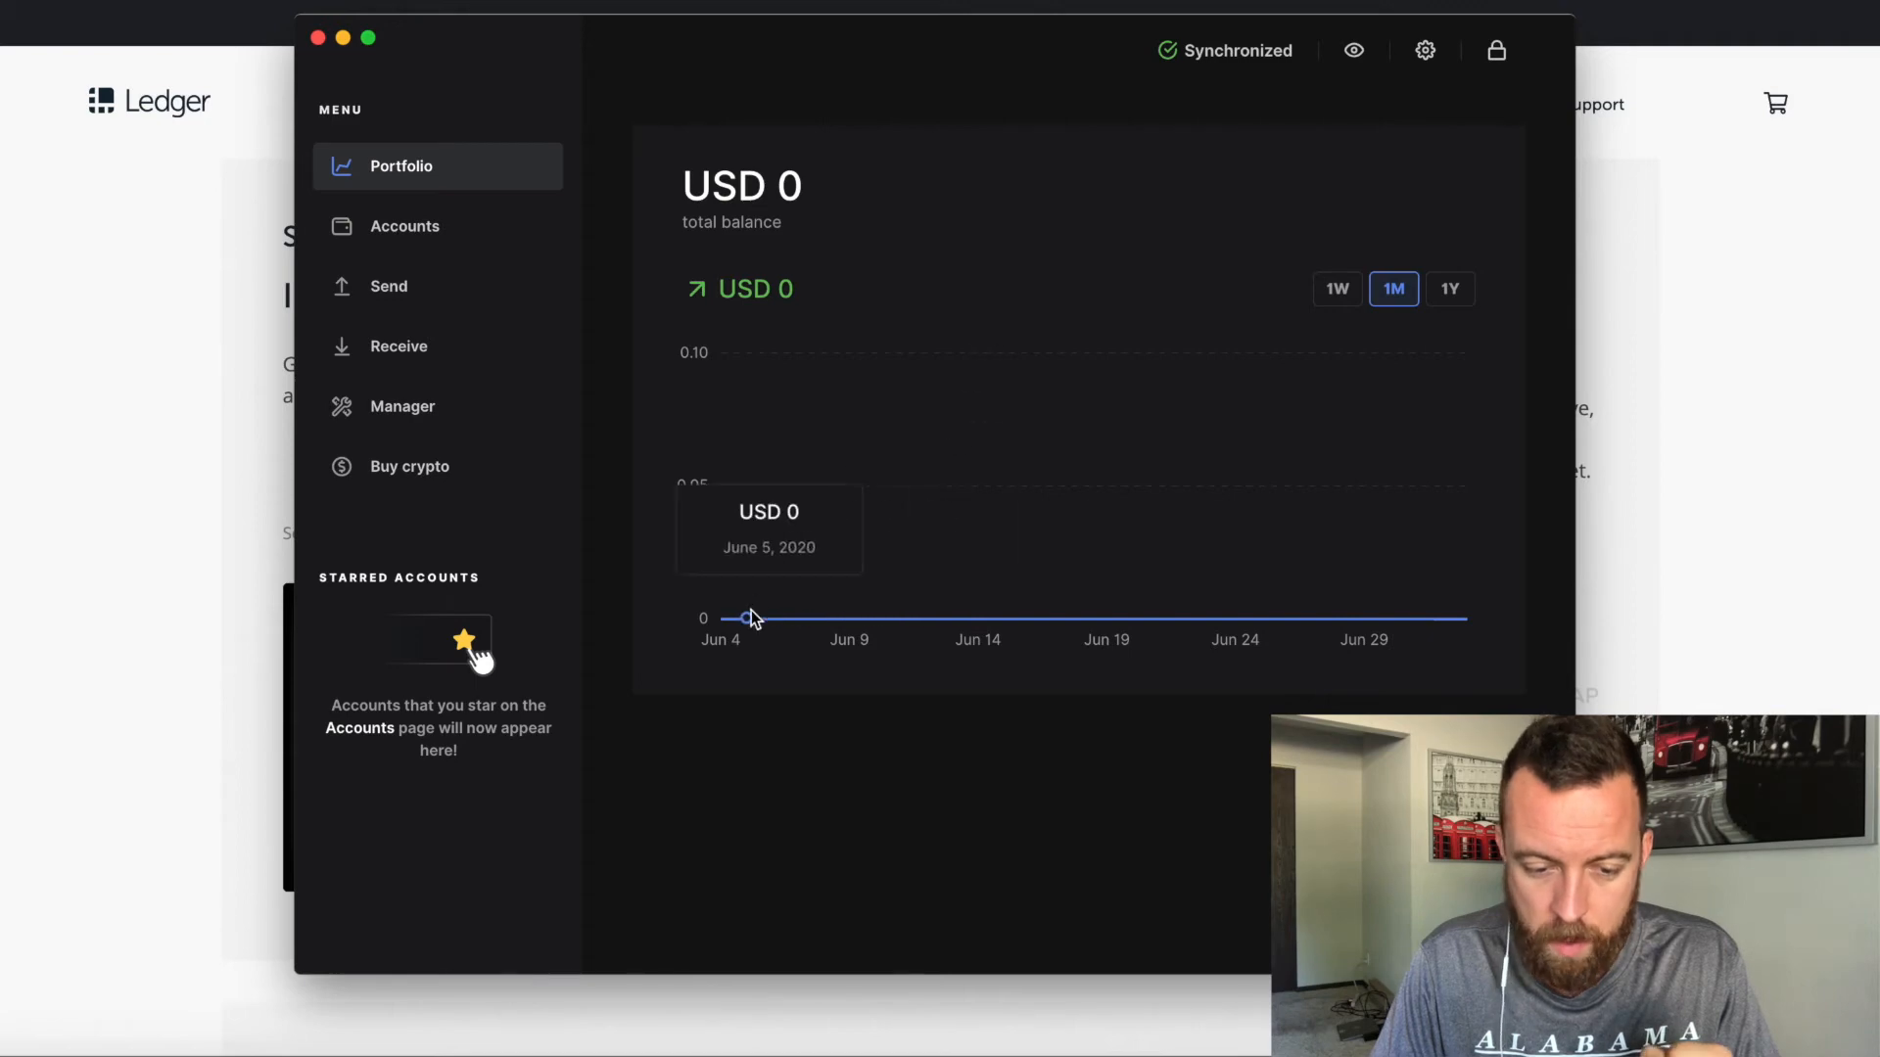
{"action": "mouse_move", "coordinate": [704, 758]}
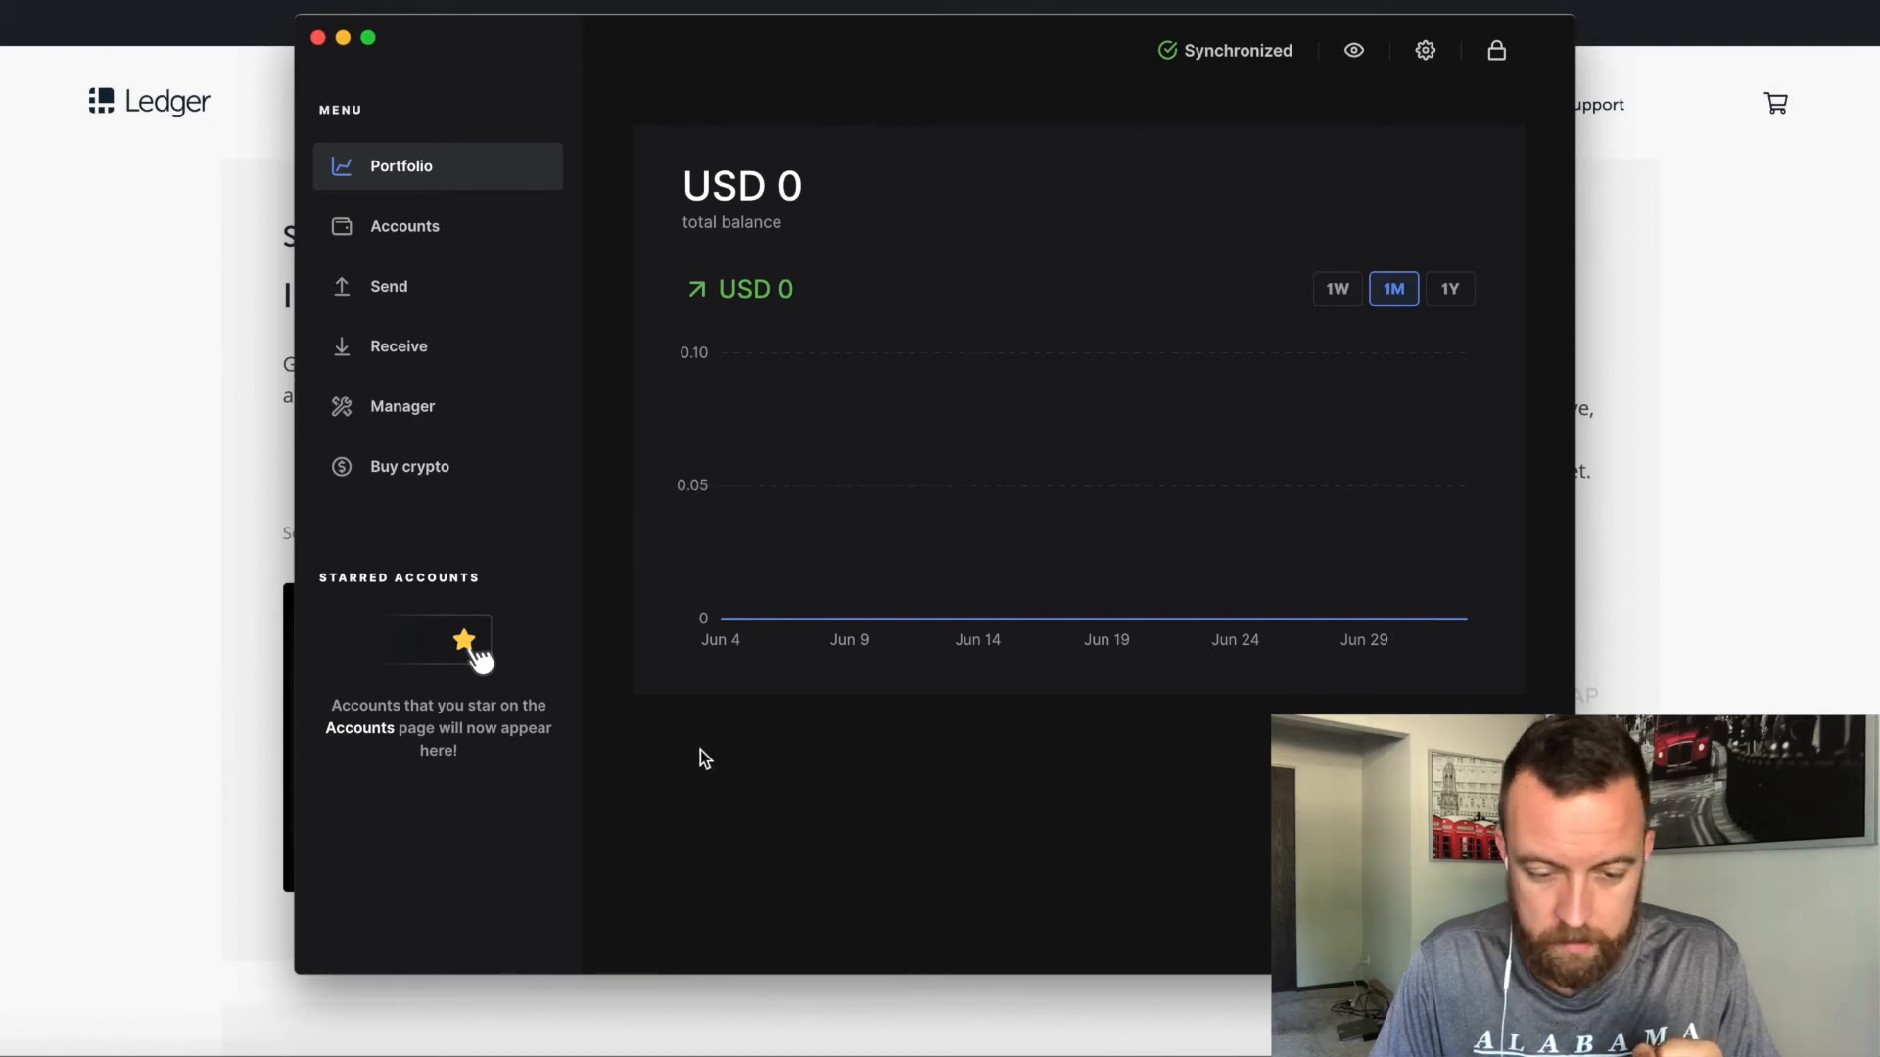
{"action": "mouse_move", "coordinate": [1008, 832]}
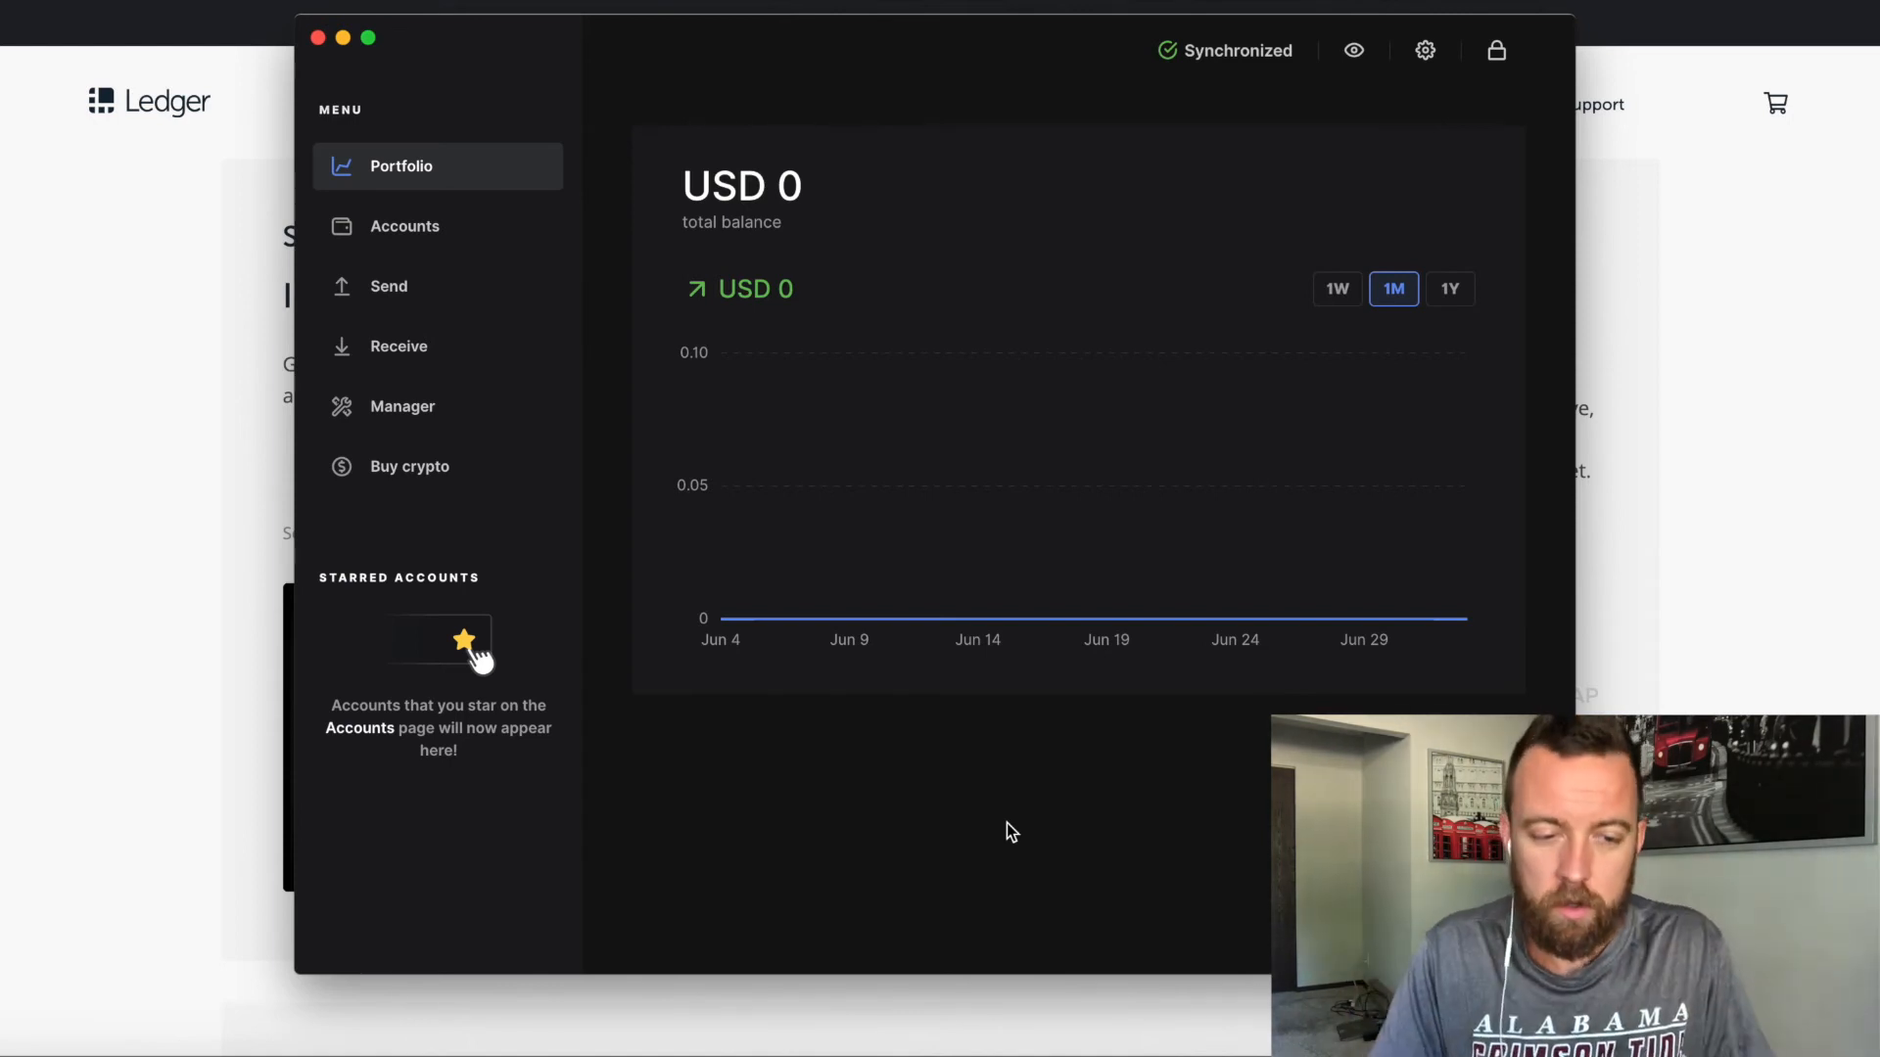
- Cancel Send, start Receive for the Ethereum 1 account, then go to Manager
{"action": "left_click", "coordinate": [405, 226]}
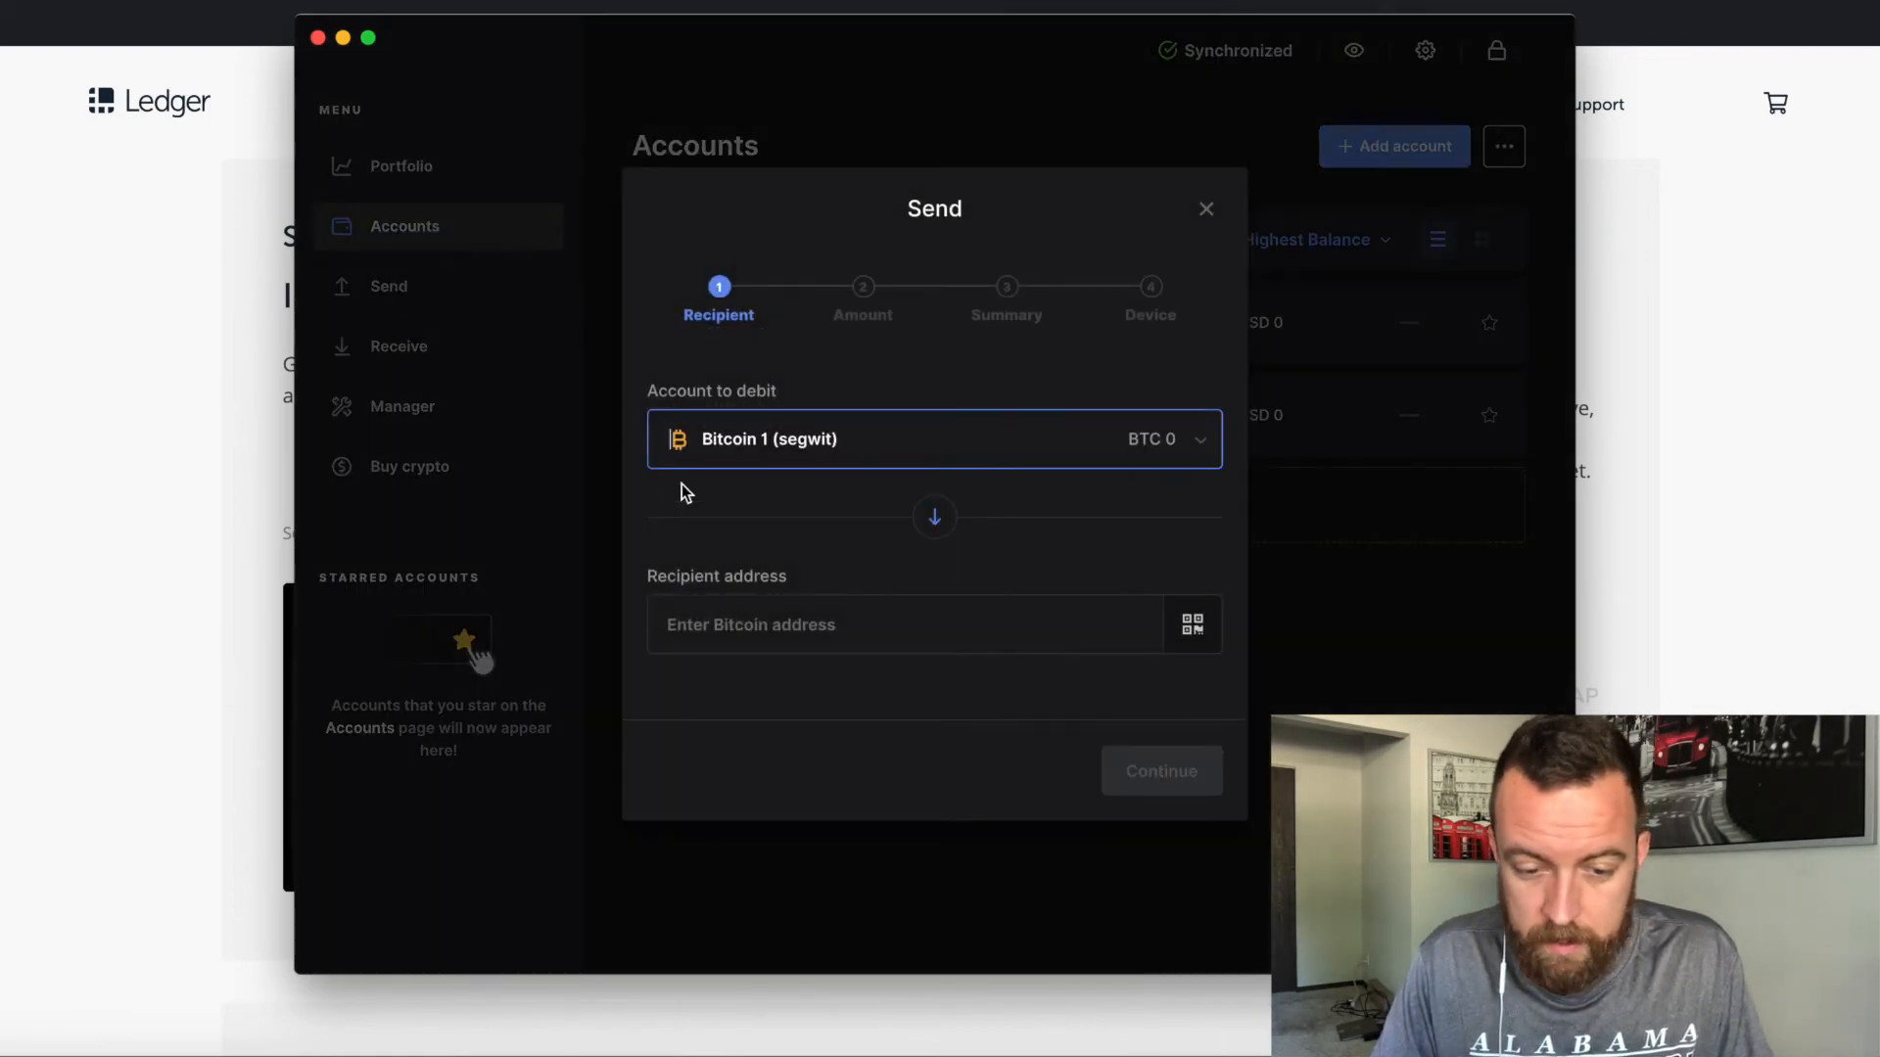
{"action": "mouse_move", "coordinate": [1207, 212]}
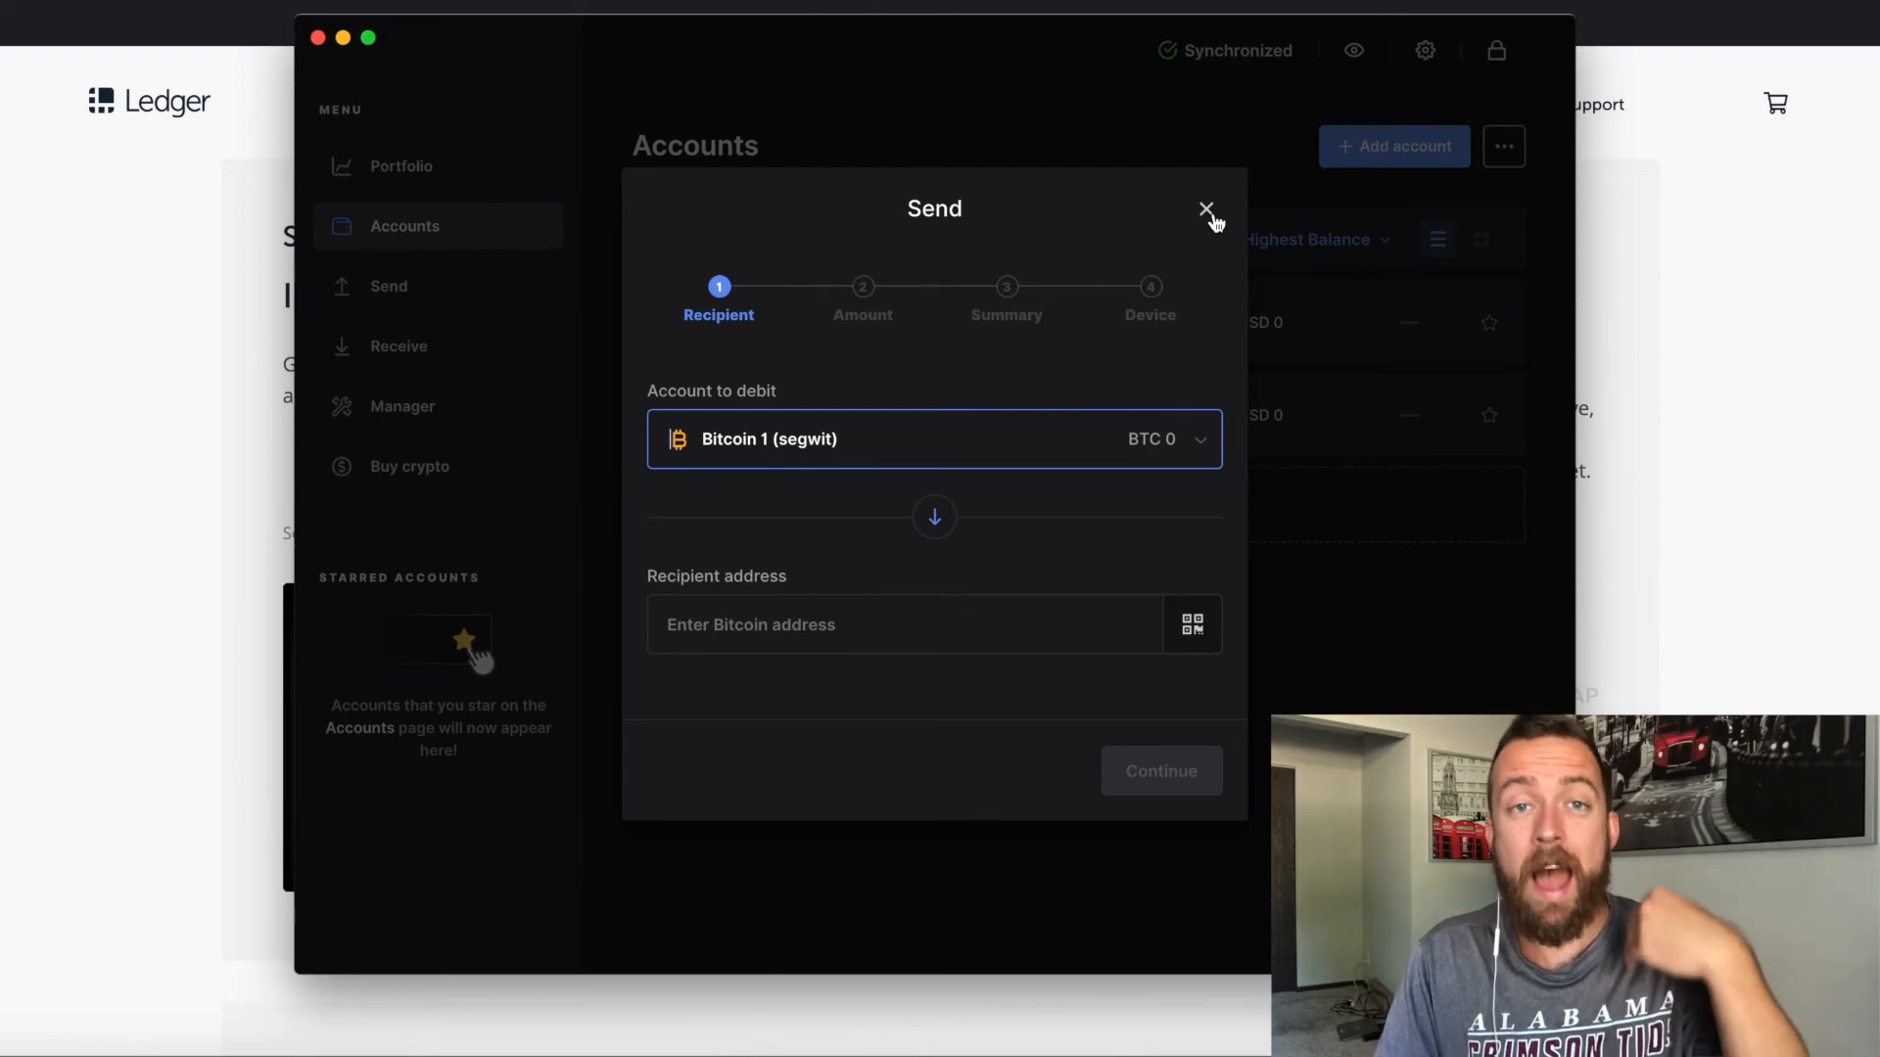
{"action": "left_click", "coordinate": [1206, 210]}
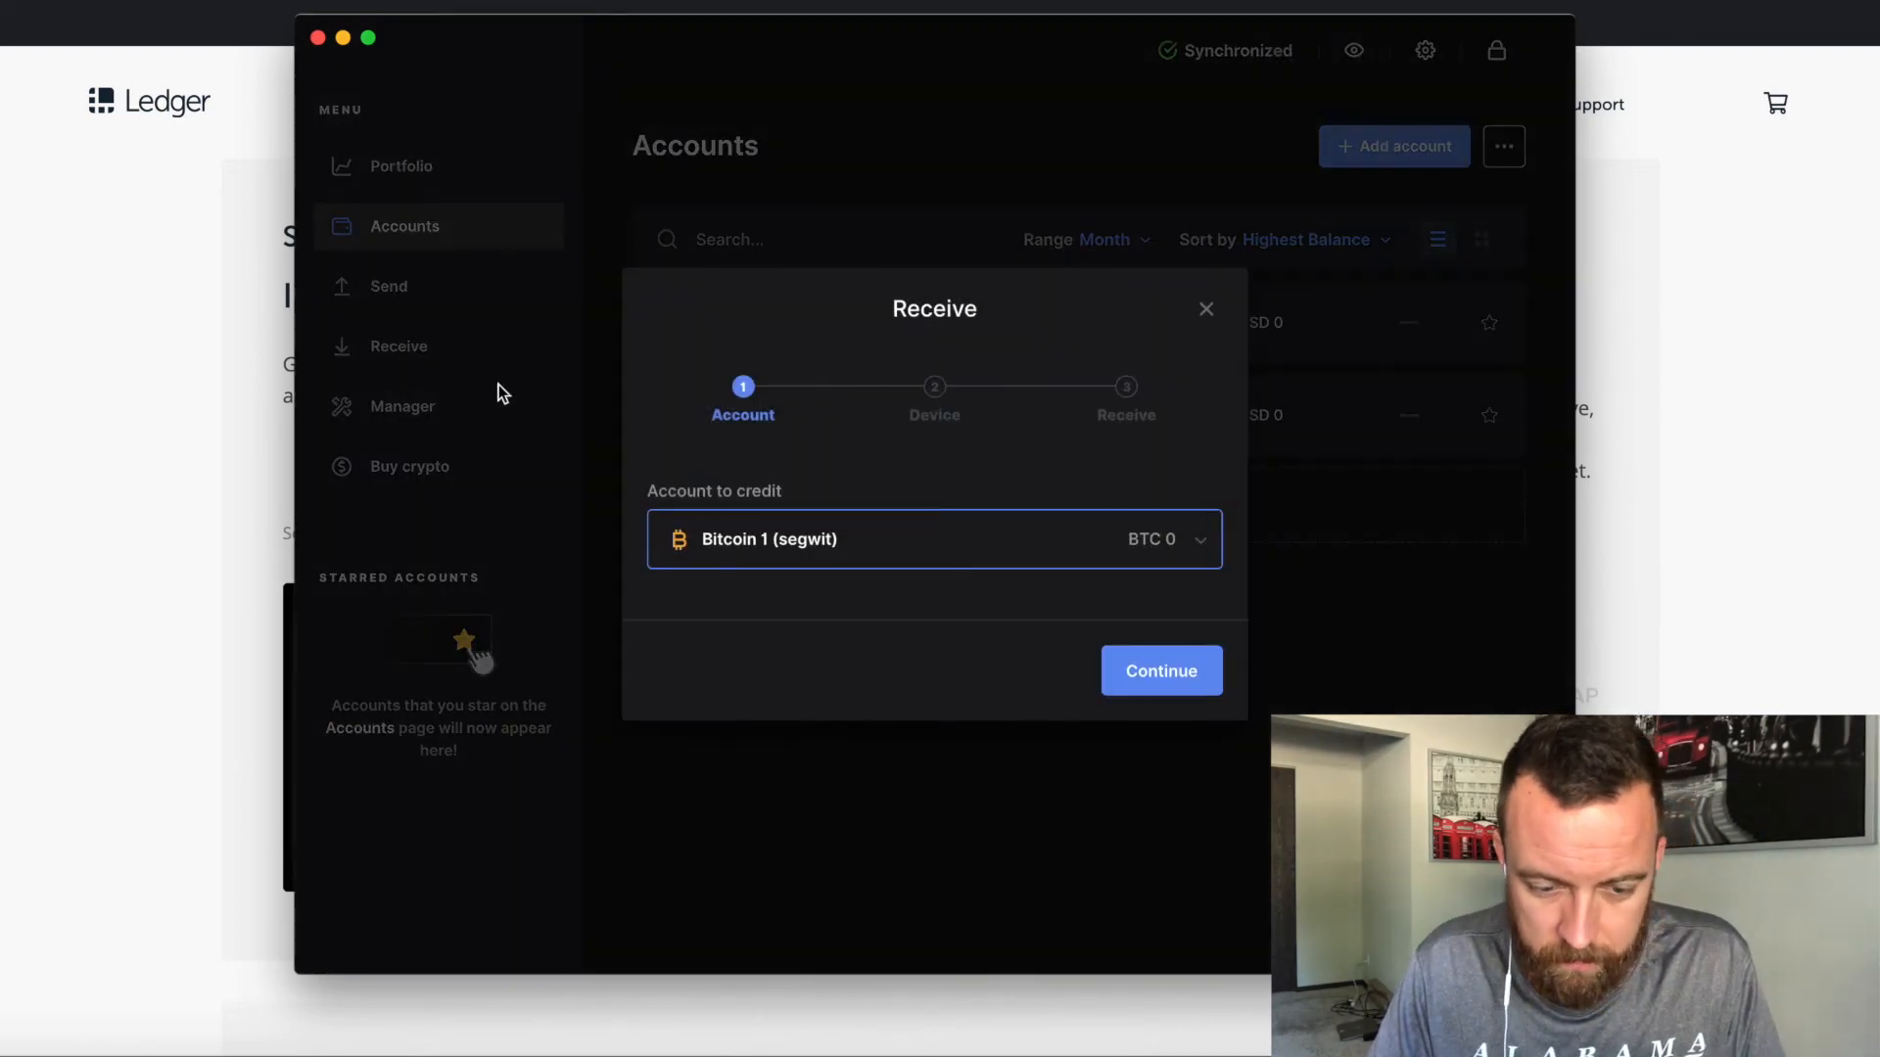
{"action": "left_click", "coordinate": [934, 539]}
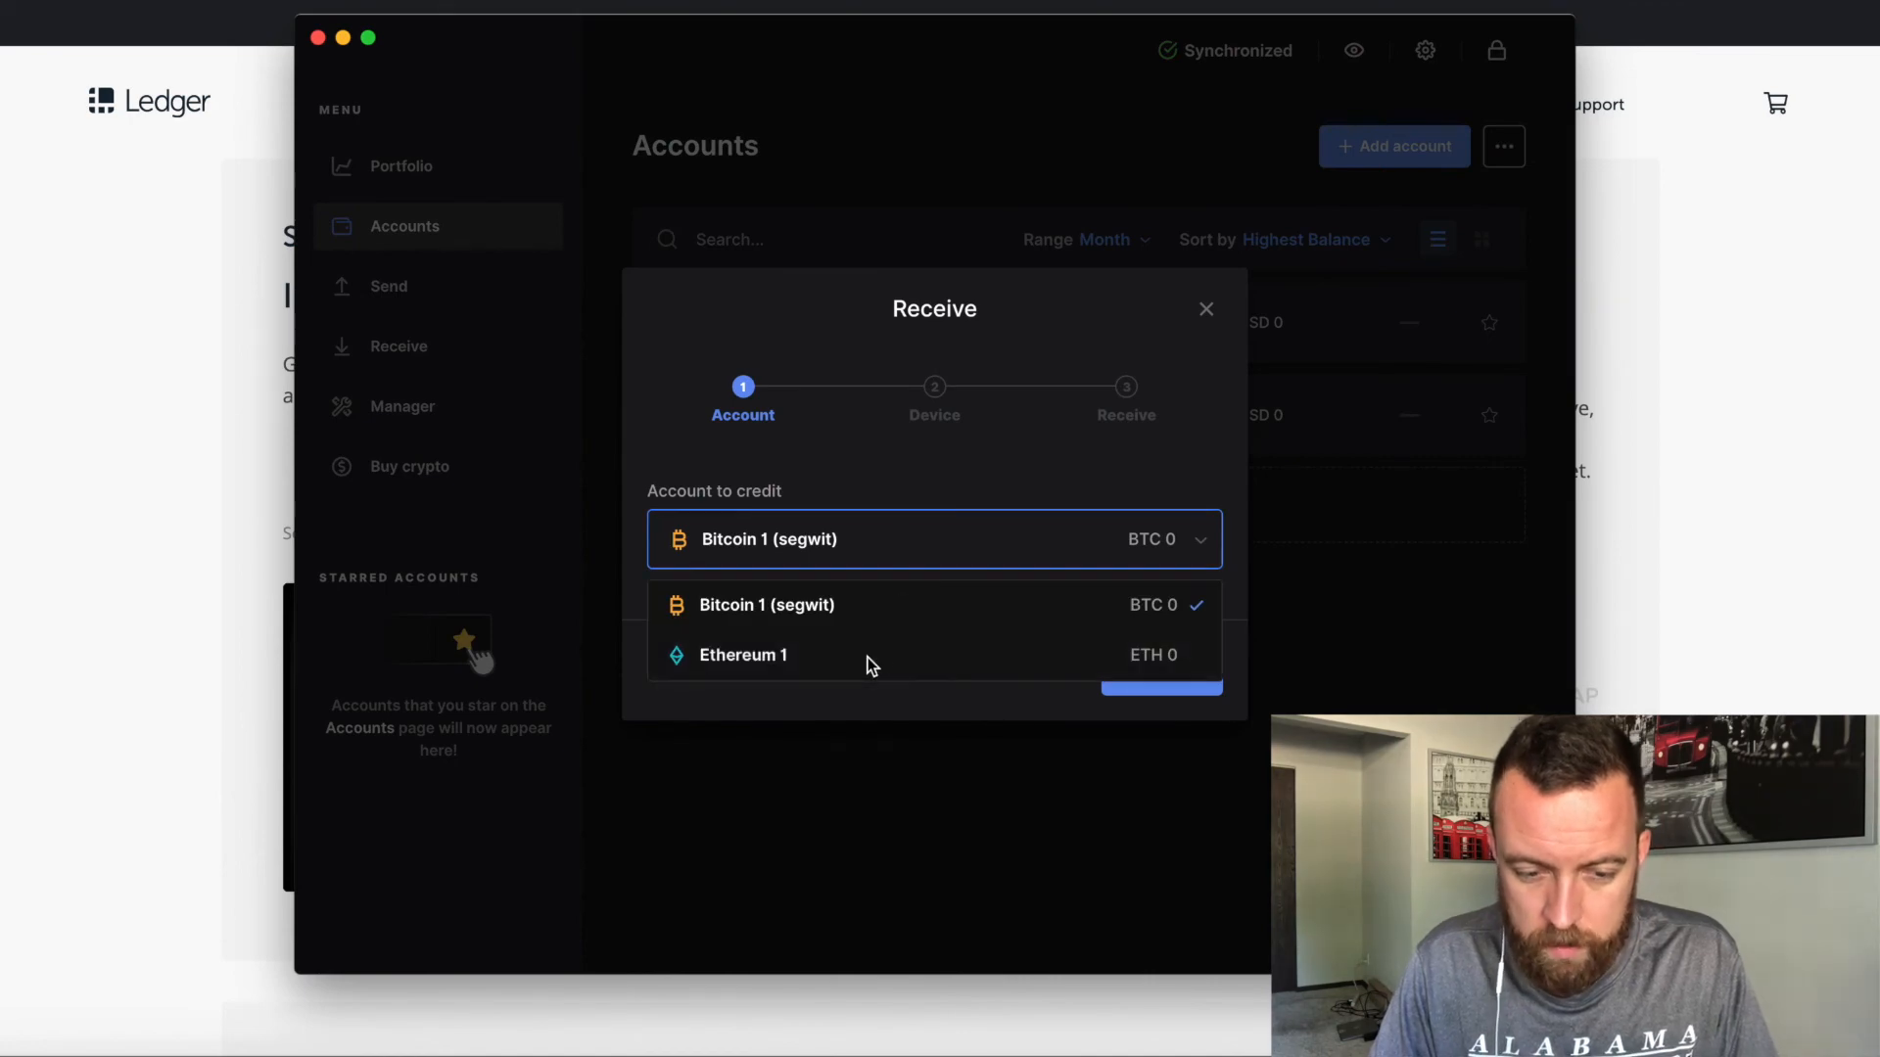
{"action": "left_click", "coordinate": [742, 655]}
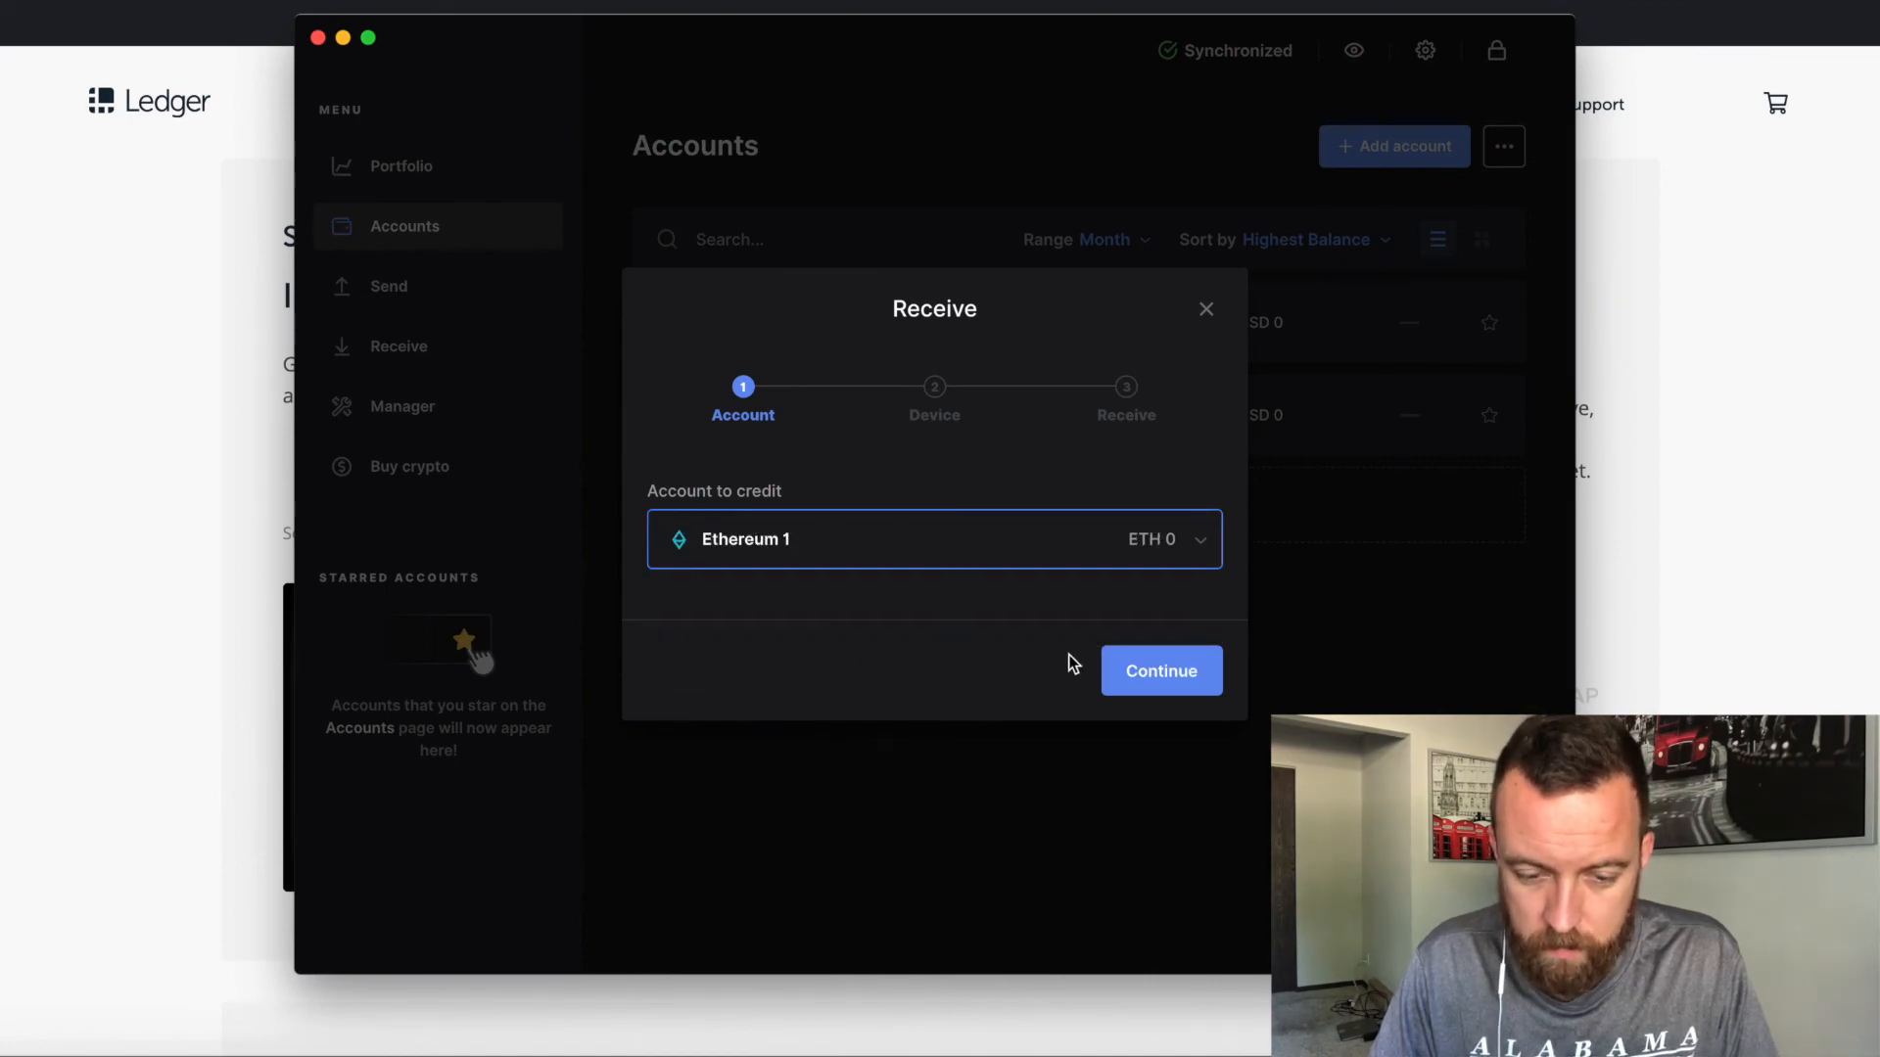
{"action": "left_click", "coordinate": [402, 406]}
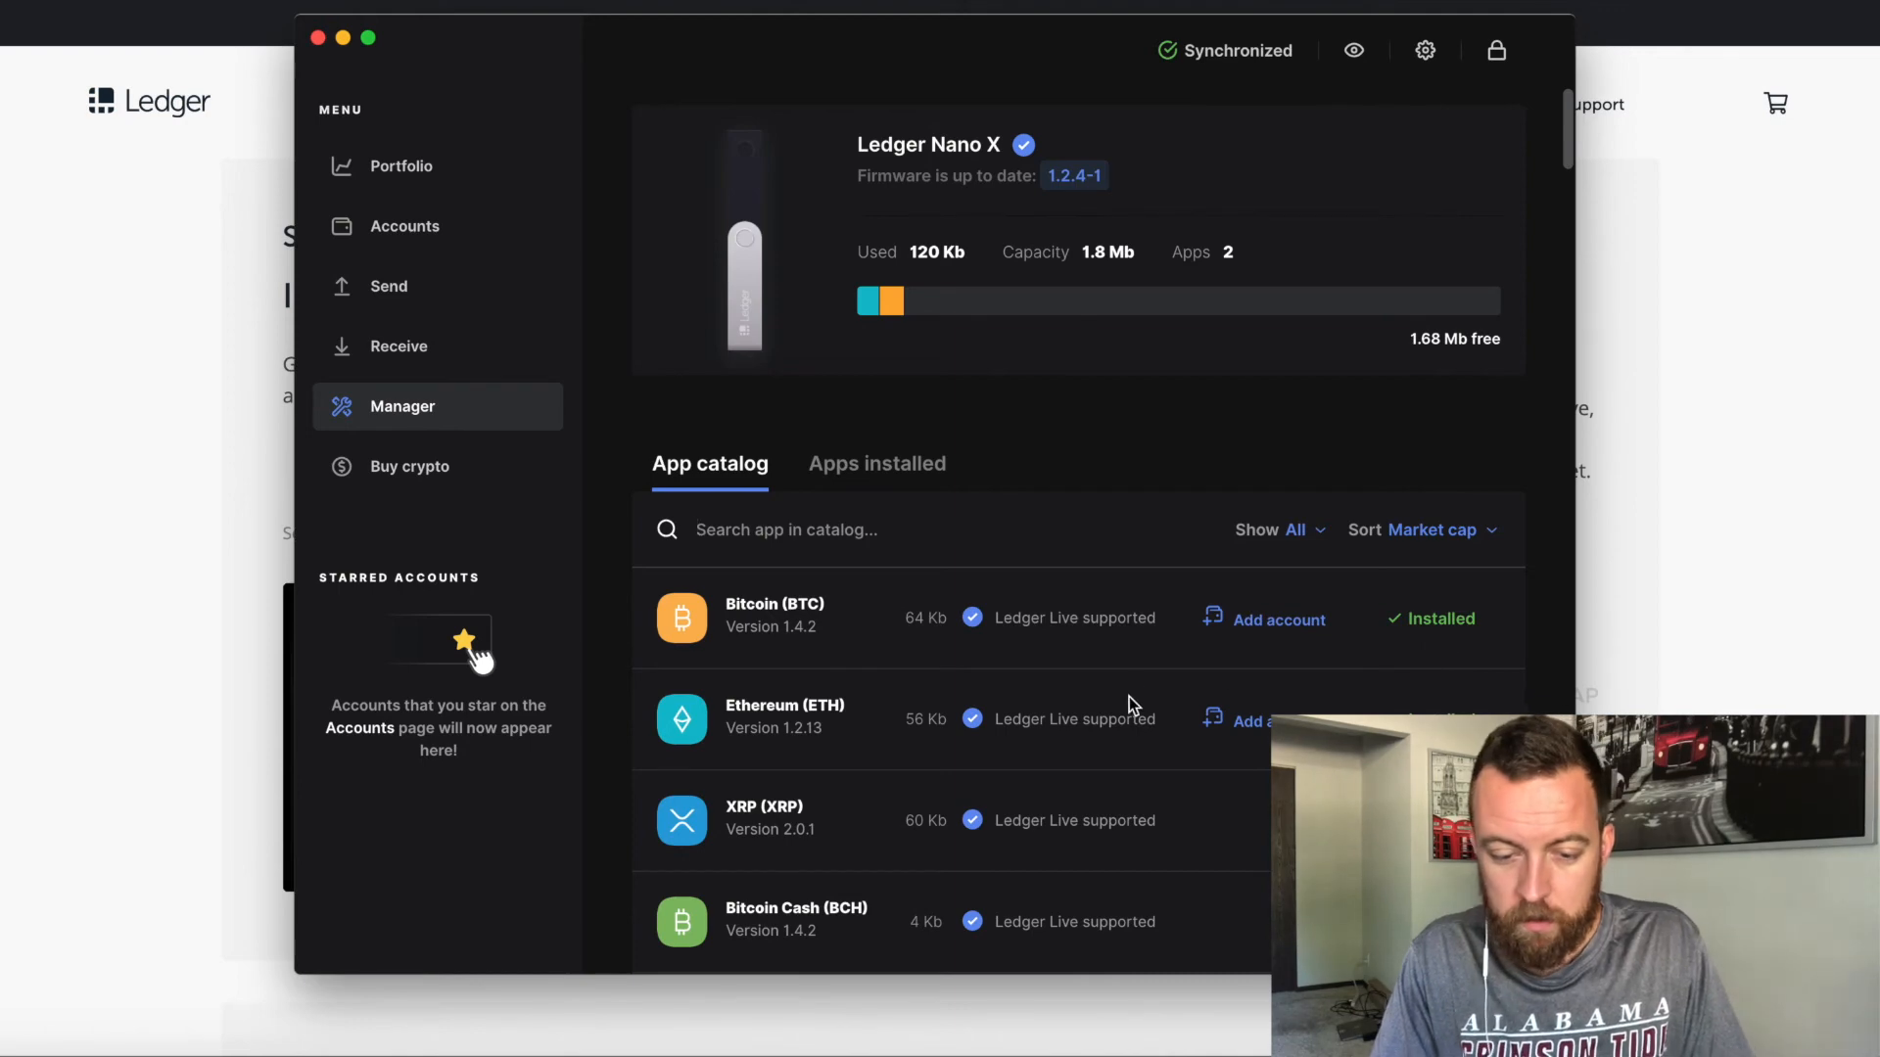
- Scroll the sidebar and open the Buy crypto page
{"action": "scroll", "scroll_direction": "down", "scroll_amount": 3}
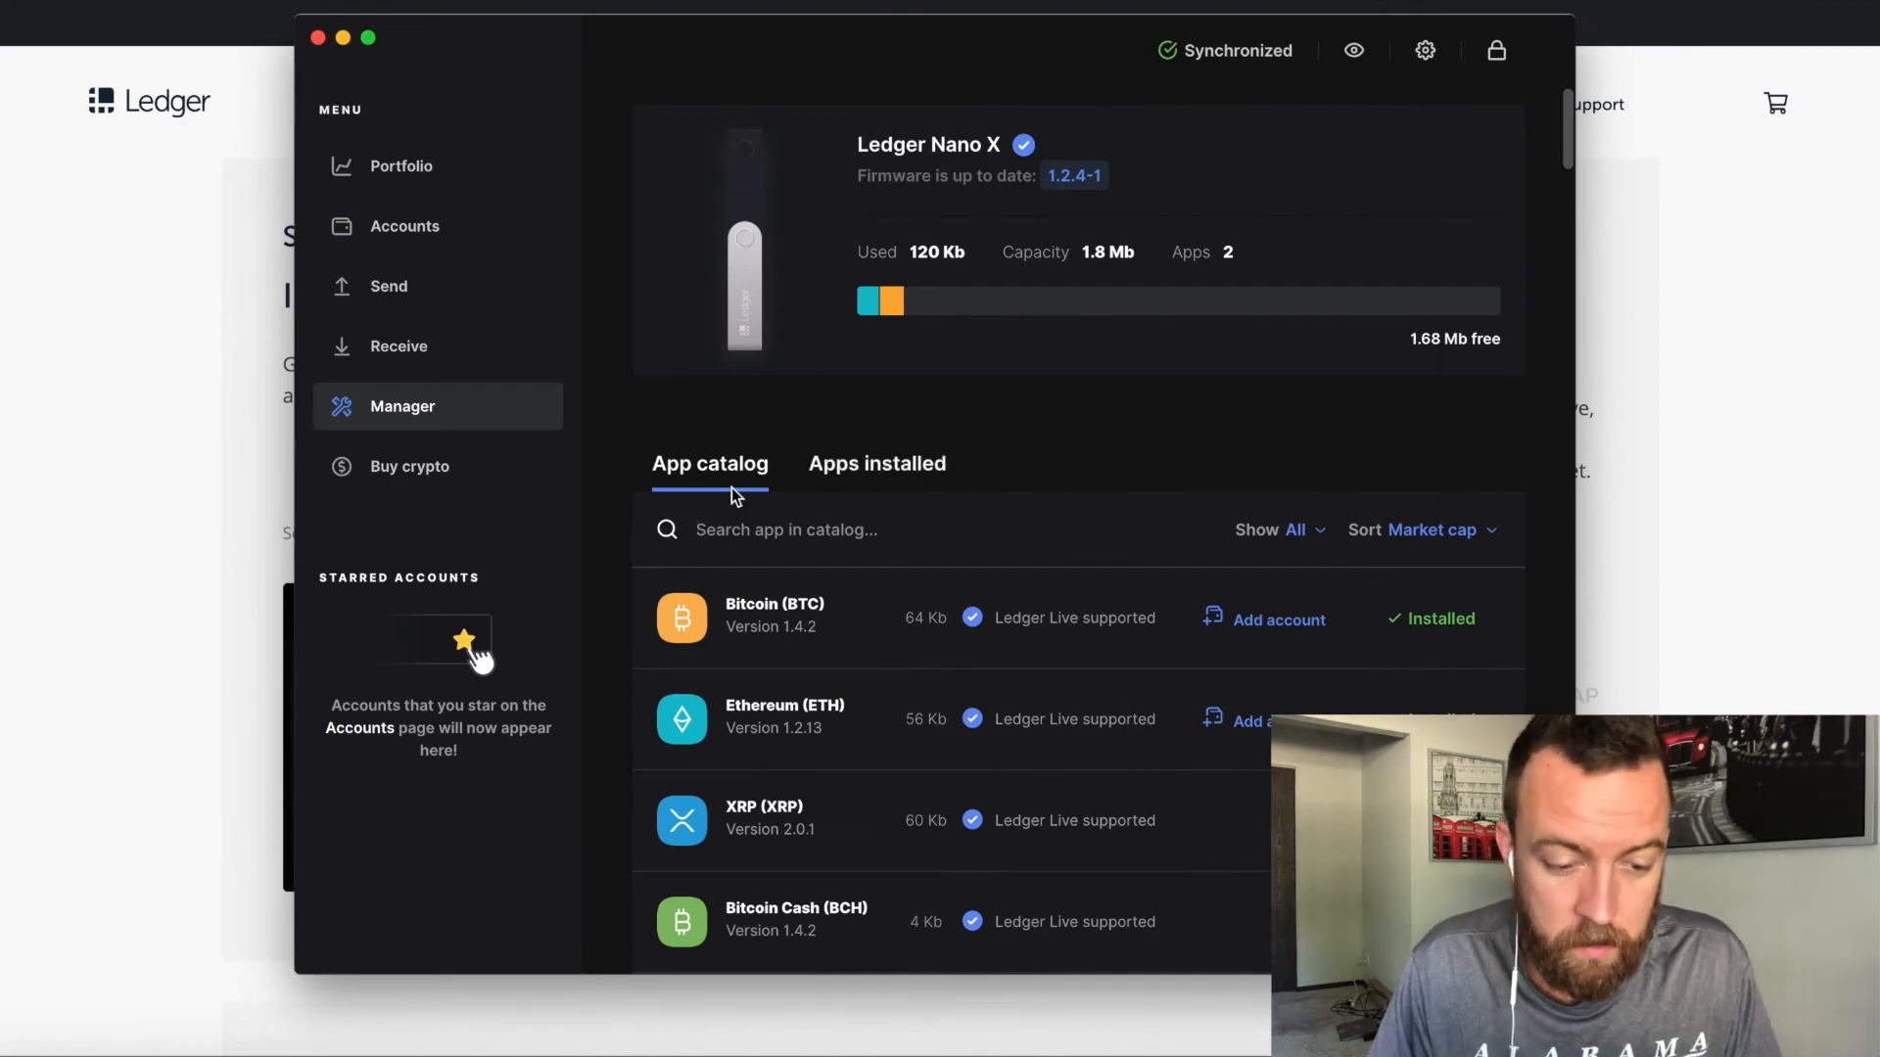
{"action": "left_click", "coordinate": [409, 466]}
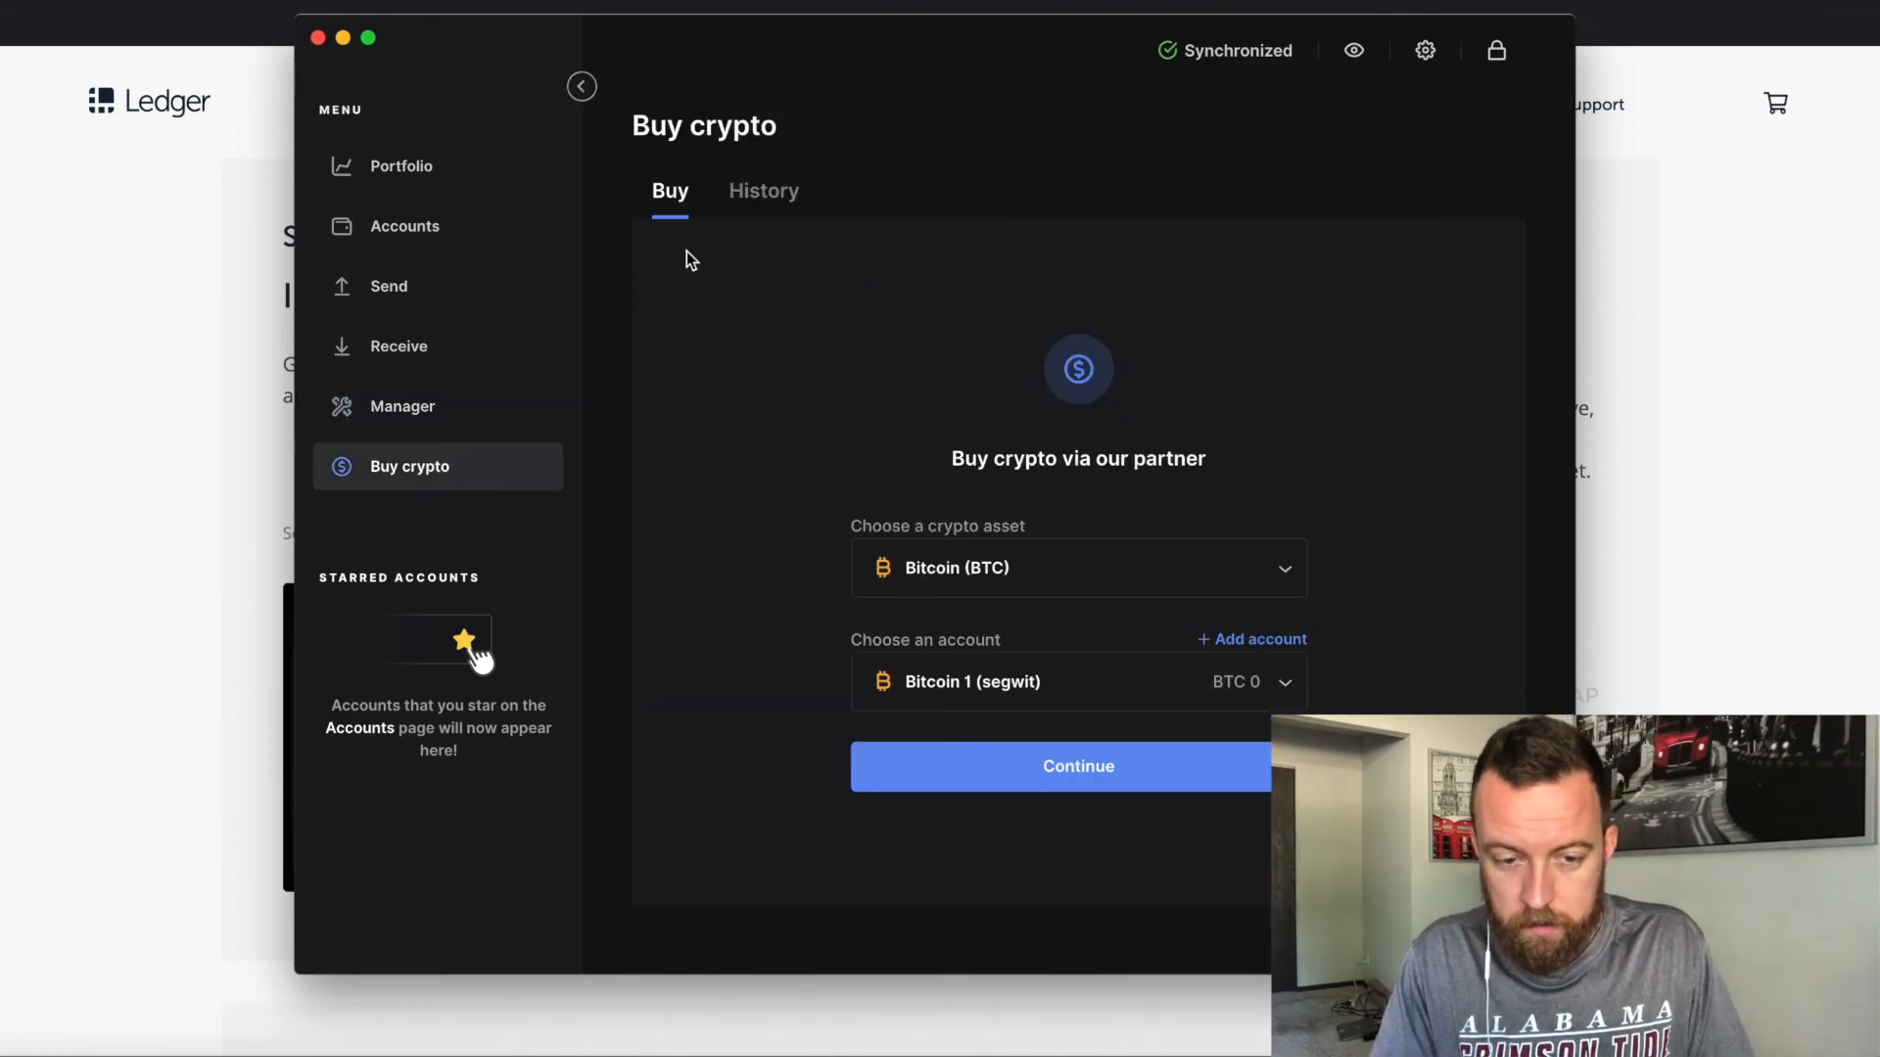
{"action": "mouse_move", "coordinate": [791, 594]}
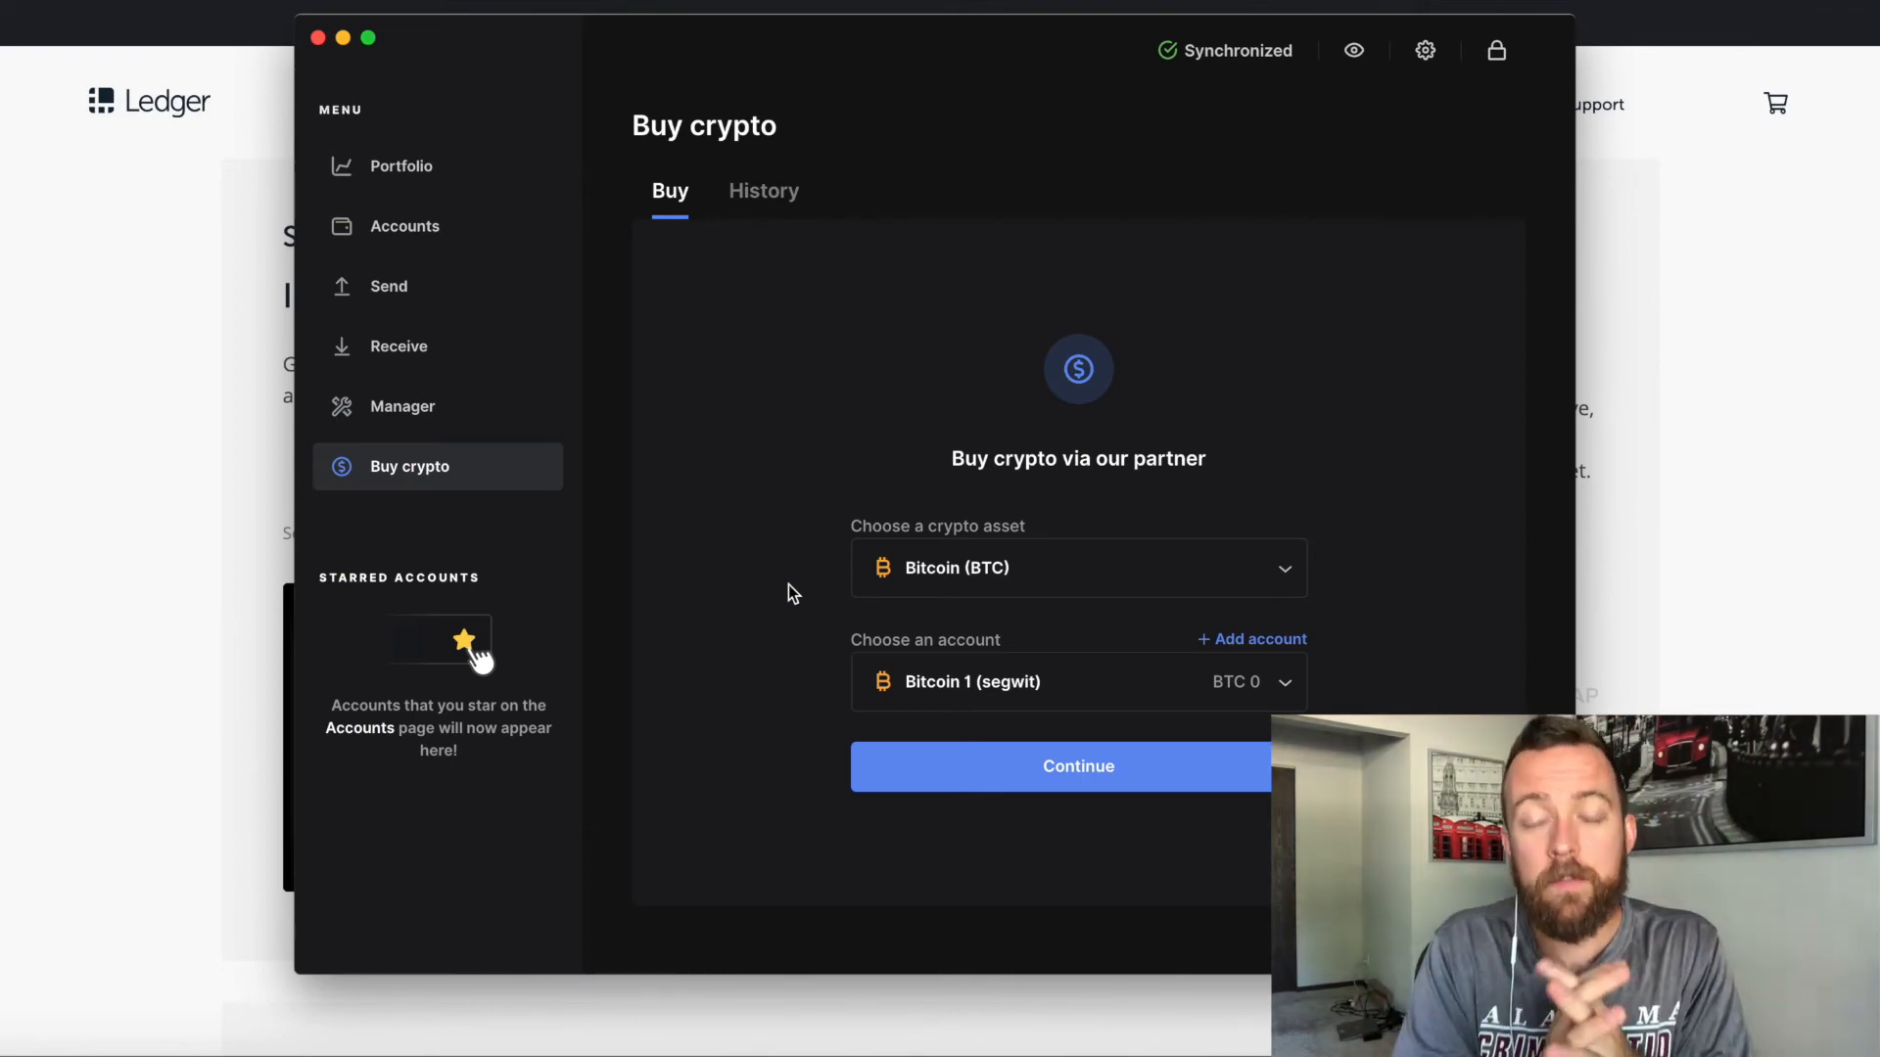
{"action": "mouse_move", "coordinate": [501, 281]}
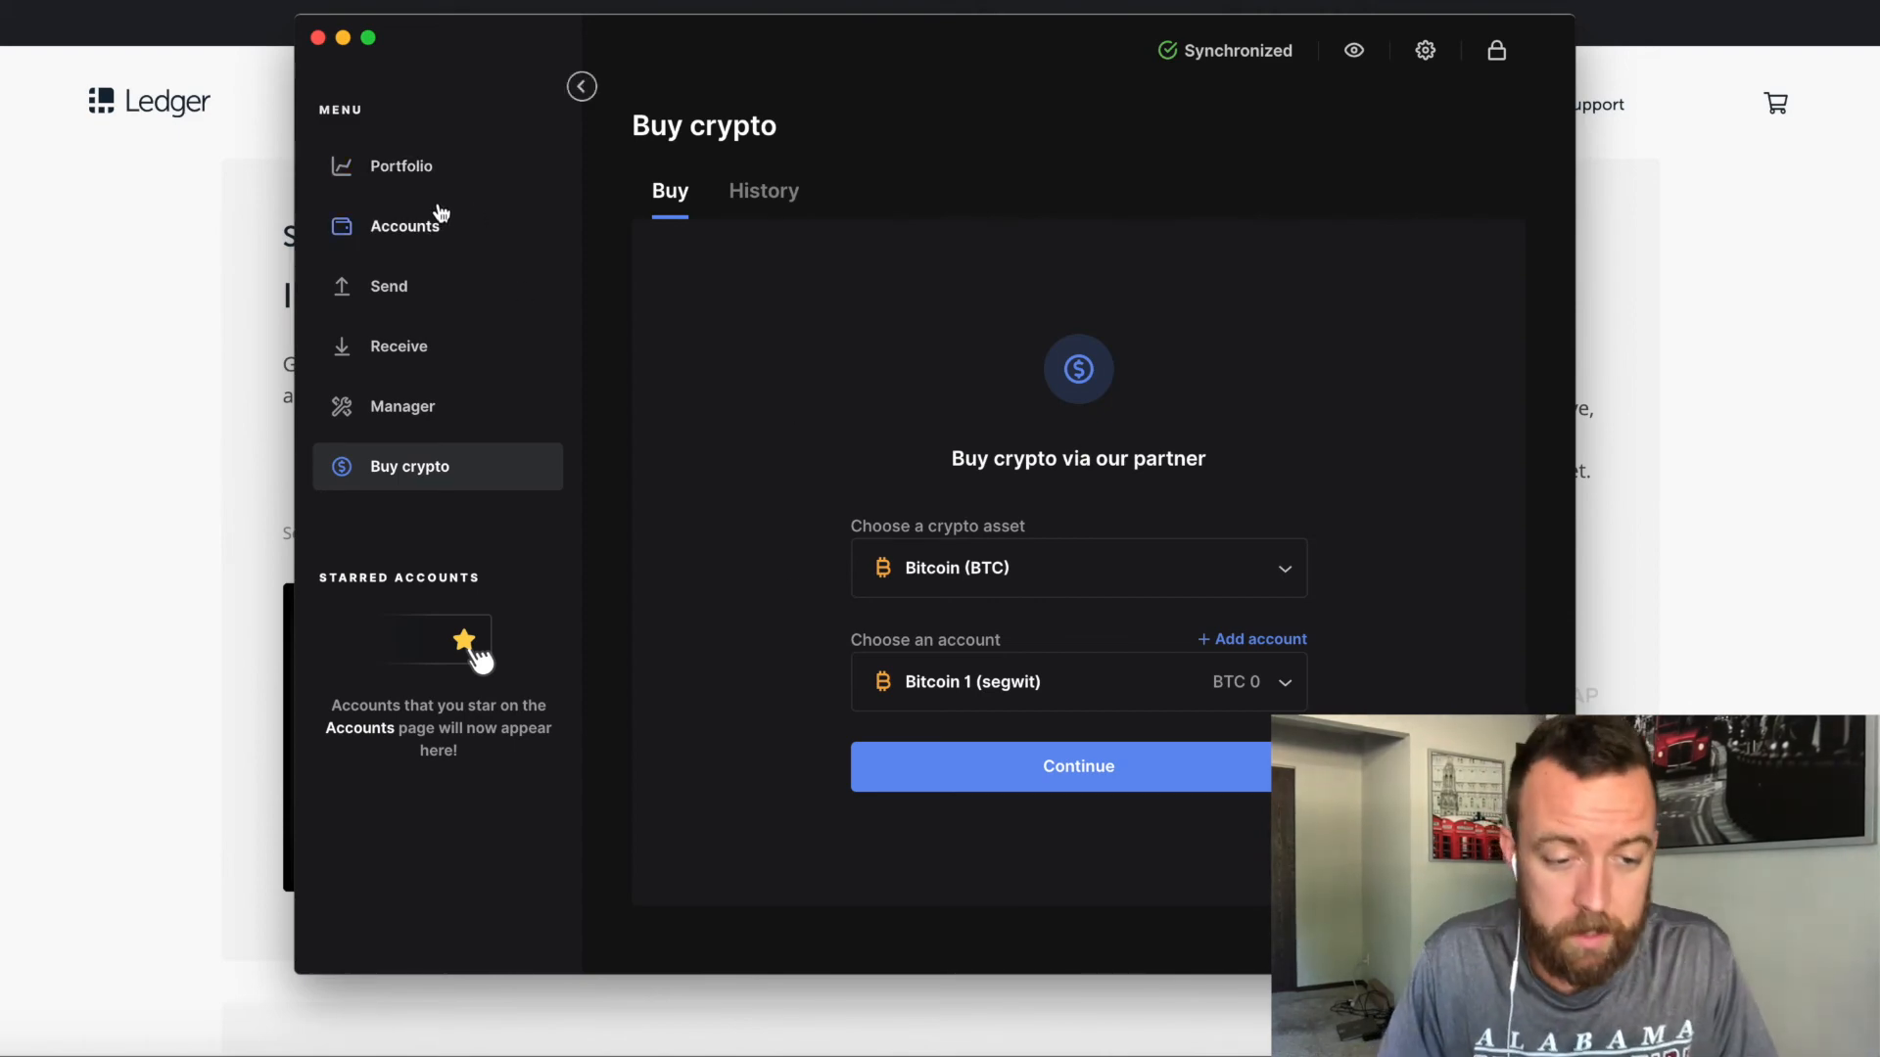
- From Accounts, receive into Ethereum 1 and display its device-verified address
{"action": "left_click", "coordinate": [405, 225]}
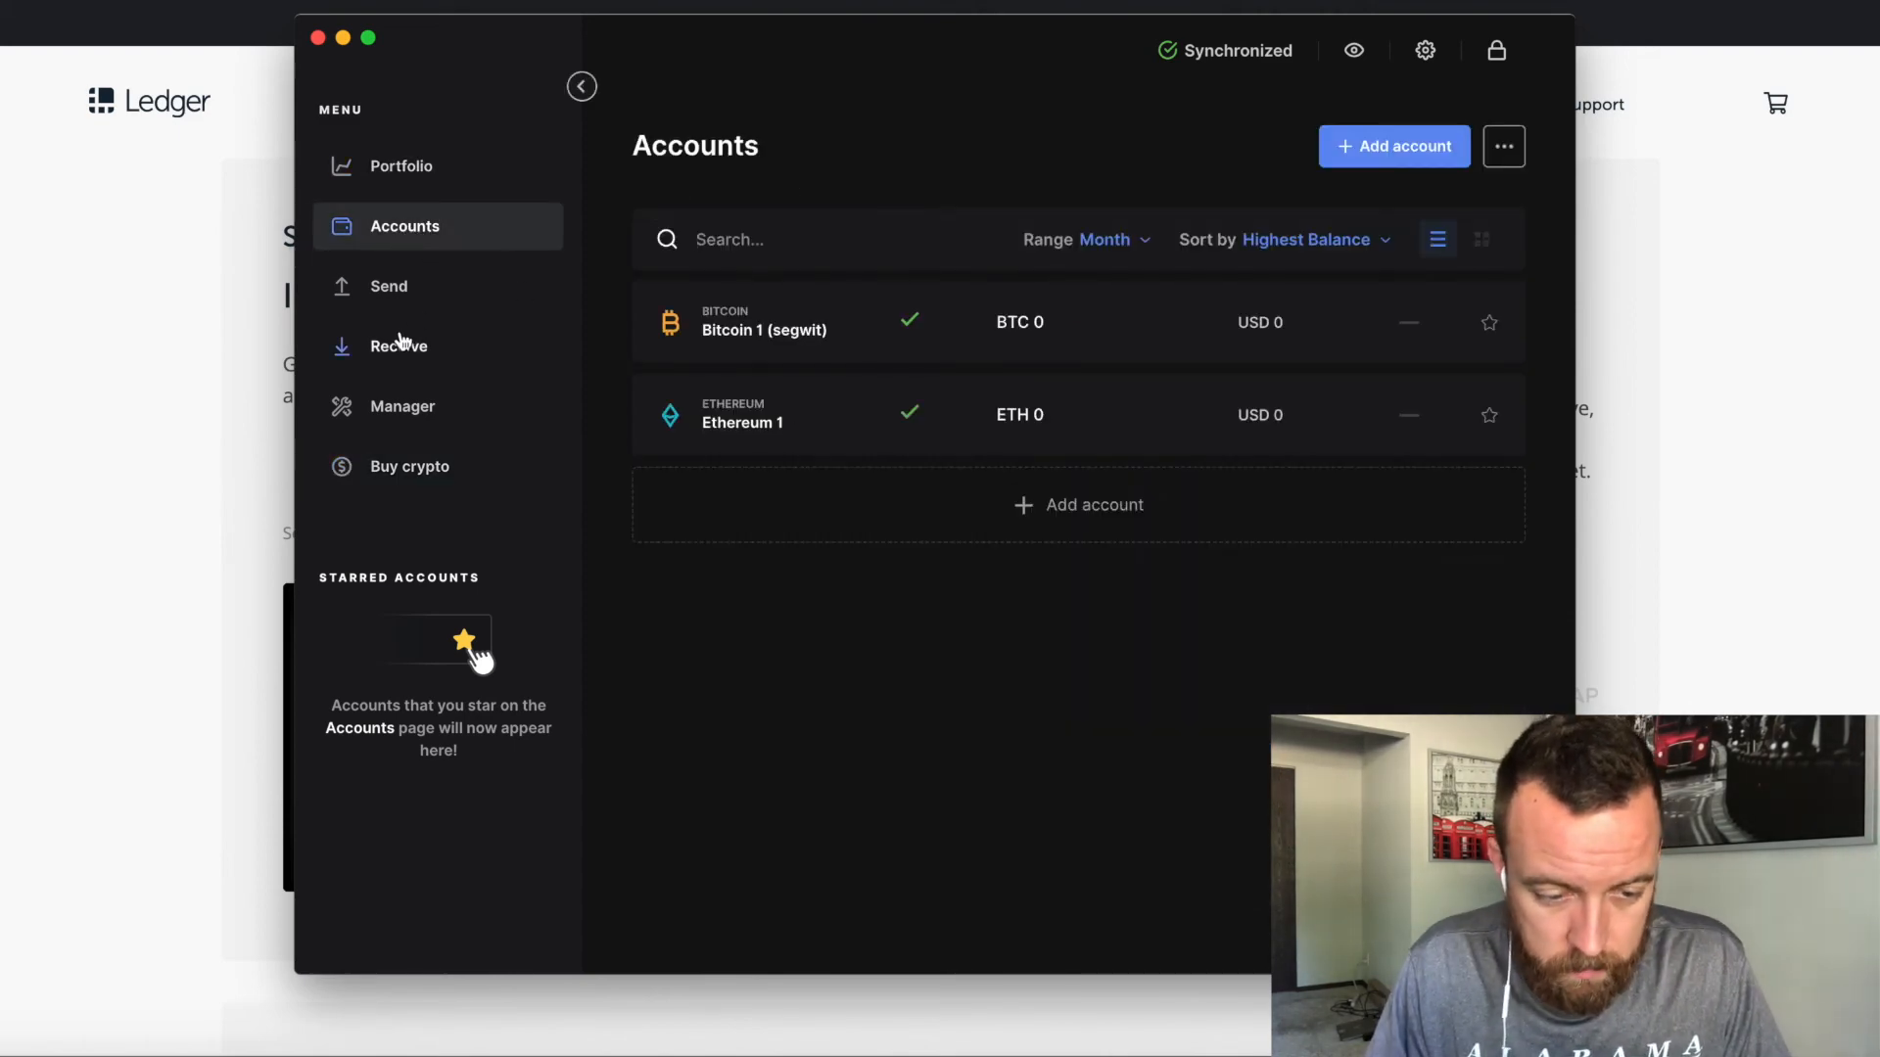
{"action": "left_click", "coordinate": [398, 346]}
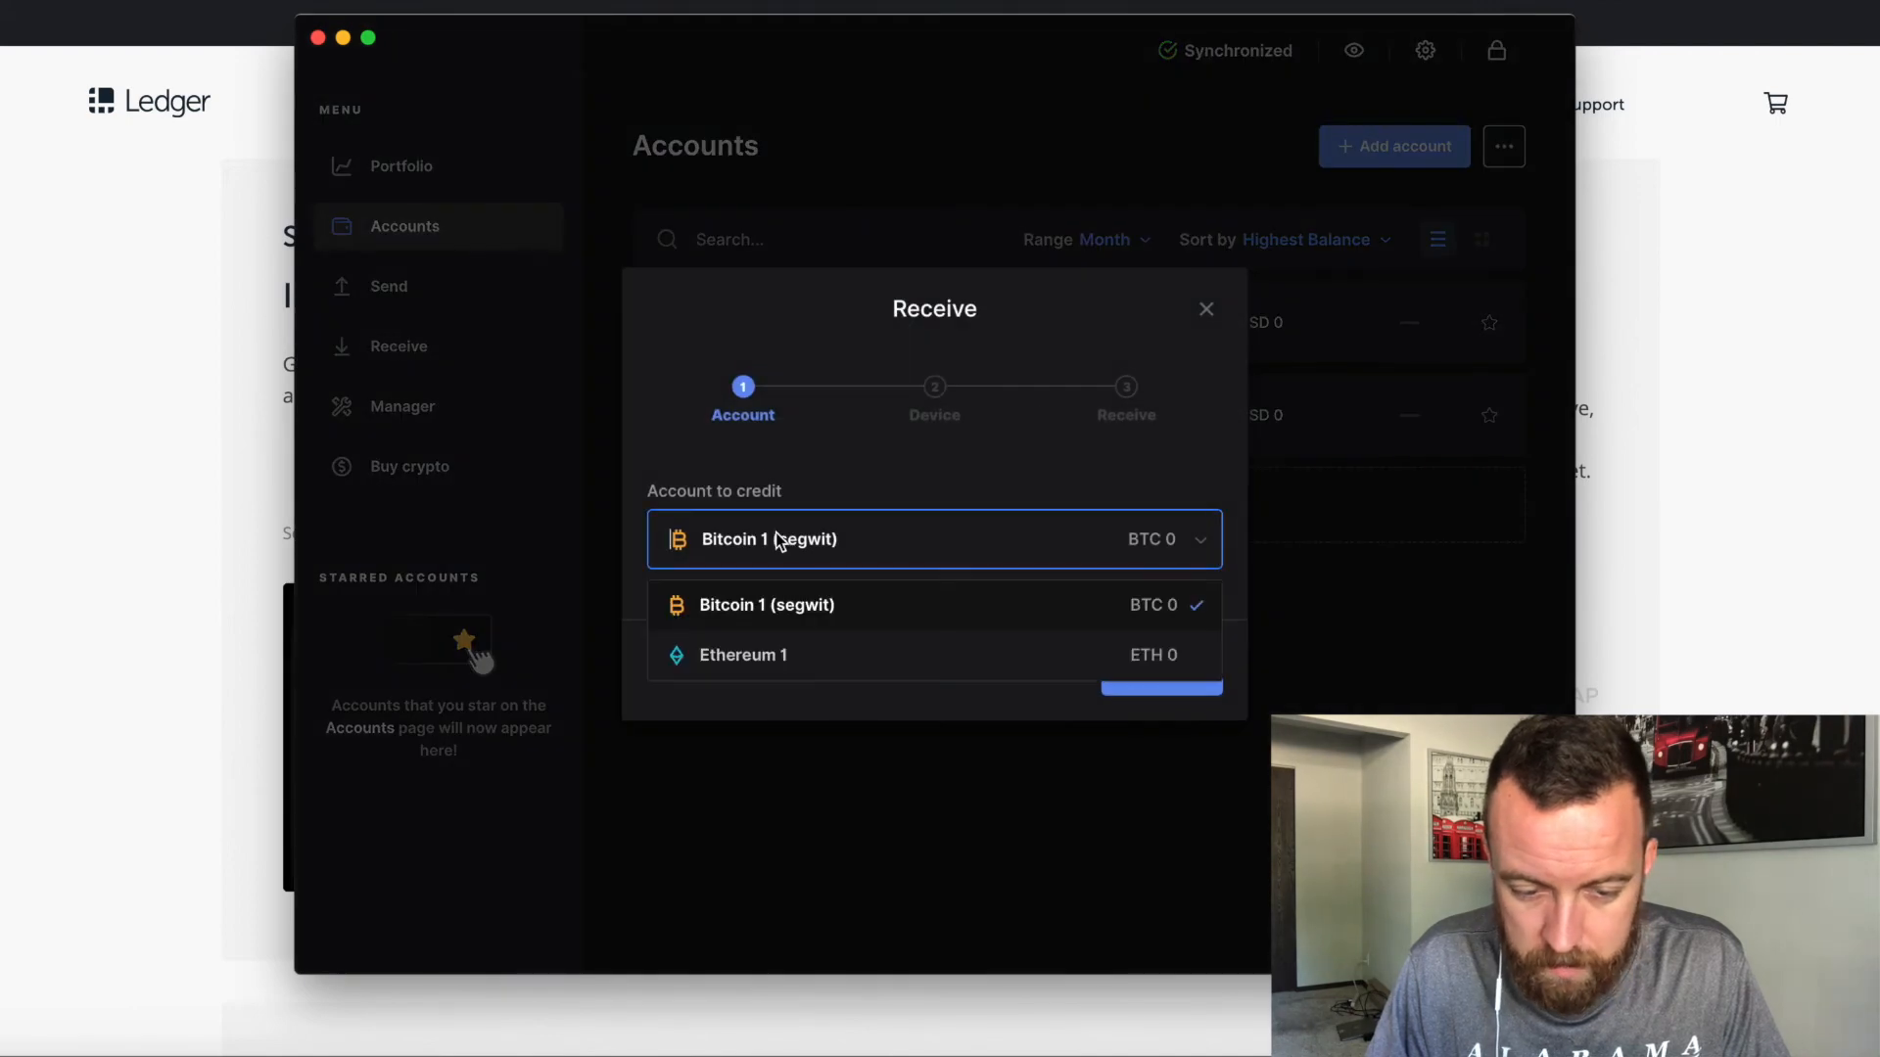
{"action": "left_click", "coordinate": [742, 655]}
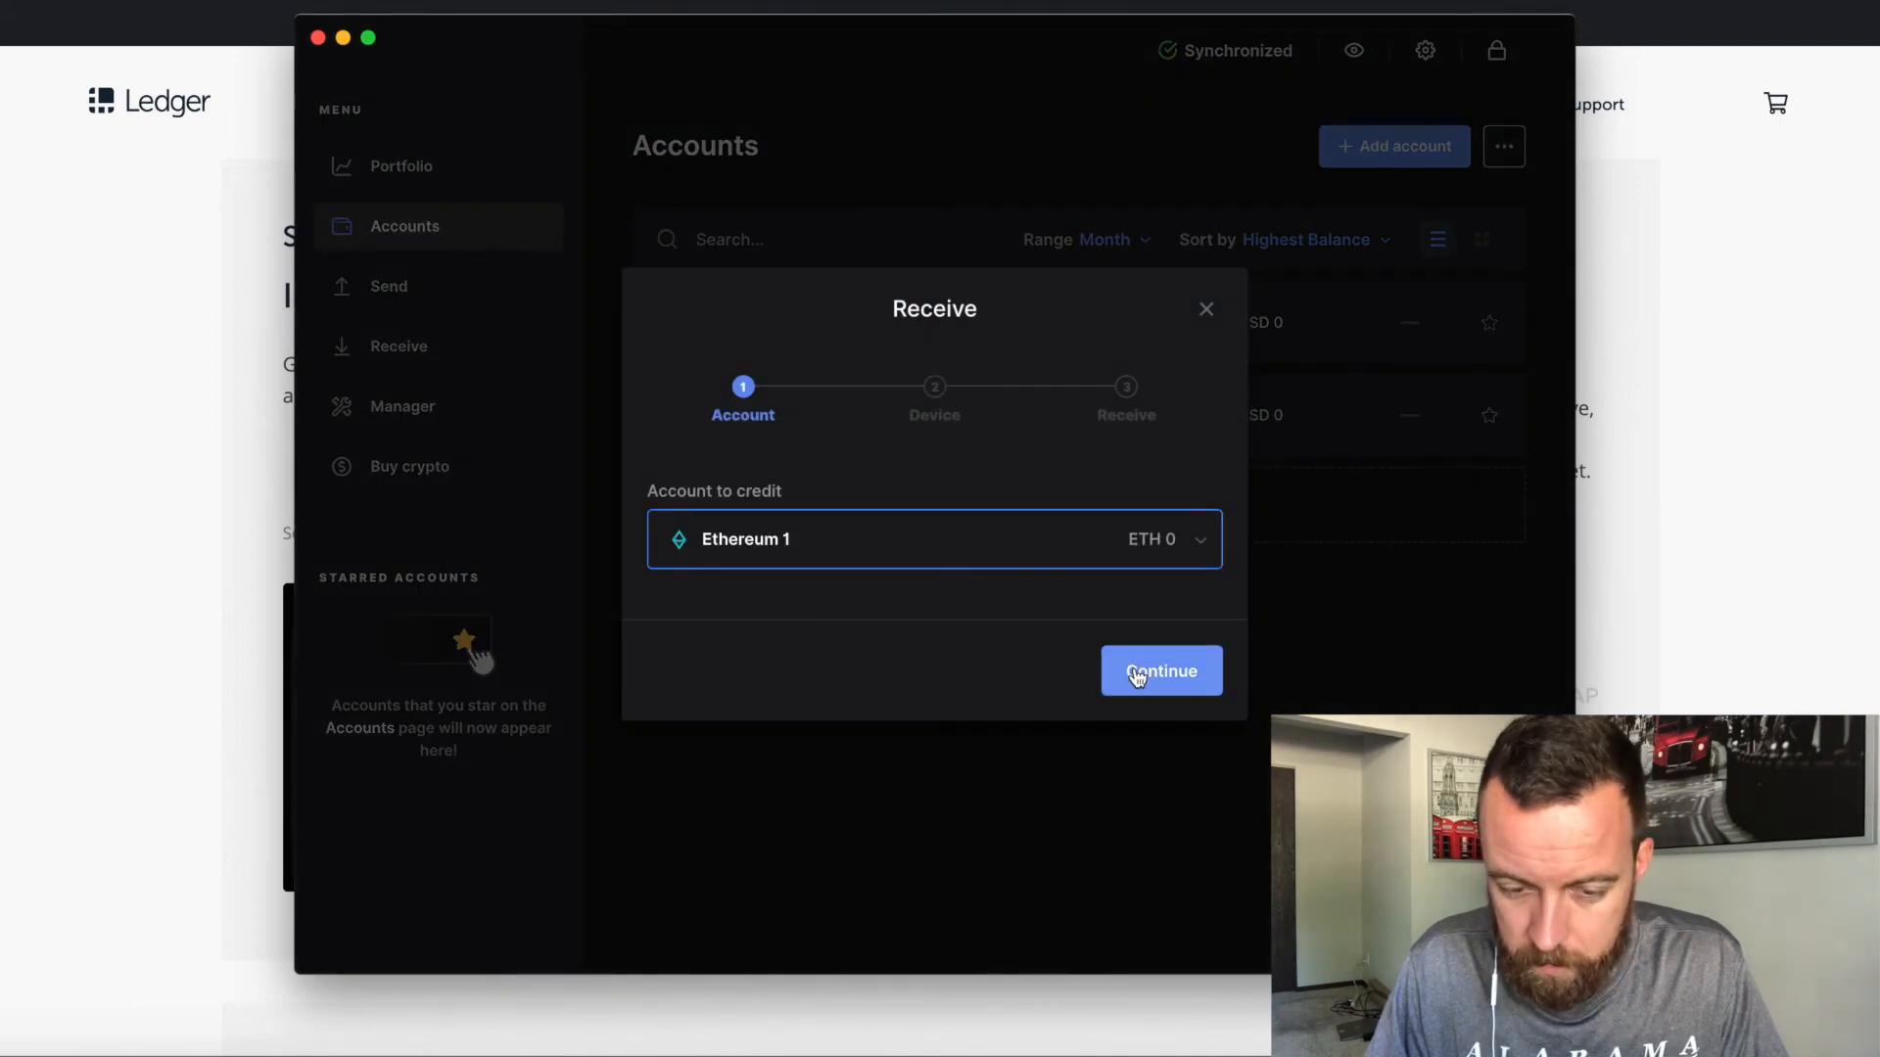
{"action": "left_click", "coordinate": [1159, 670]}
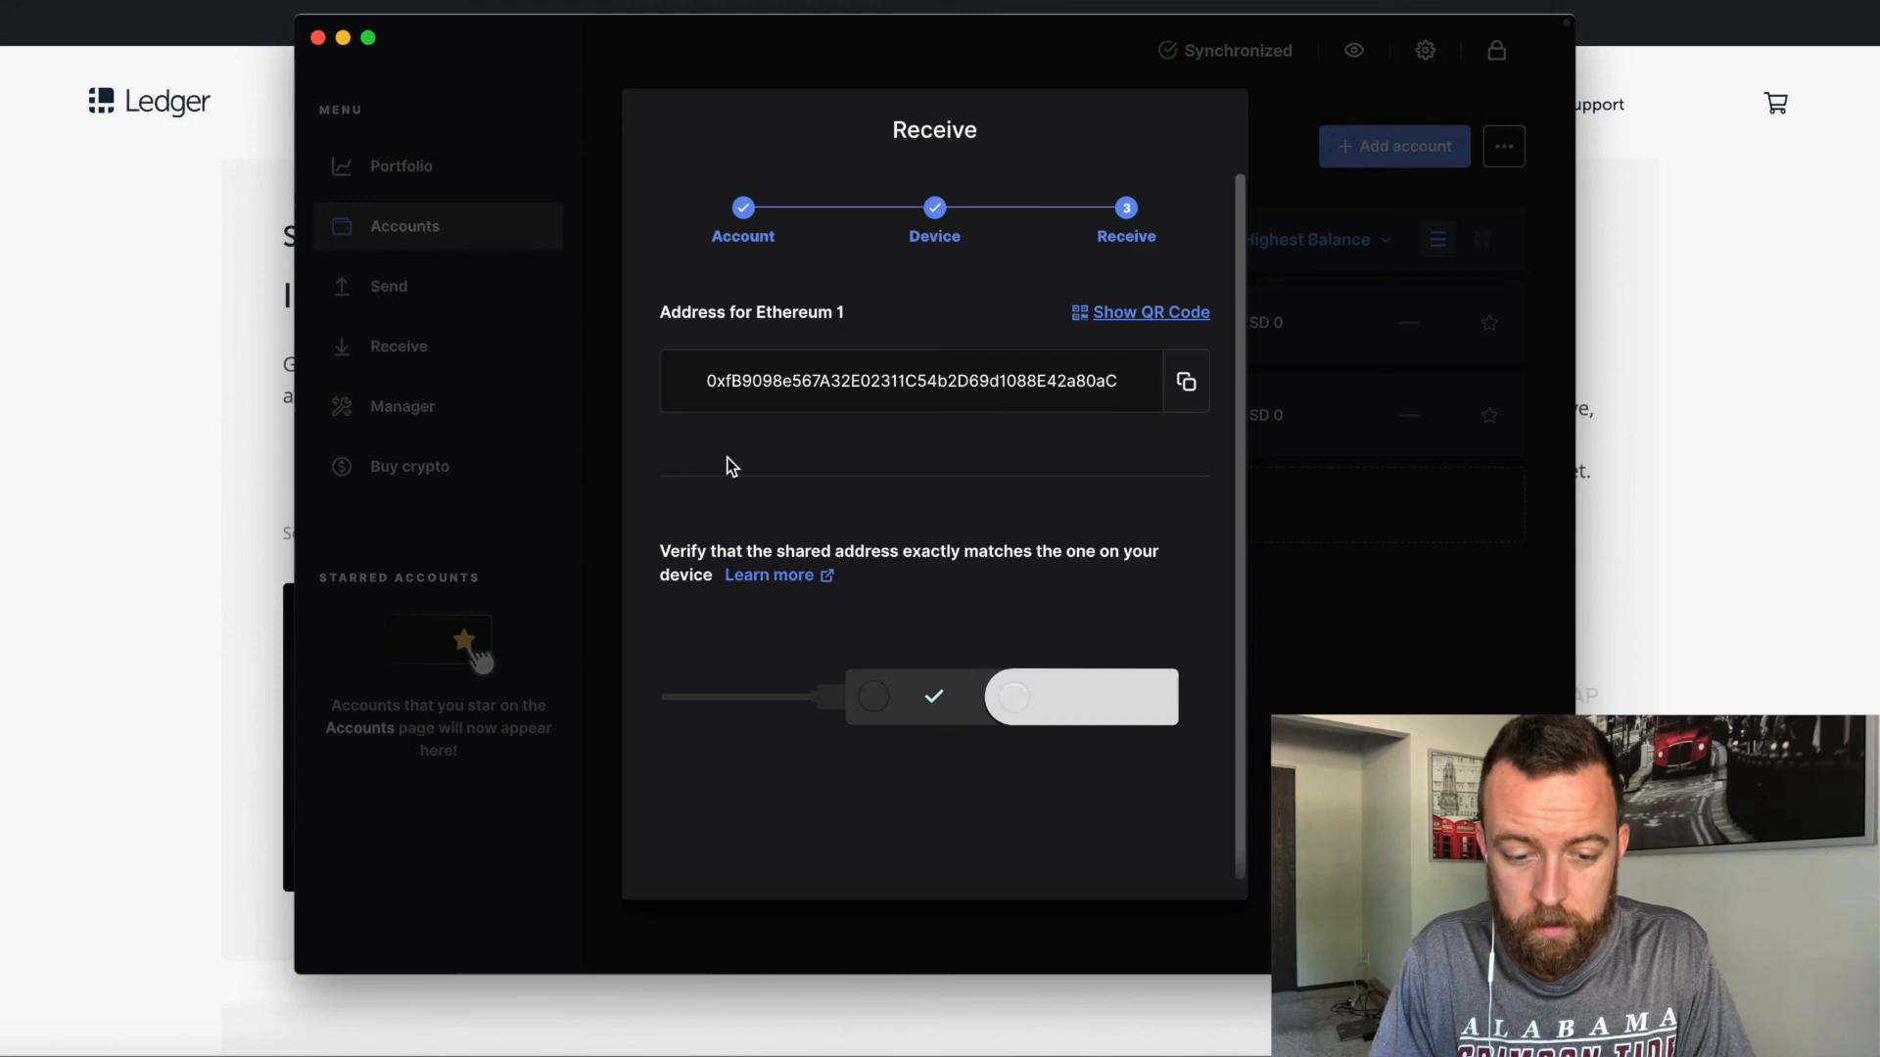
{"action": "left_click", "coordinate": [1149, 311]}
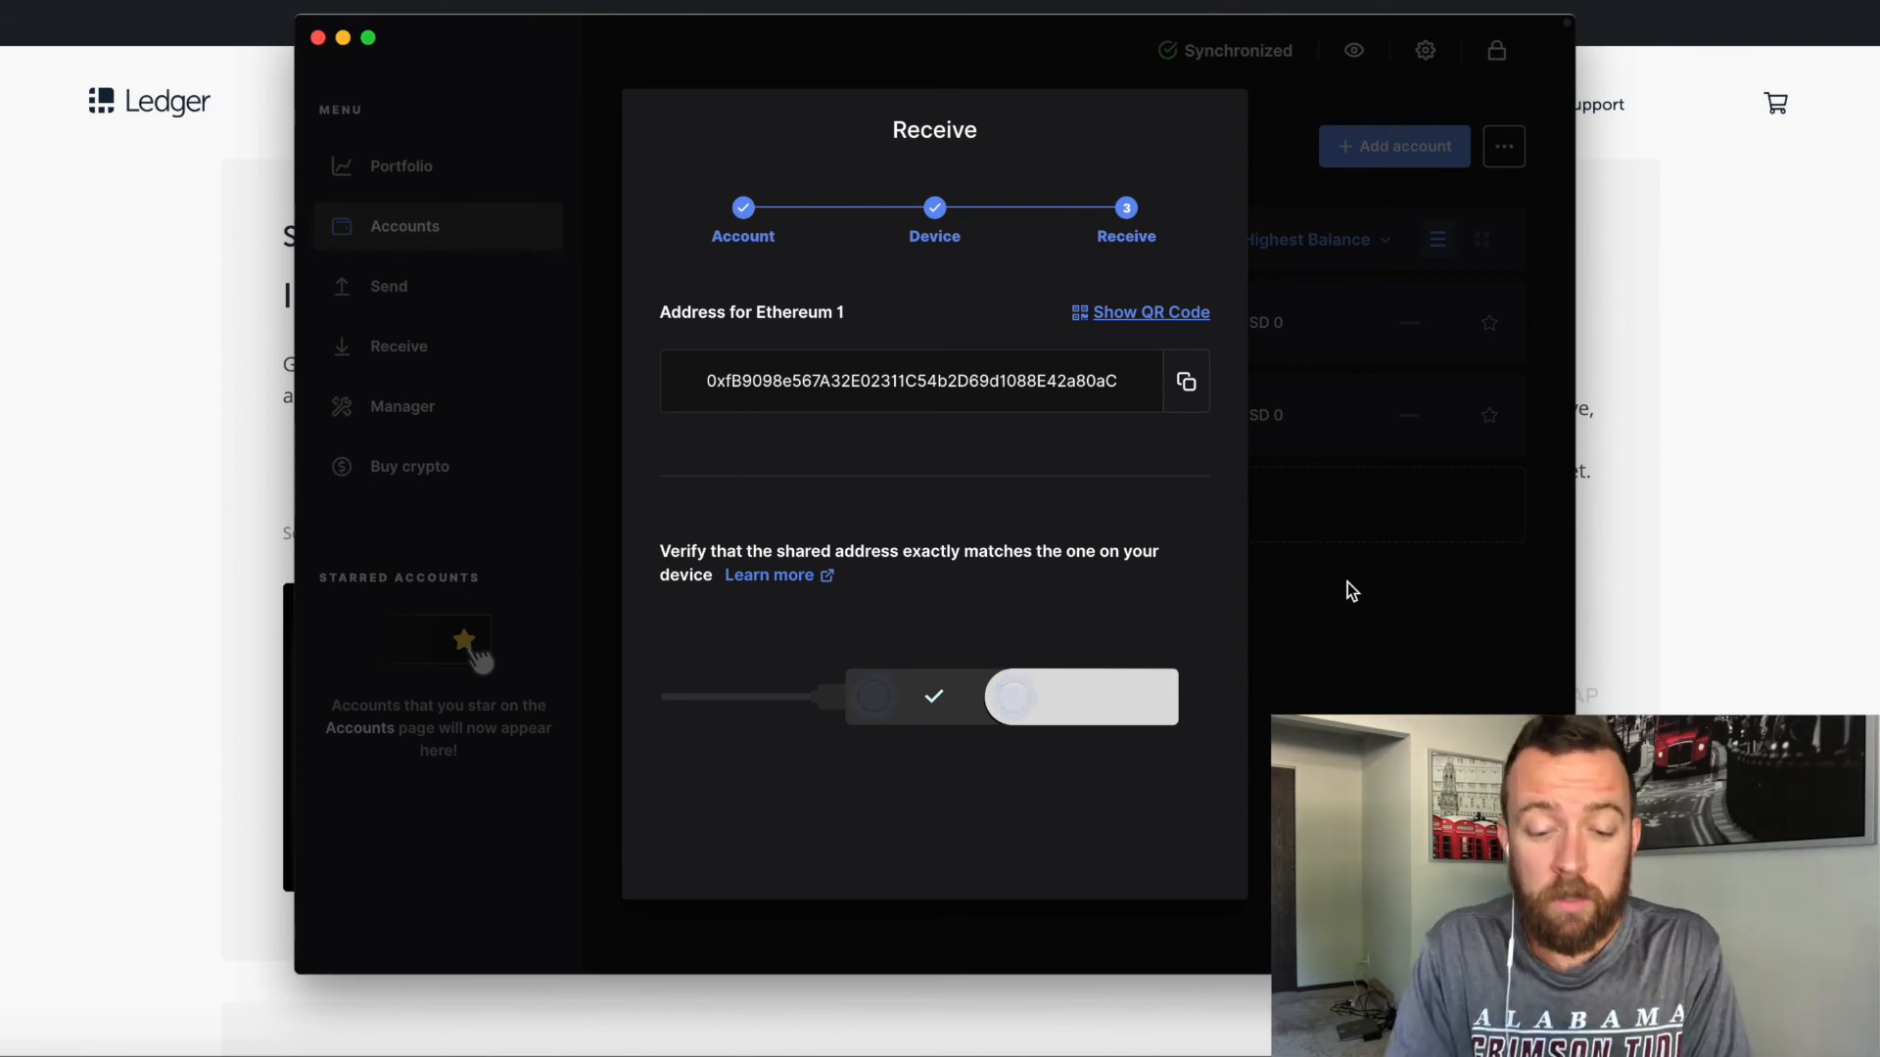
{"action": "mouse_move", "coordinate": [1382, 586]}
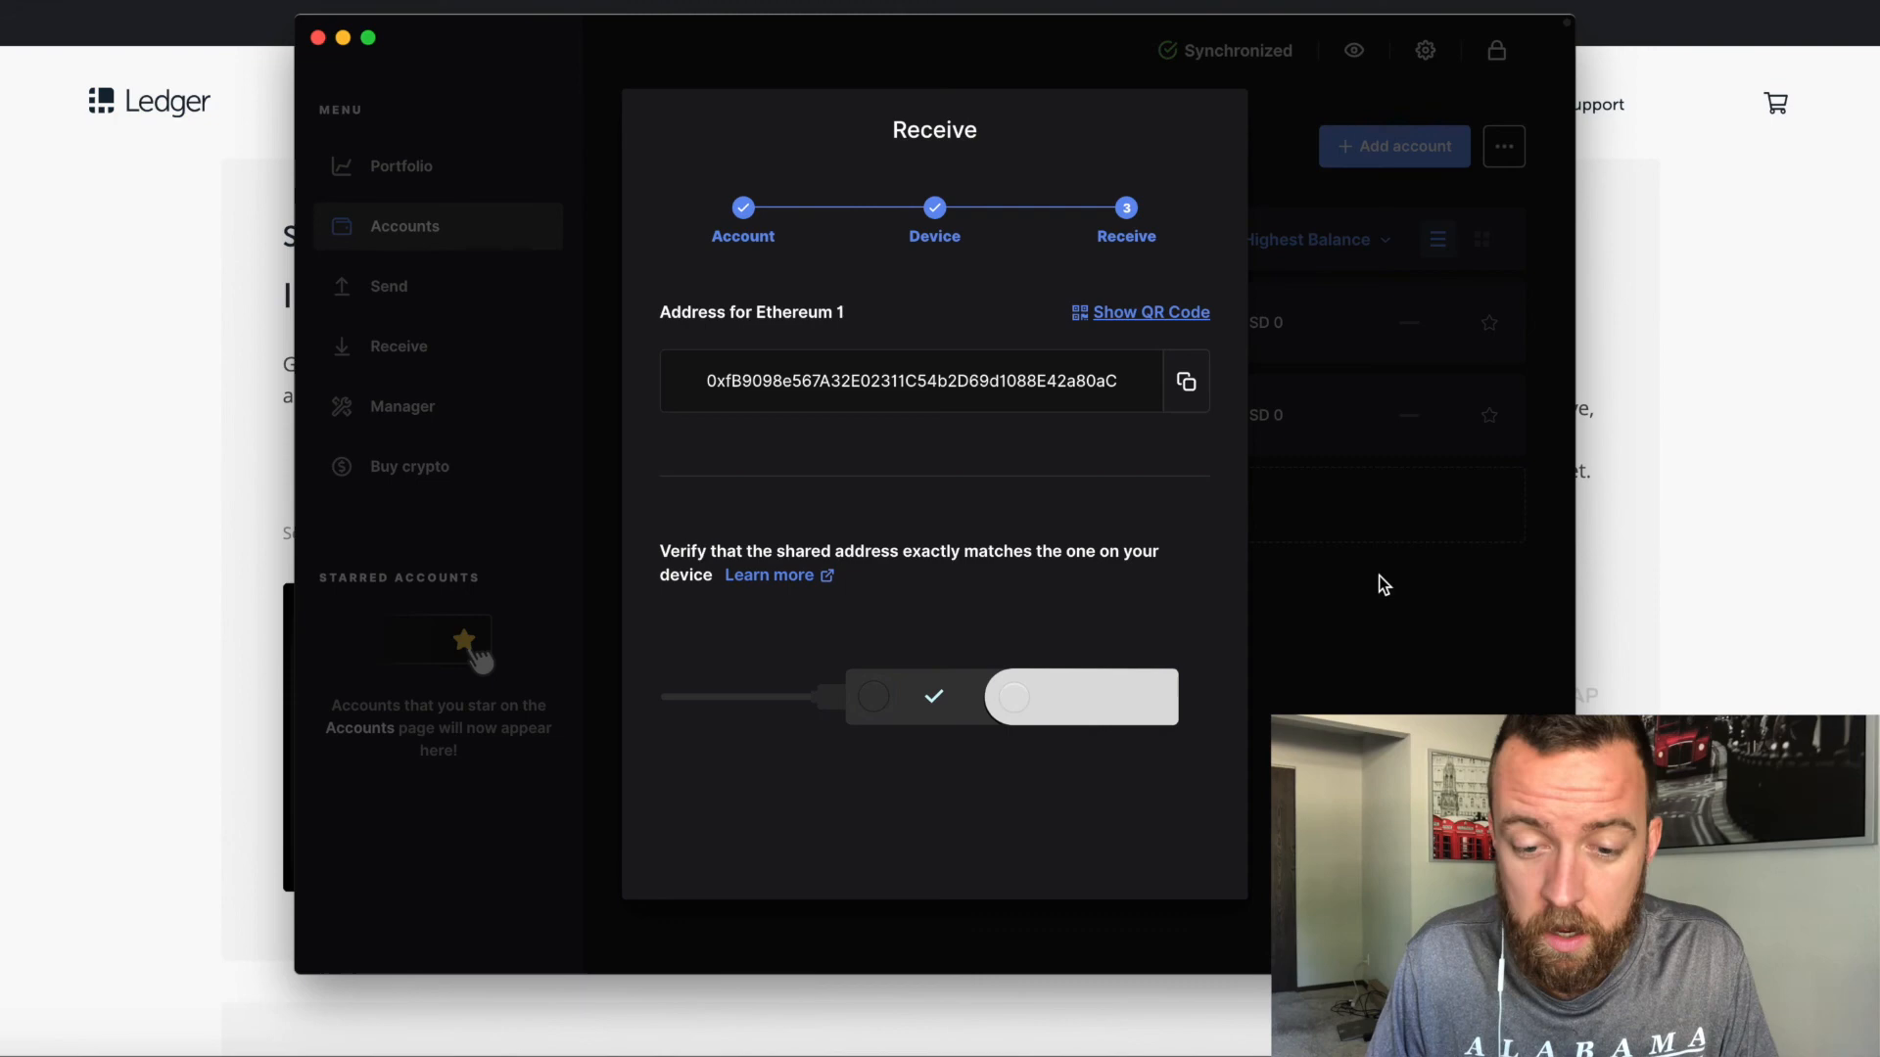